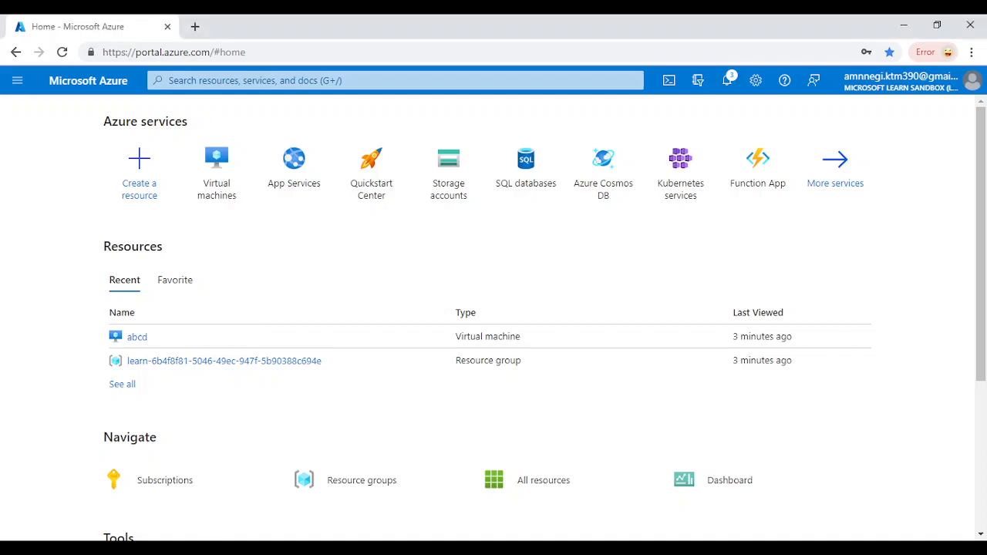
{"action": "mouse_move", "coordinate": [400, 303]}
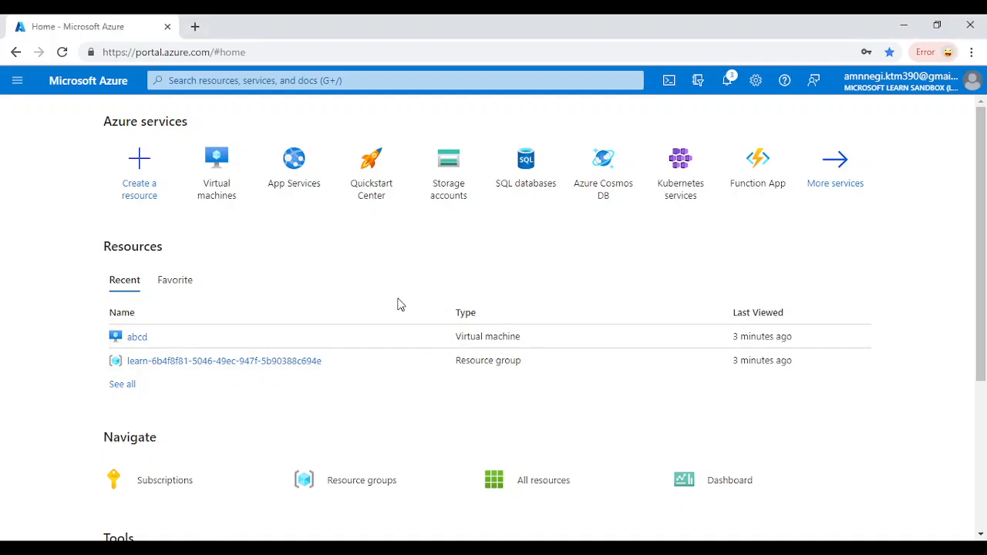
{"action": "mouse_move", "coordinate": [450, 263]}
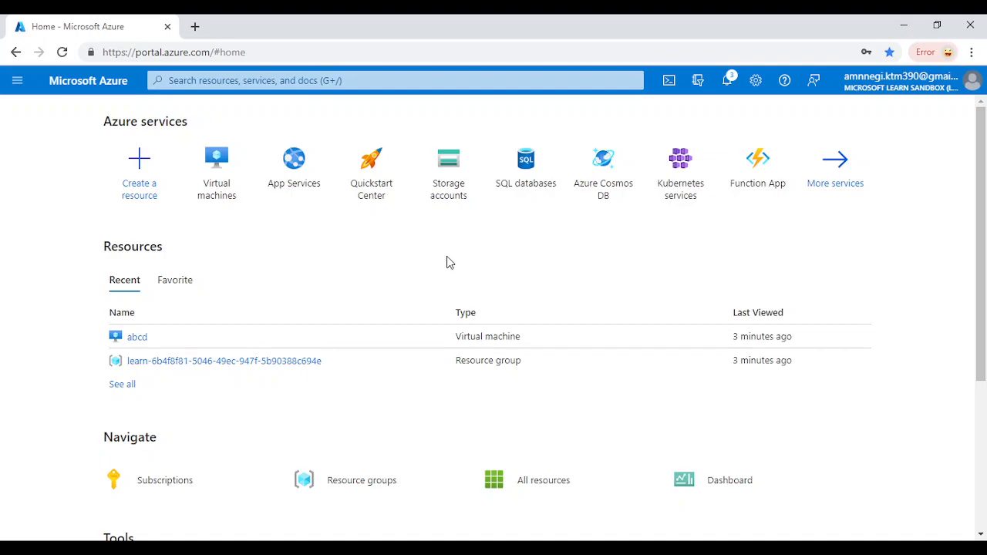
{"action": "mouse_move", "coordinate": [301, 268]}
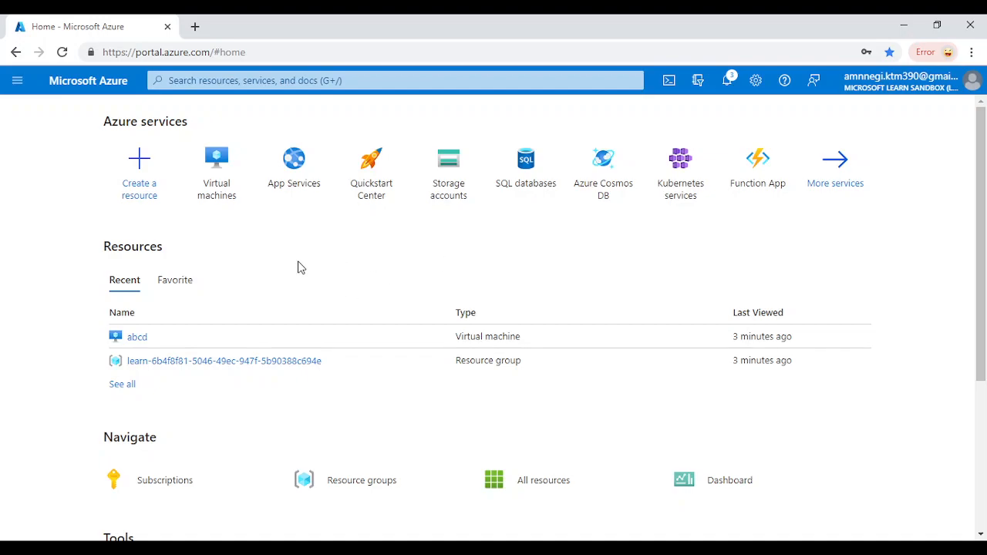
{"action": "mouse_move", "coordinate": [378, 257]}
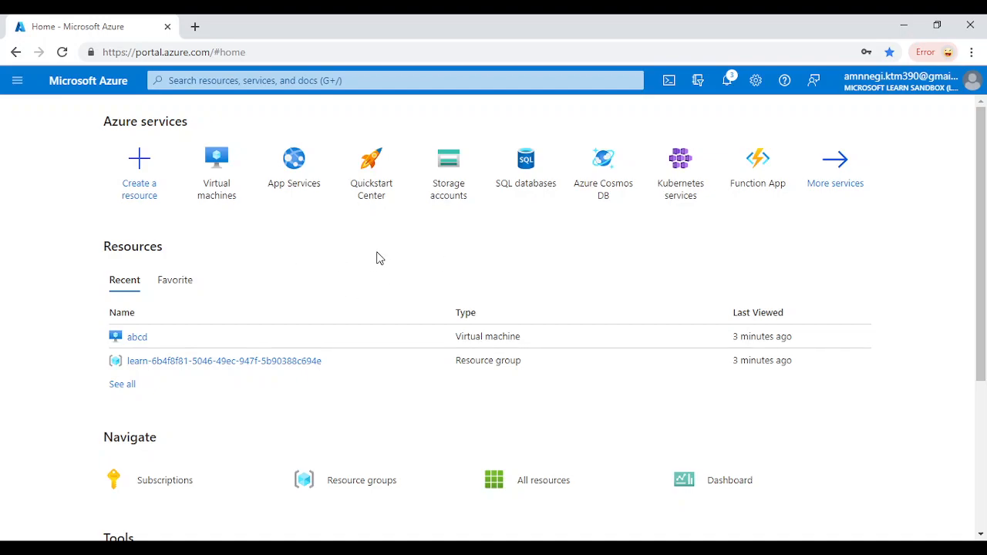
{"action": "mouse_move", "coordinate": [348, 254]}
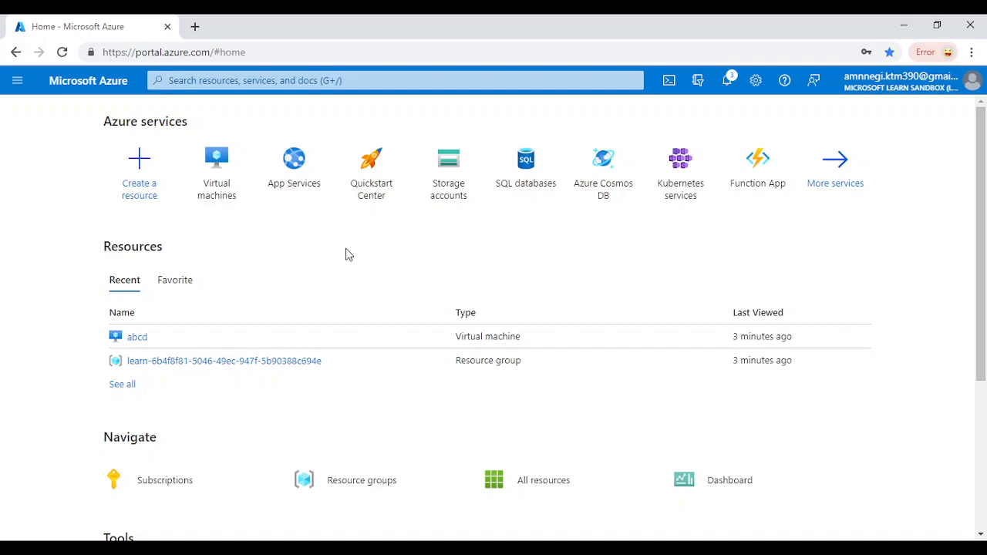
{"action": "mouse_move", "coordinate": [441, 248]}
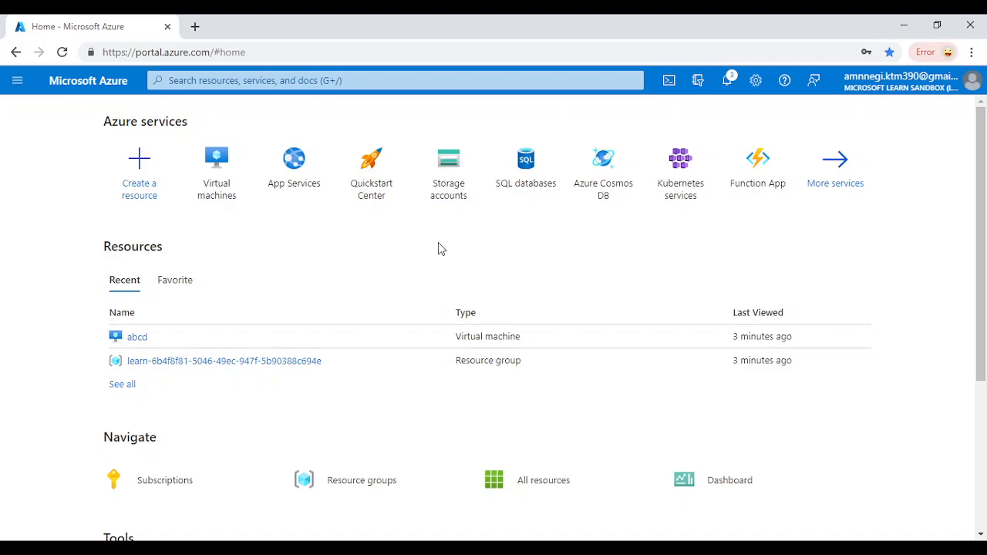
{"action": "mouse_move", "coordinate": [400, 271]}
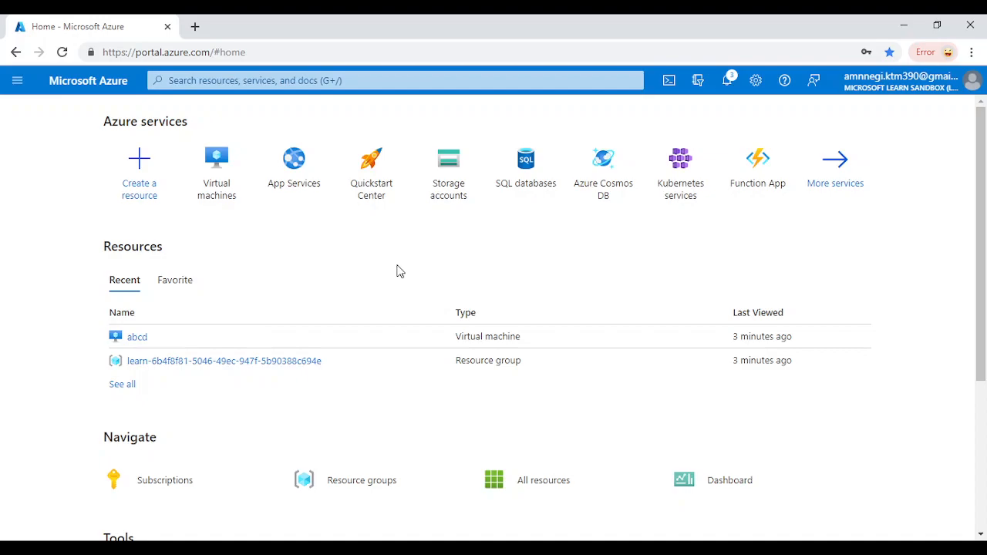
{"action": "mouse_move", "coordinate": [379, 277]}
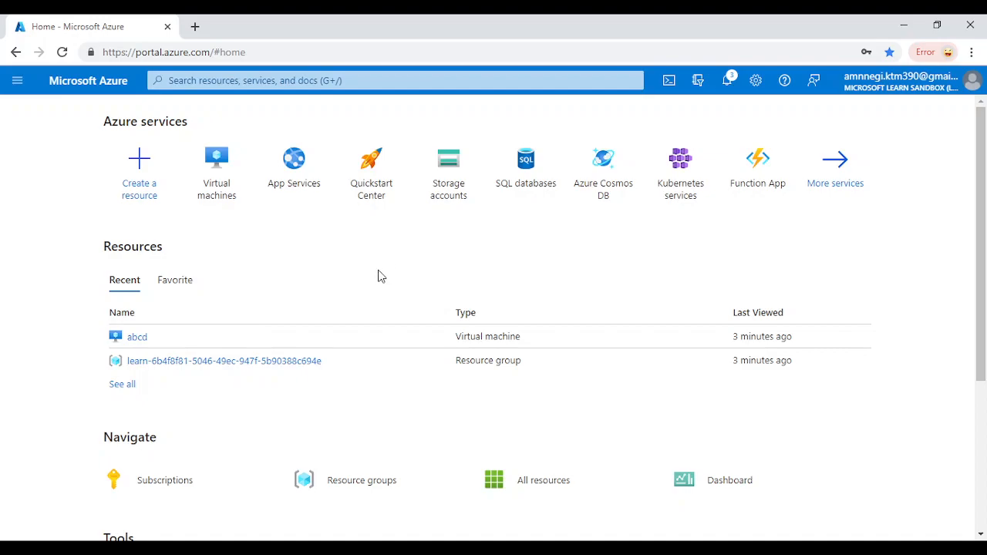
{"action": "mouse_move", "coordinate": [417, 272]}
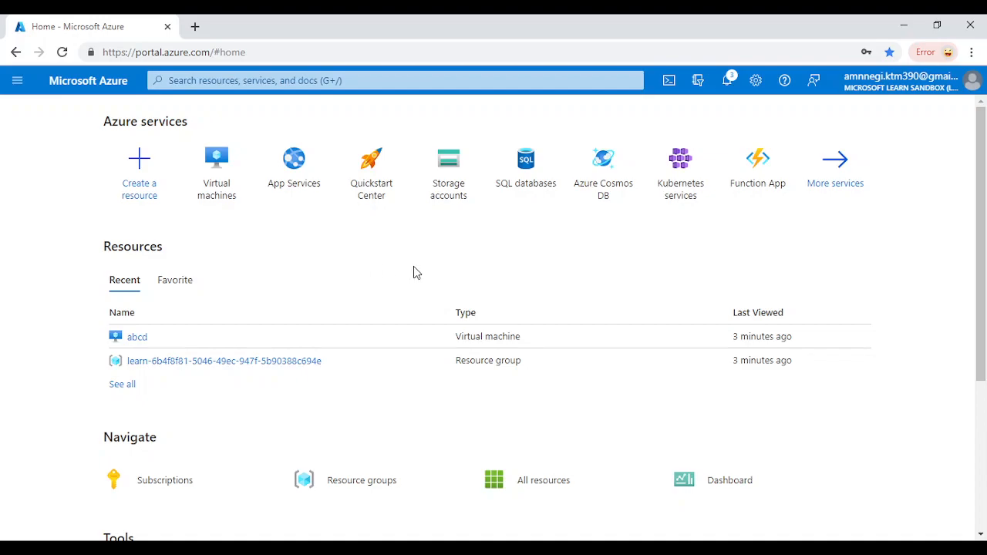
{"action": "mouse_move", "coordinate": [394, 275]}
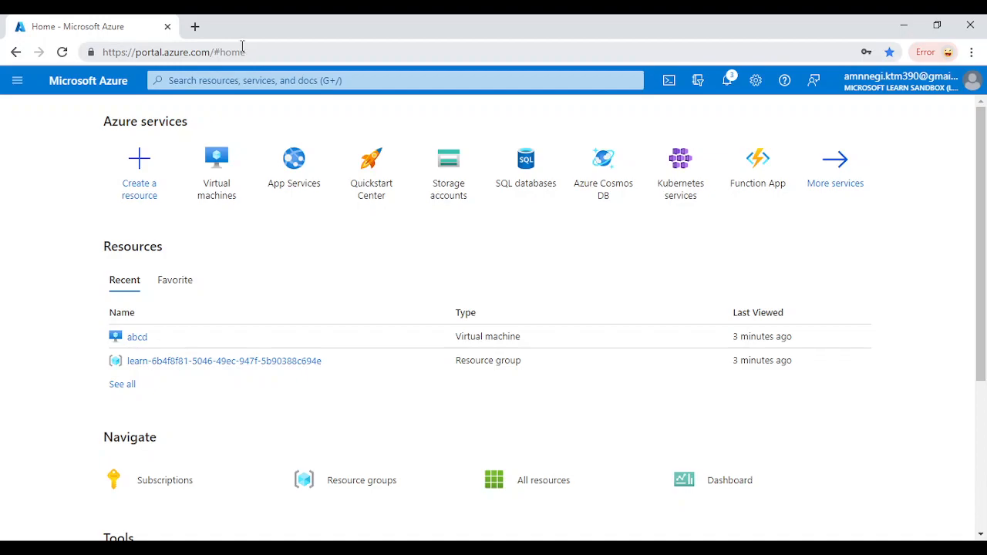
{"action": "mouse_move", "coordinate": [356, 272]}
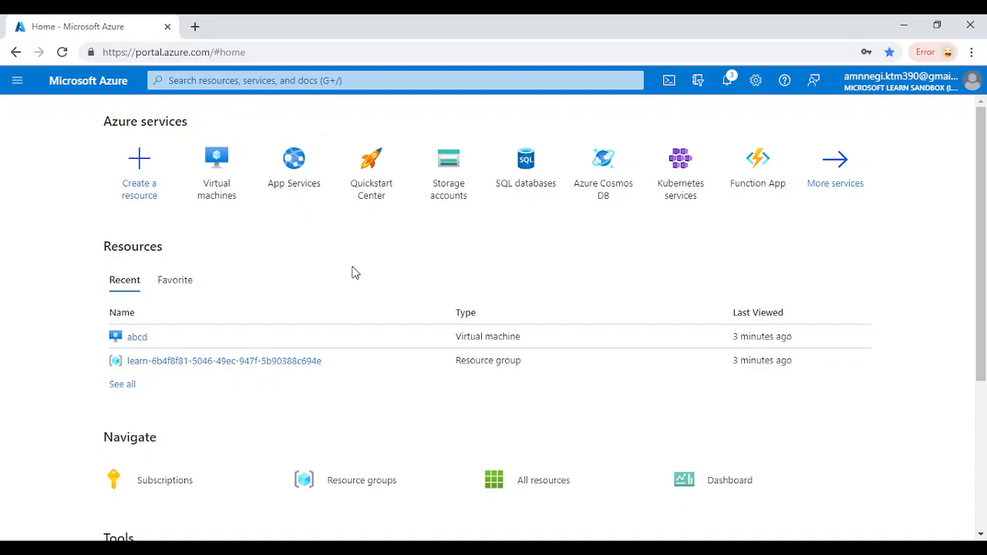
{"action": "mouse_move", "coordinate": [272, 288]}
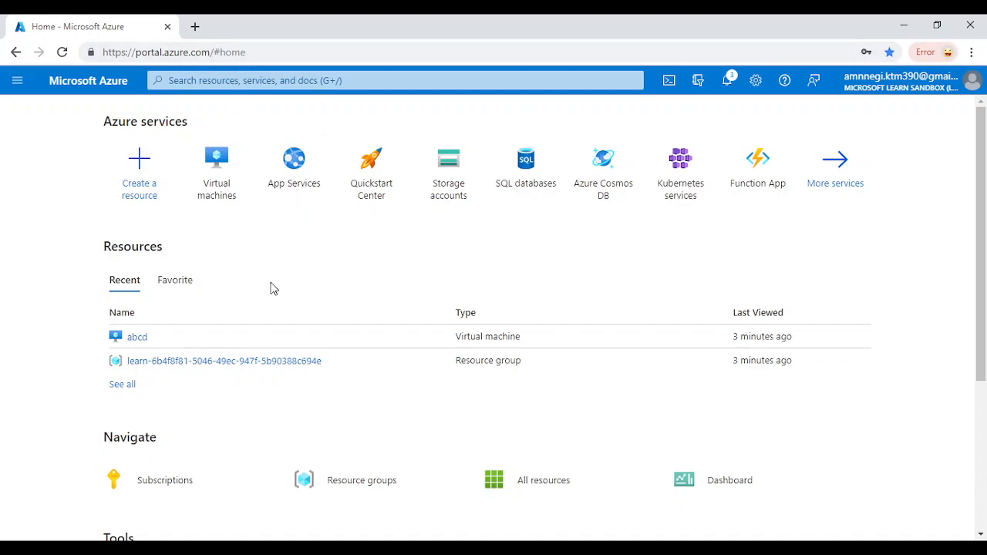
{"action": "mouse_move", "coordinate": [307, 286]}
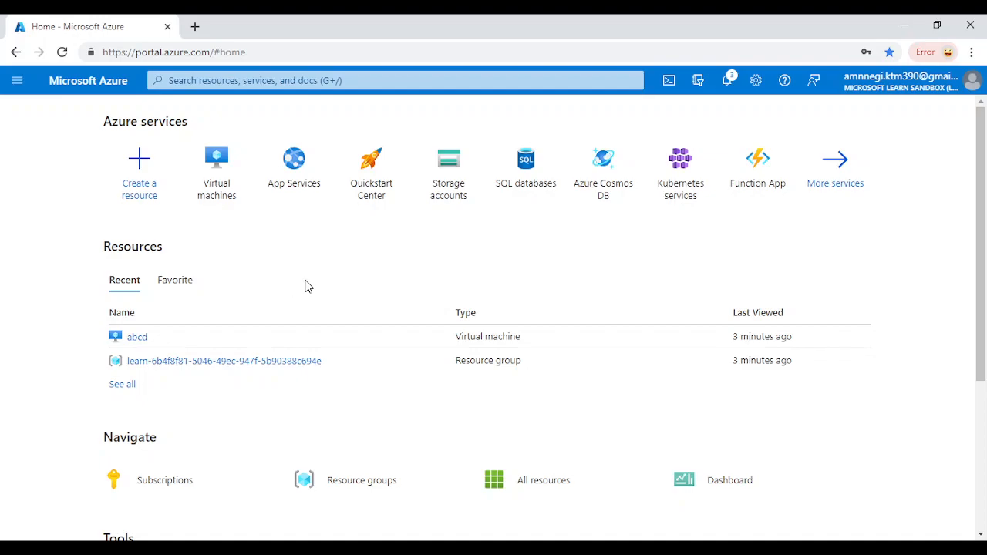
{"action": "mouse_move", "coordinate": [366, 281]}
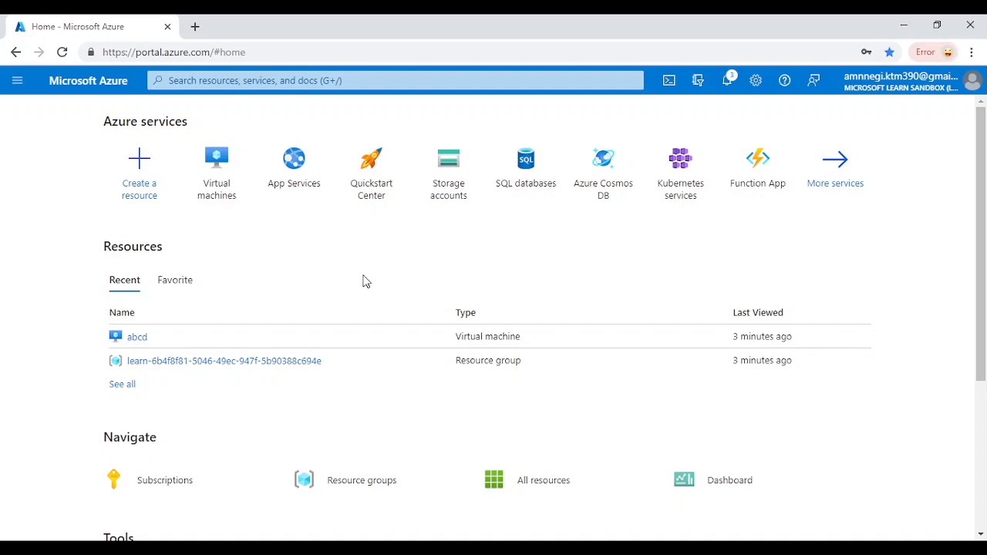
{"action": "mouse_move", "coordinate": [388, 276]}
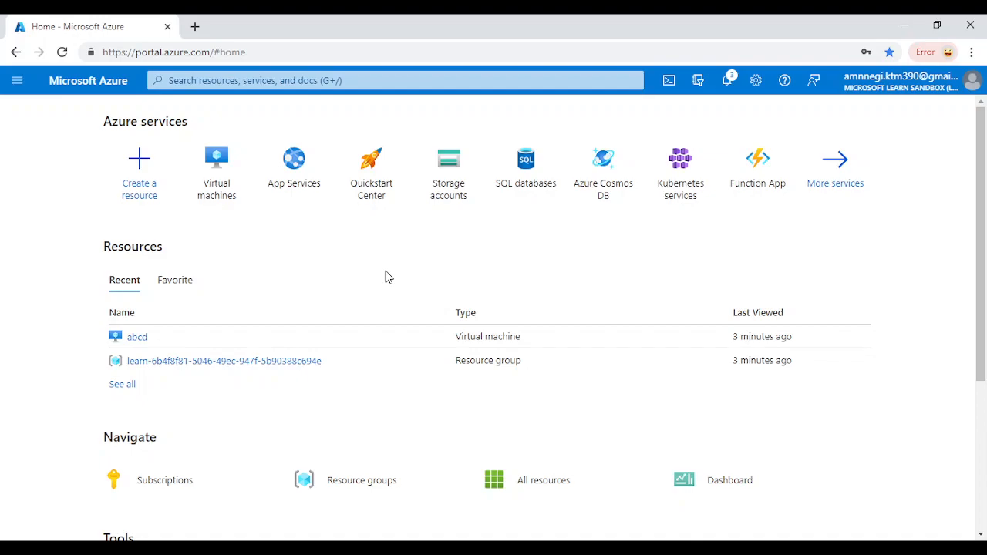
{"action": "mouse_move", "coordinate": [409, 270]}
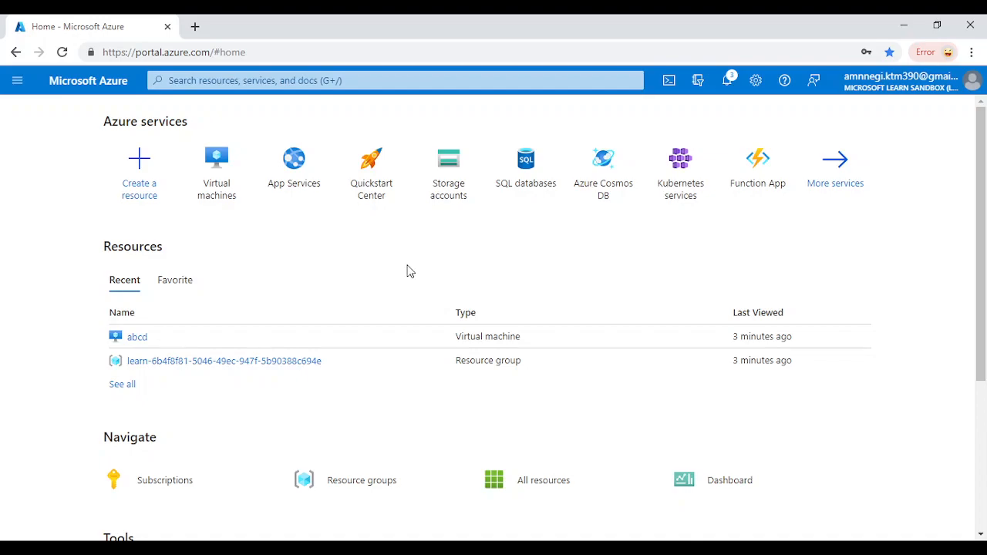
{"action": "mouse_move", "coordinate": [193, 323]}
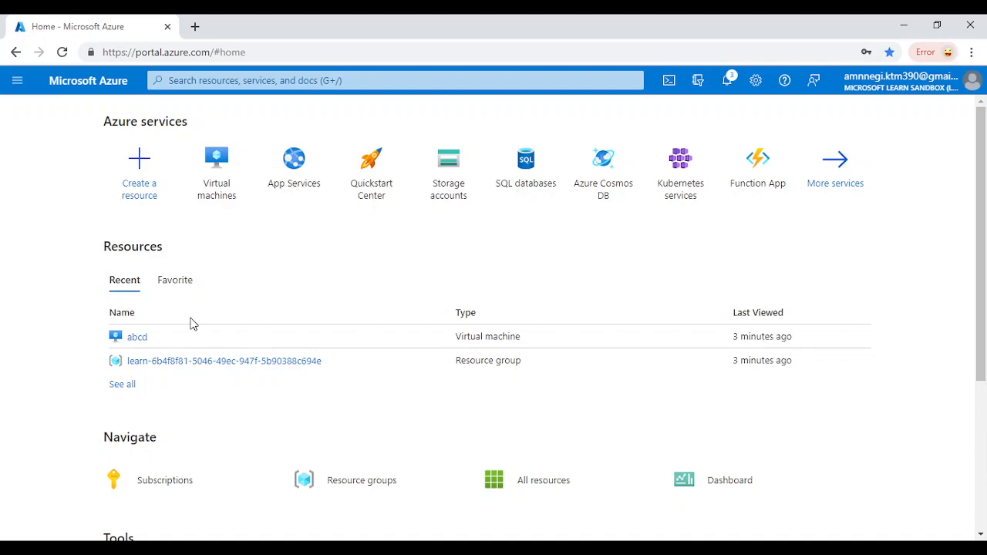
{"action": "mouse_move", "coordinate": [347, 289]}
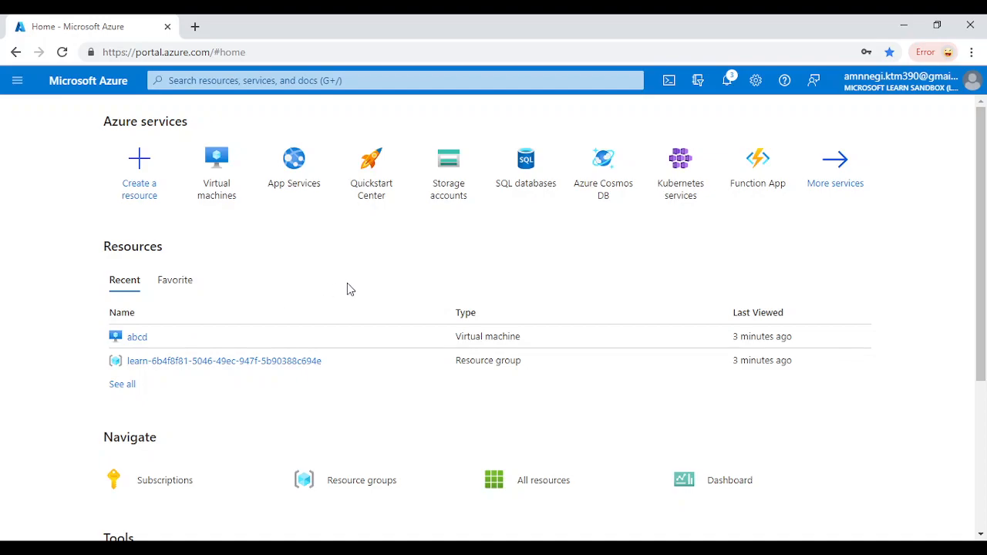
{"action": "mouse_move", "coordinate": [435, 271]}
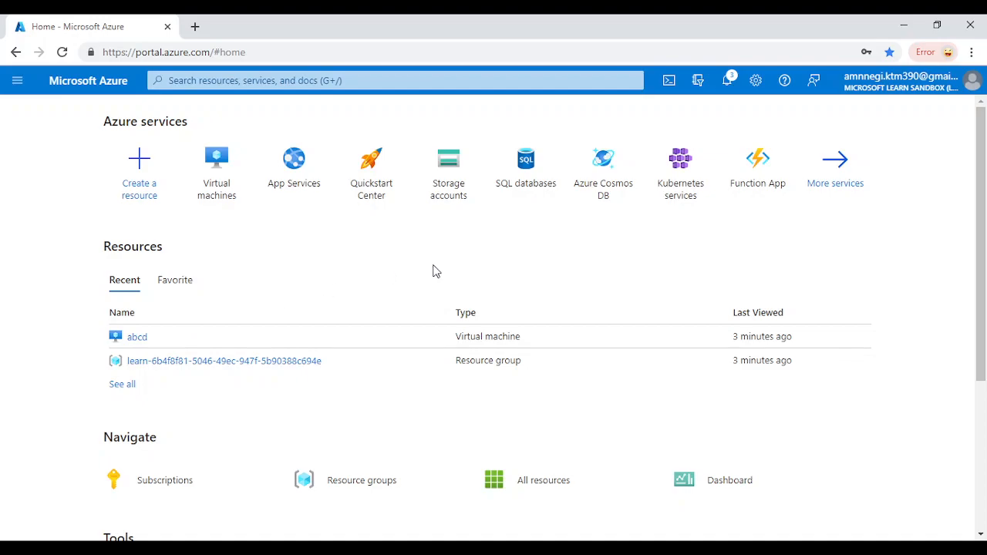
{"action": "mouse_move", "coordinate": [543, 267]}
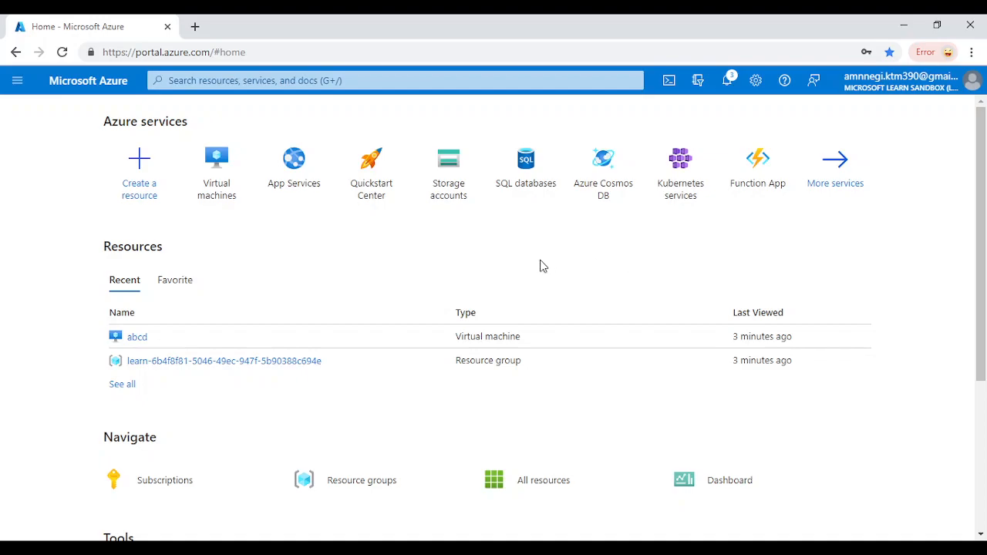
{"action": "mouse_move", "coordinate": [236, 314]}
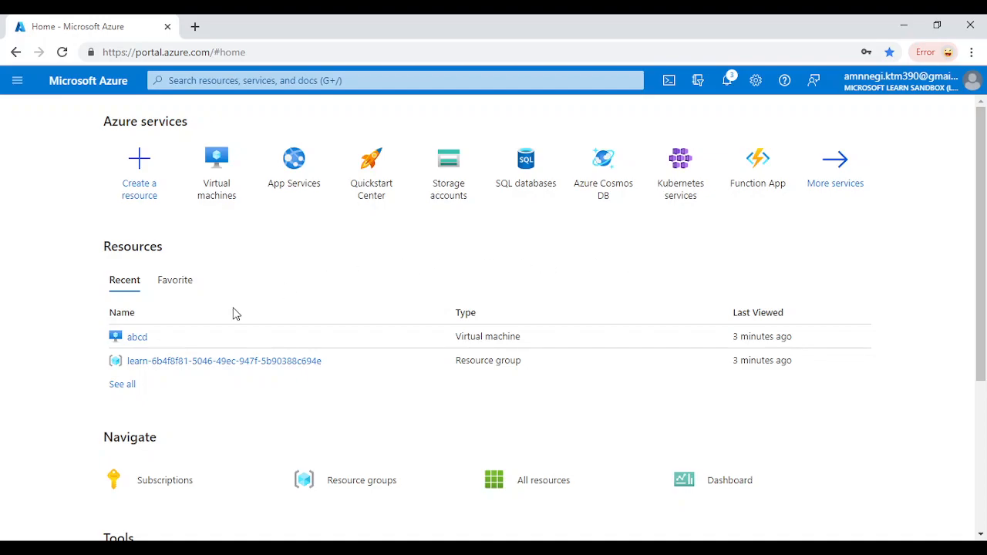
{"action": "mouse_move", "coordinate": [346, 279]}
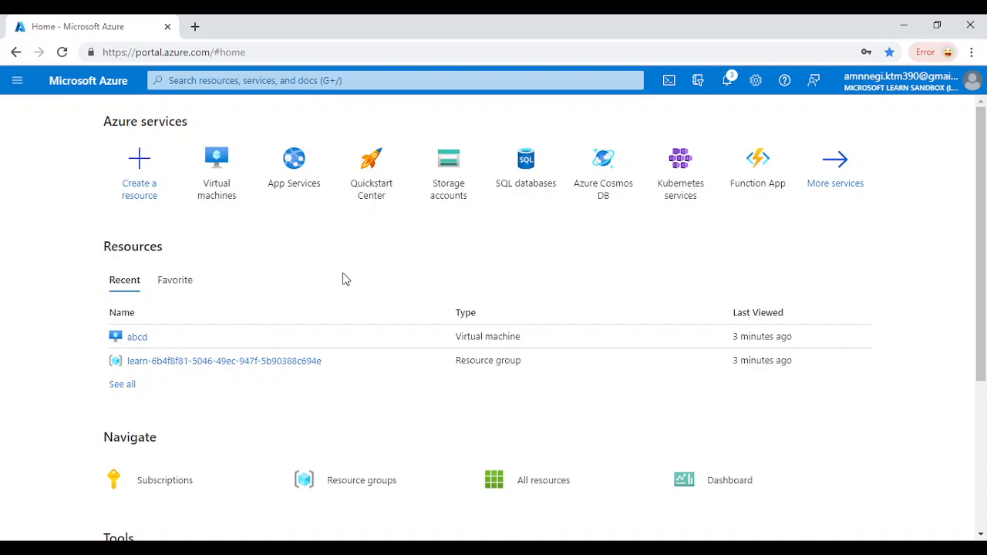
{"action": "mouse_move", "coordinate": [461, 250]}
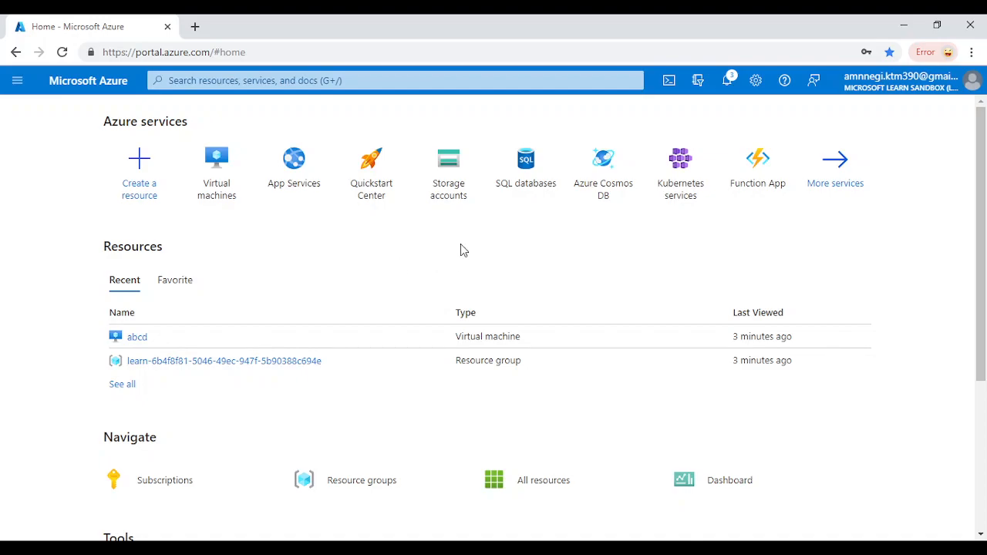
{"action": "mouse_move", "coordinate": [294, 162]}
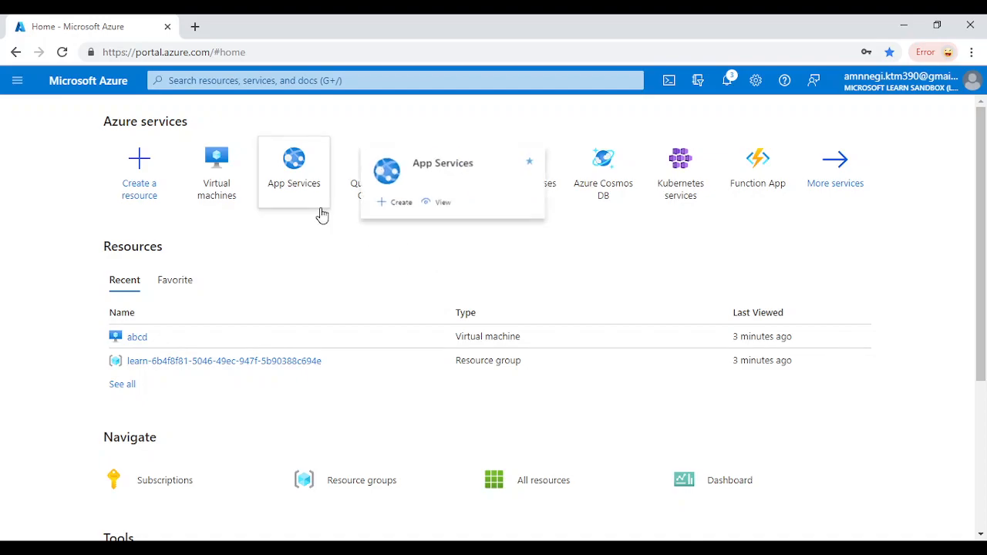
{"action": "mouse_move", "coordinate": [279, 237]}
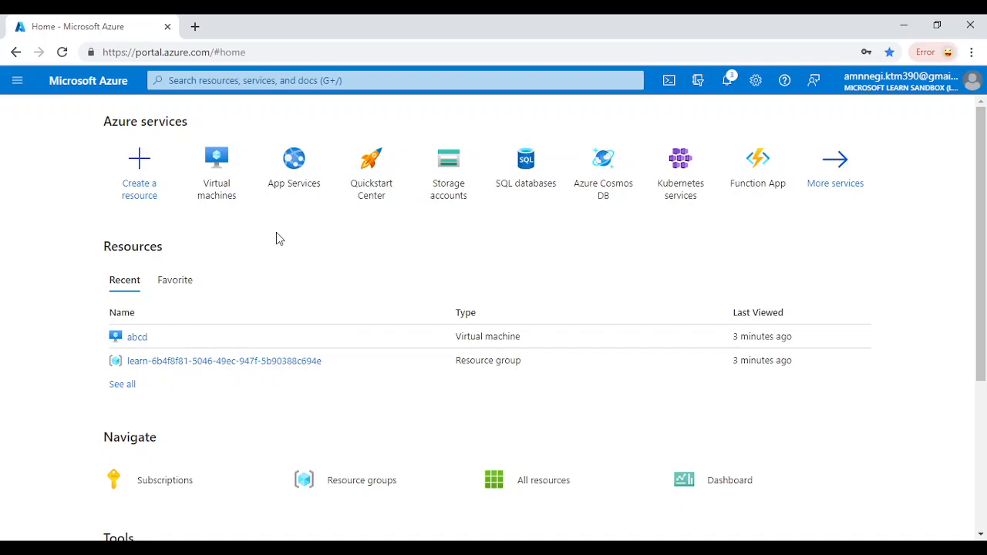
{"action": "mouse_move", "coordinate": [217, 169]}
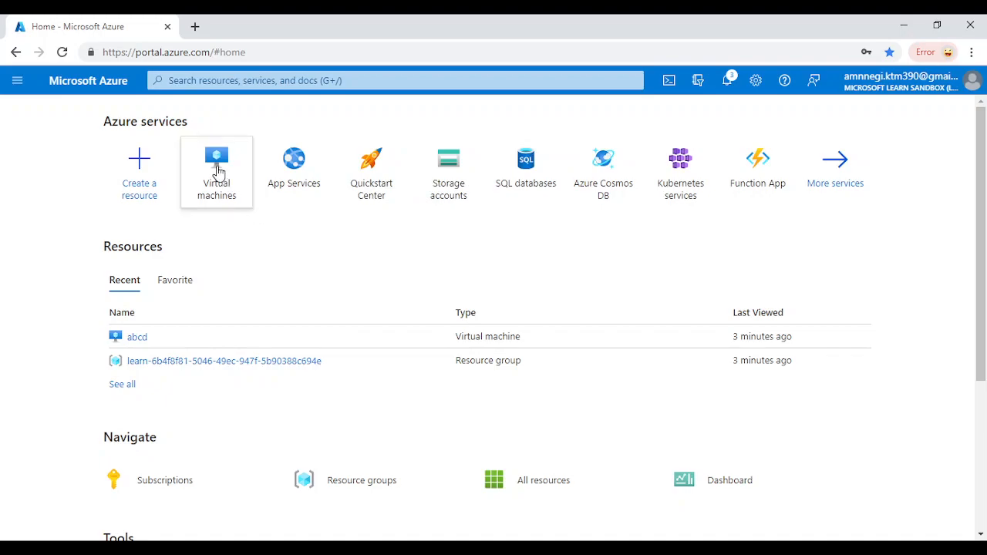
- Open VM abcd from the Virtual machines list and collapse the list to show its Overview full width
{"action": "left_click", "coordinate": [217, 170]}
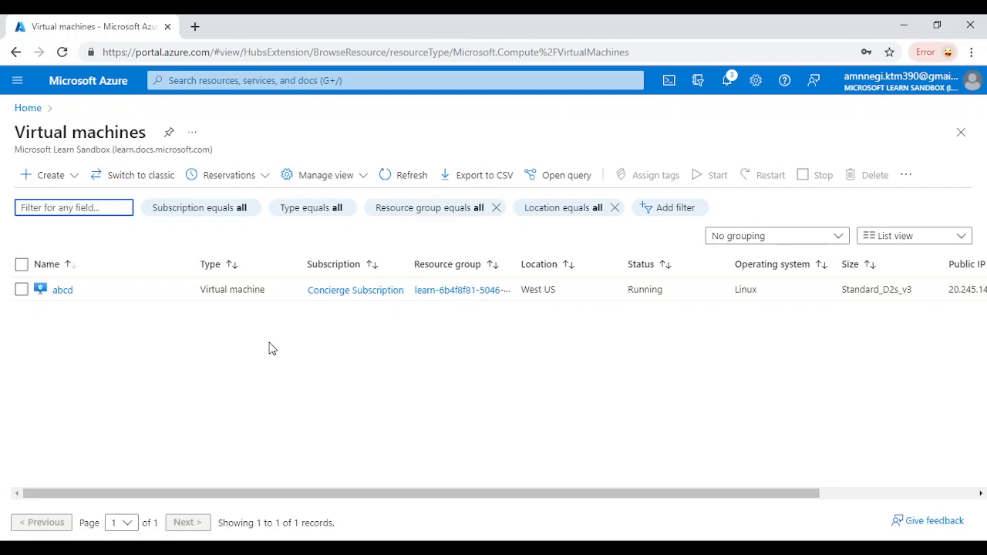
{"action": "mouse_move", "coordinate": [174, 340]}
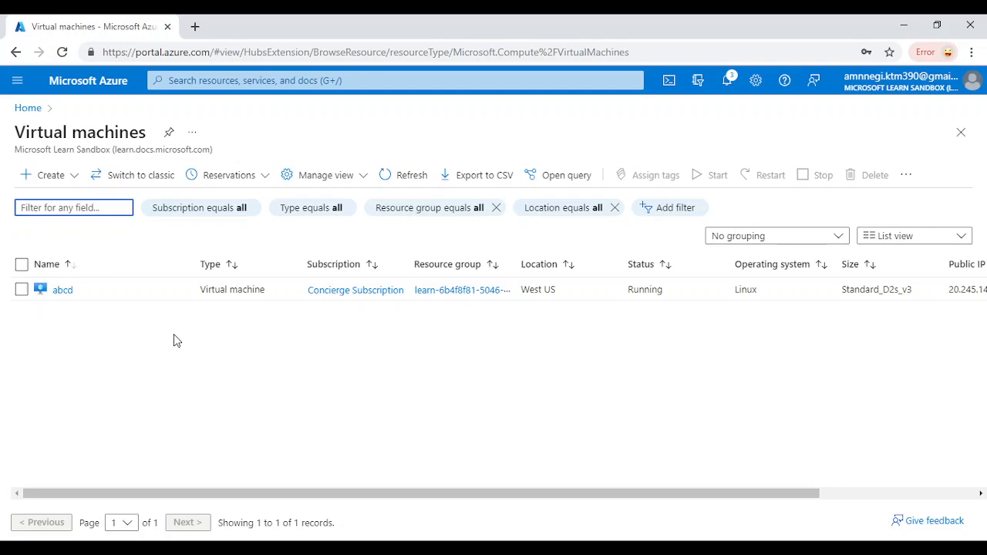
{"action": "left_click", "coordinate": [62, 289]}
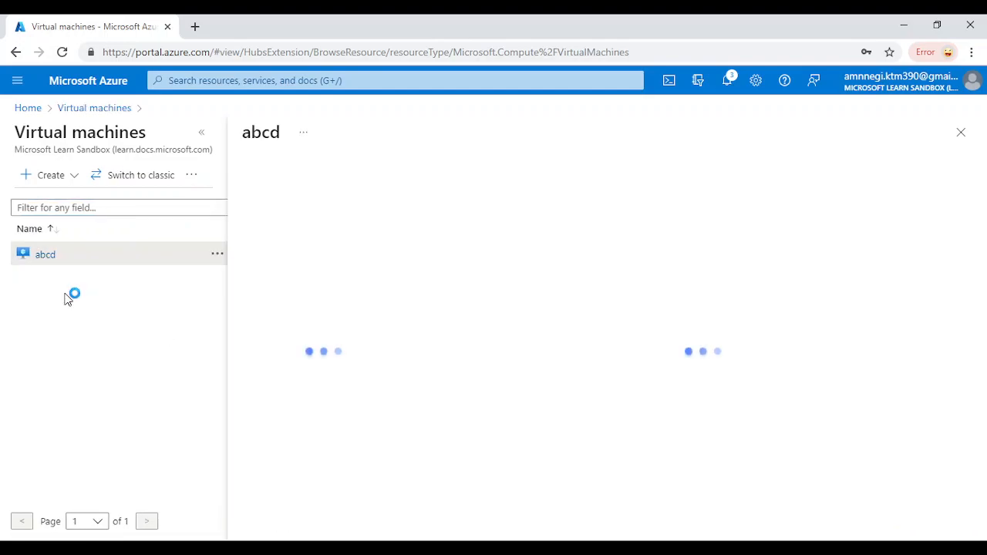
{"action": "left_click", "coordinate": [45, 253]}
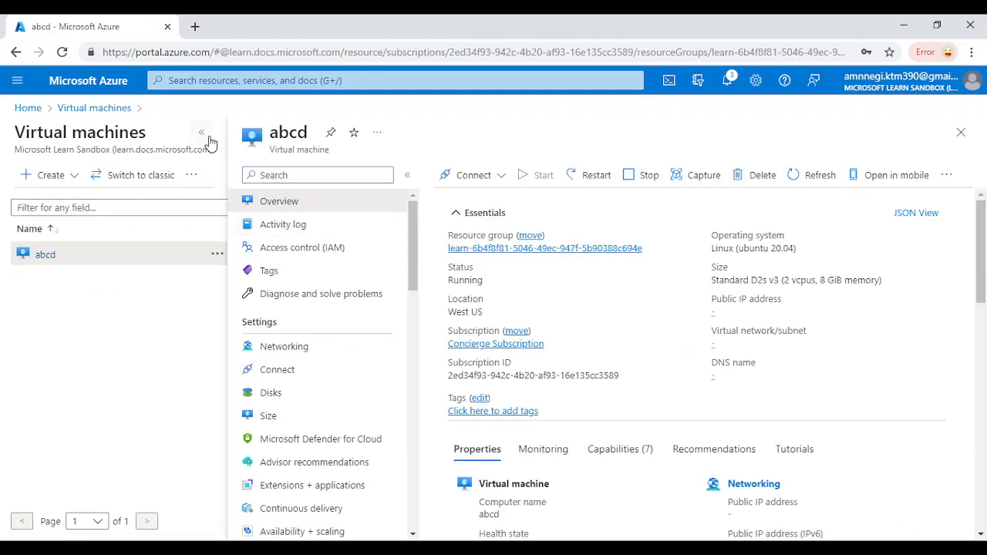
{"action": "left_click", "coordinate": [201, 132]}
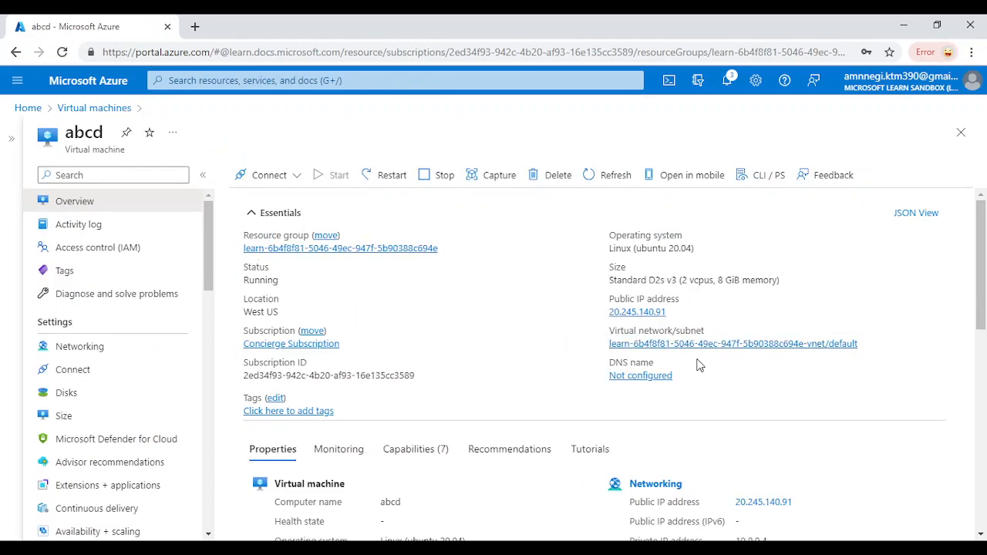
{"action": "mouse_move", "coordinate": [670, 81]}
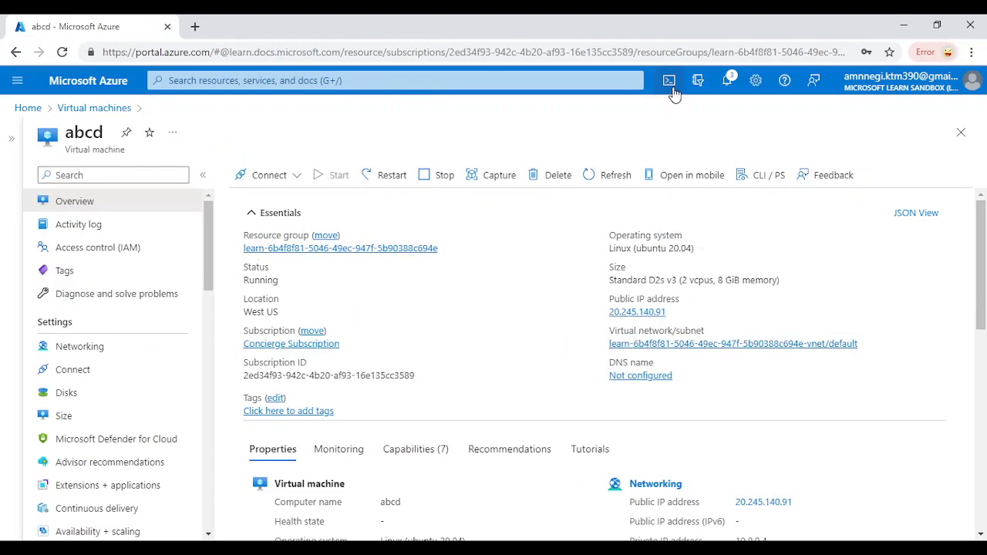
{"action": "left_click", "coordinate": [668, 80]}
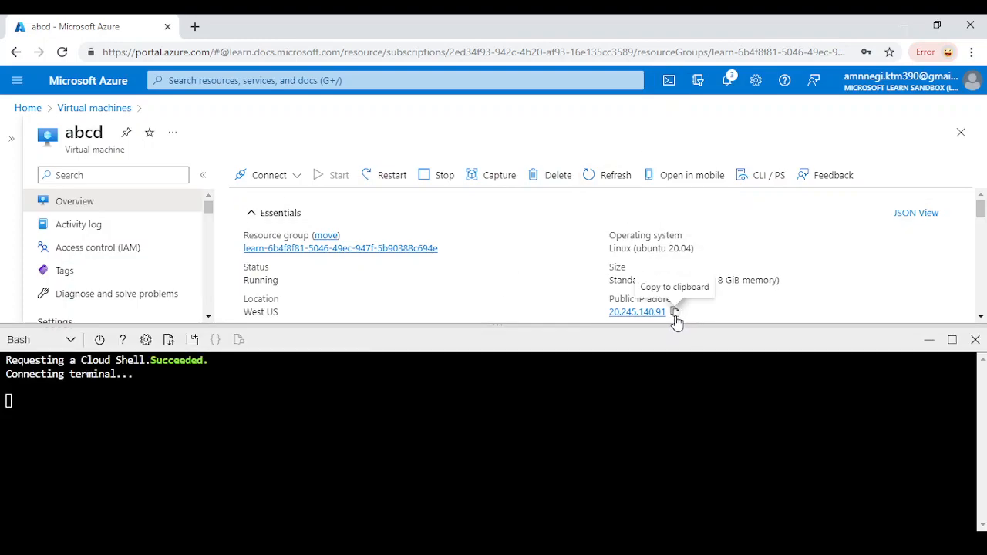
{"action": "left_click", "coordinate": [675, 311]}
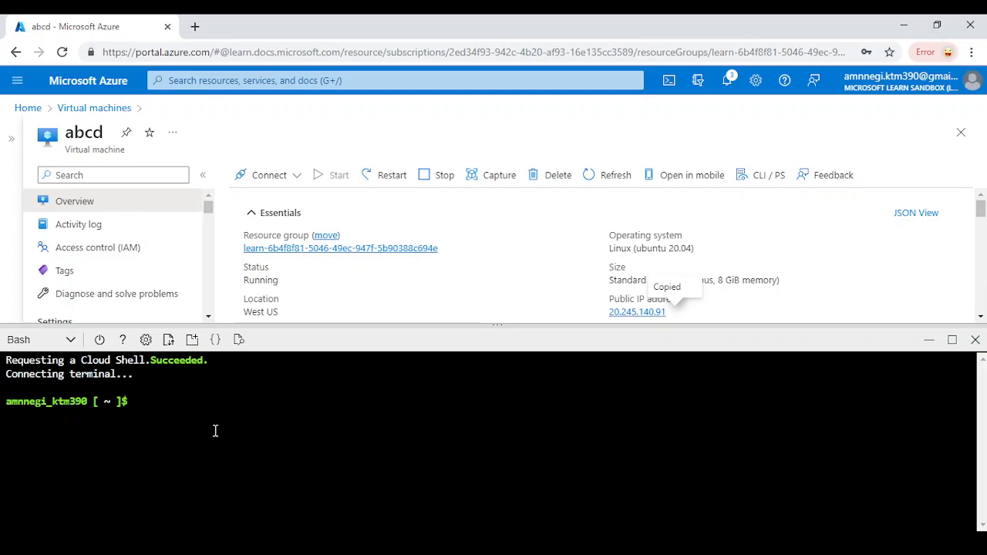
{"action": "type", "text": "ssh"}
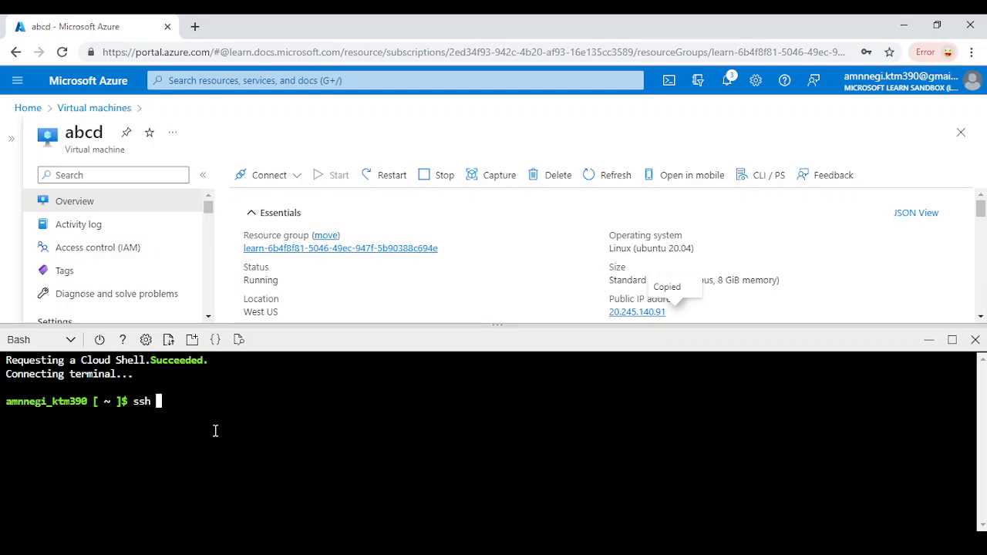
{"action": "type", "text": "demo@"}
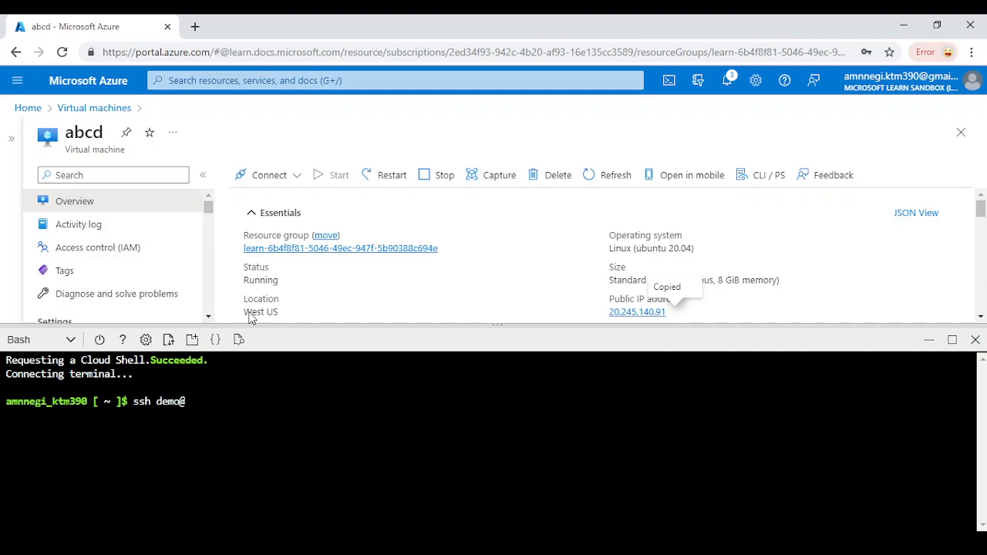
{"action": "type", "text": "20.245.140.91"}
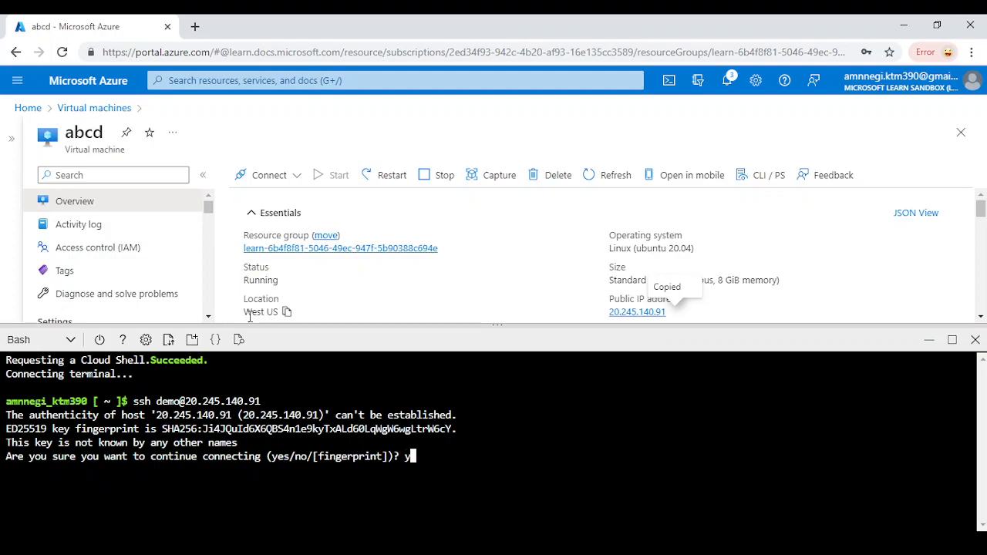
{"action": "key", "text": "Return"}
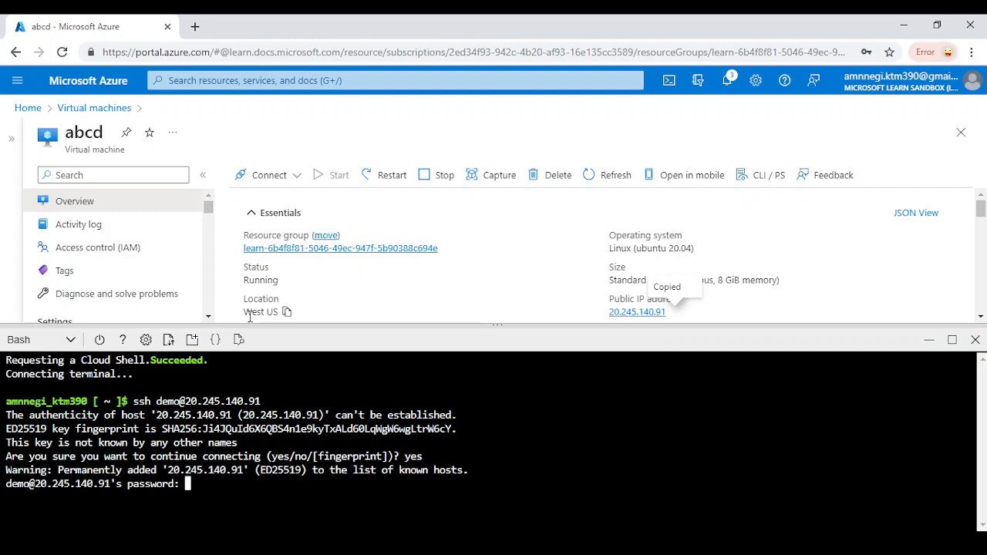
{"action": "key", "text": "Return"}
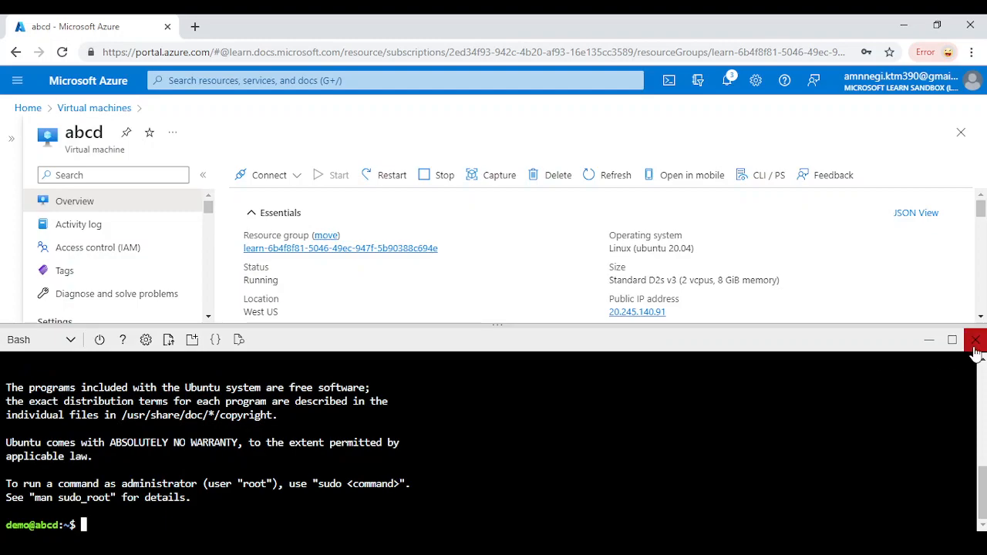
- Maximize Cloud Shell, become root with sudo, and install nginx via apt, confirming with Y
{"action": "left_click", "coordinate": [953, 340]}
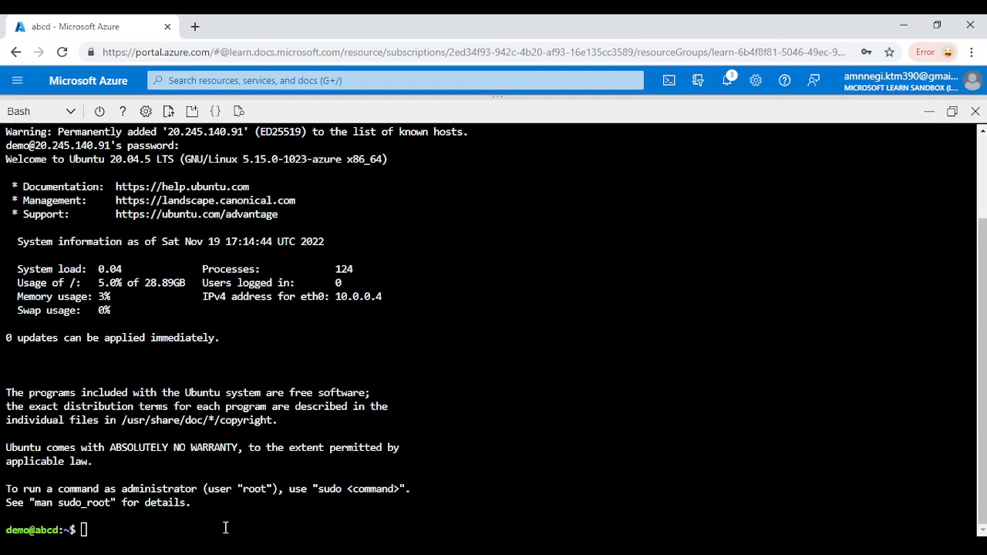
{"action": "type", "text": "sudo su"}
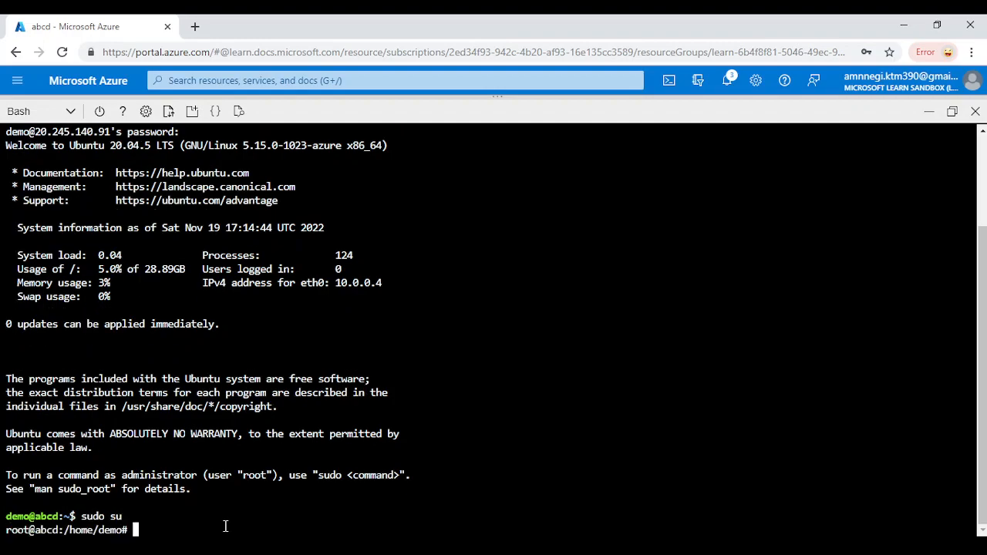
{"action": "type", "text": "apt ins"}
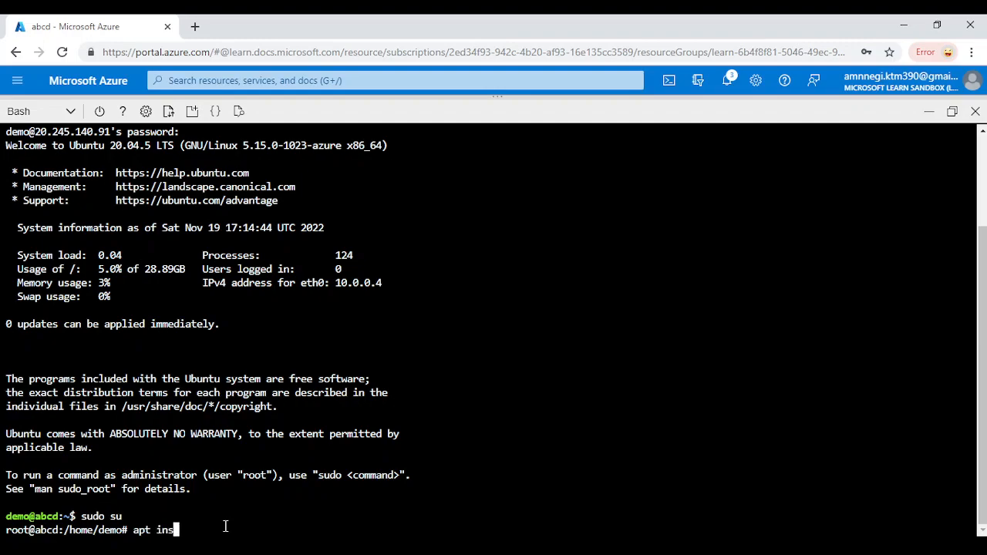
{"action": "type", "text": "tall"}
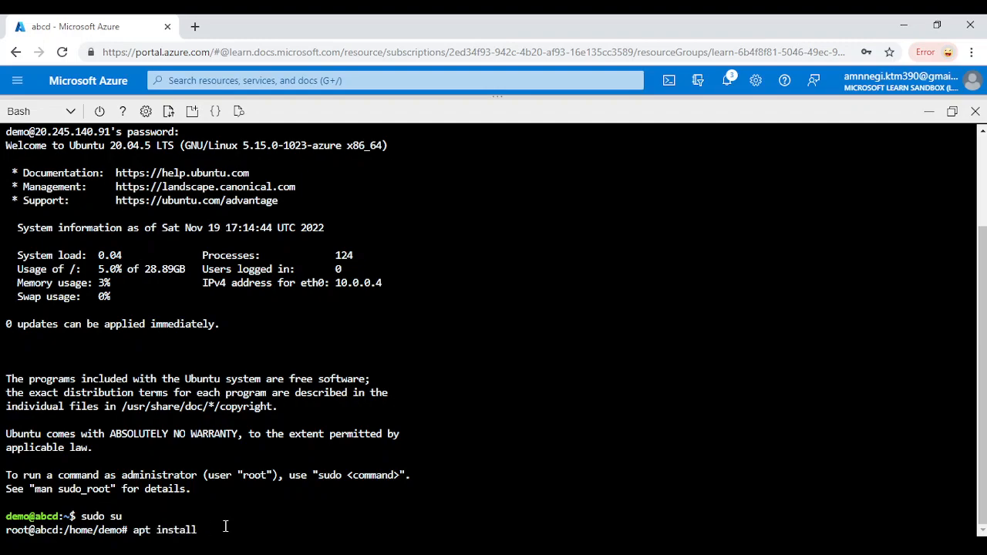
{"action": "key", "text": "Return"}
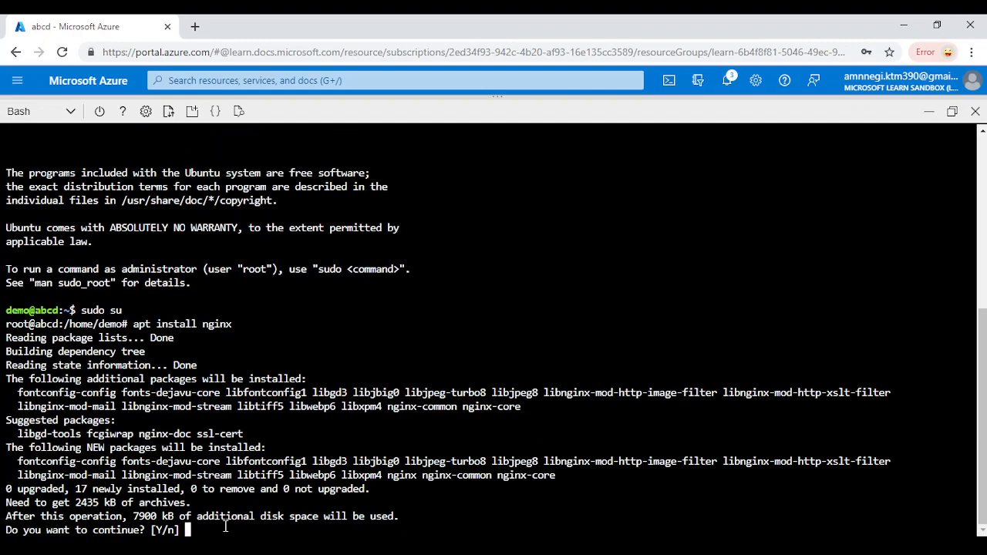
{"action": "type", "text": "Y"}
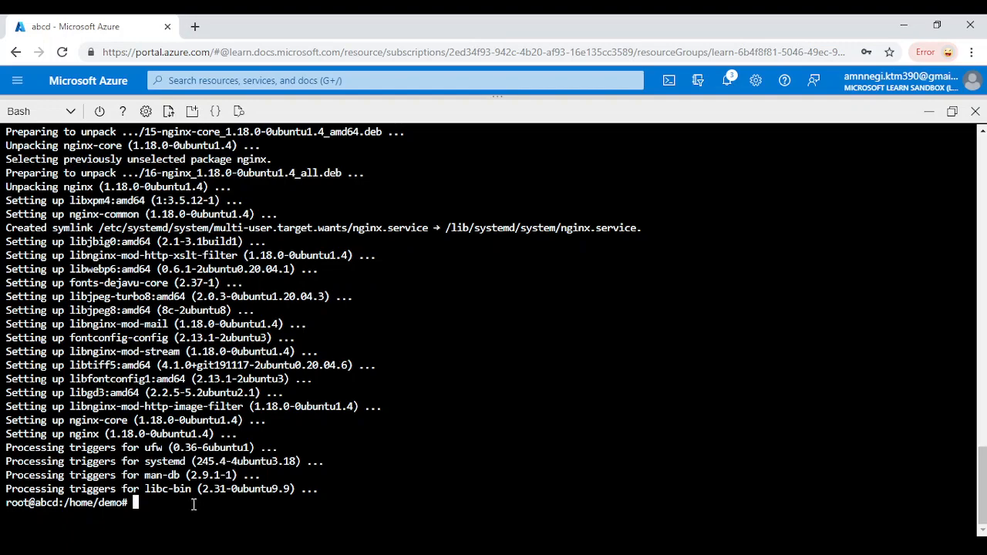
- Run systemctl status nginx to verify the service reports active (running)
{"action": "type", "text": "syste"}
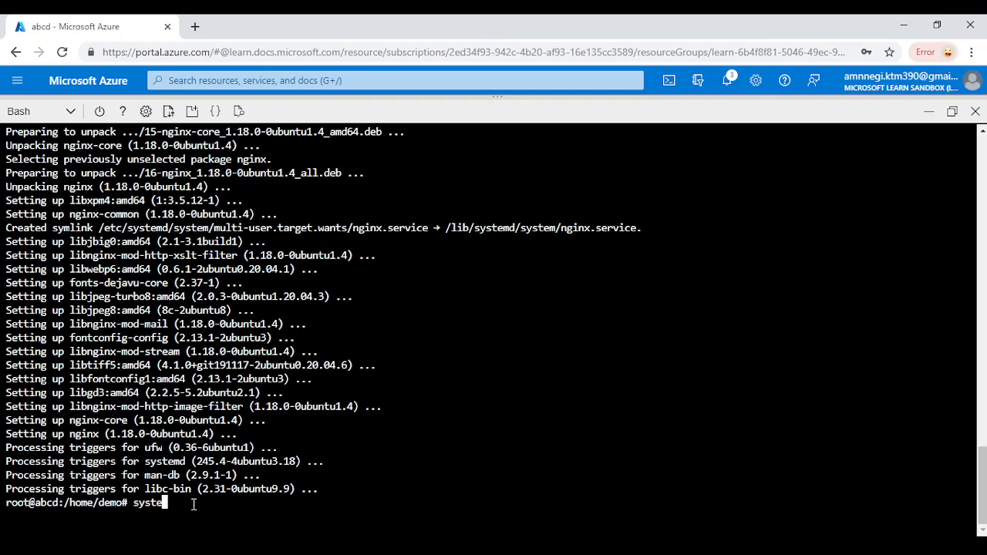
{"action": "type", "text": "mctl sta"}
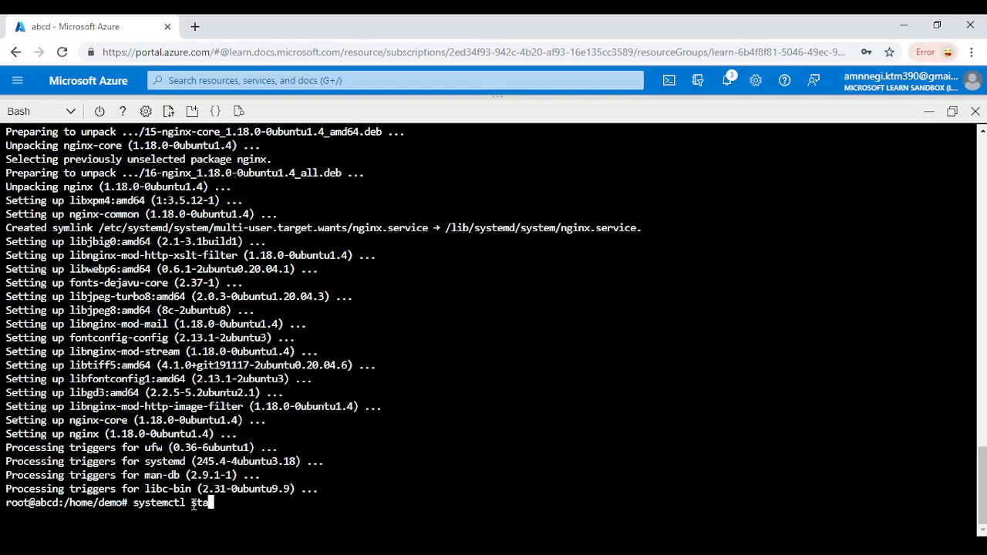
{"action": "type", "text": "tus ngi"}
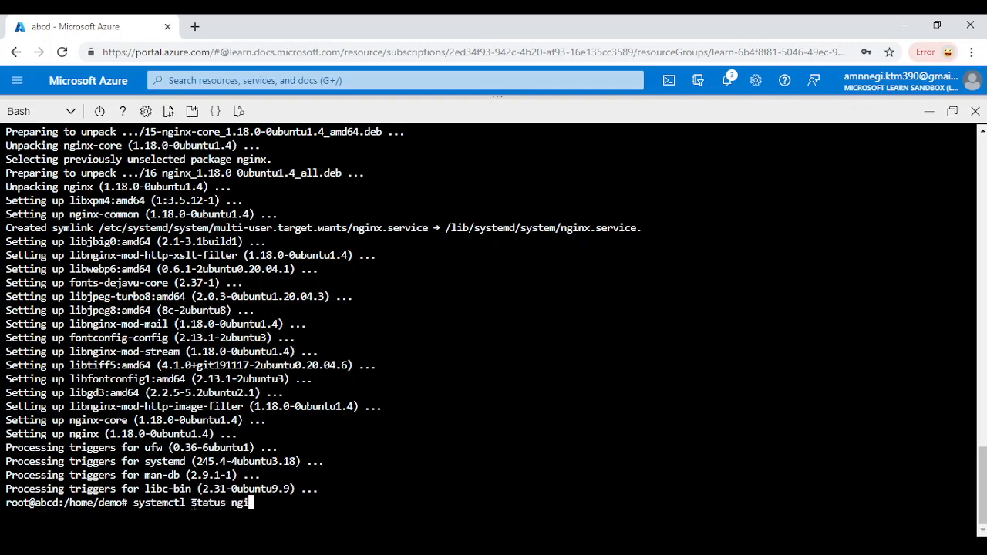
{"action": "key", "text": "Return"}
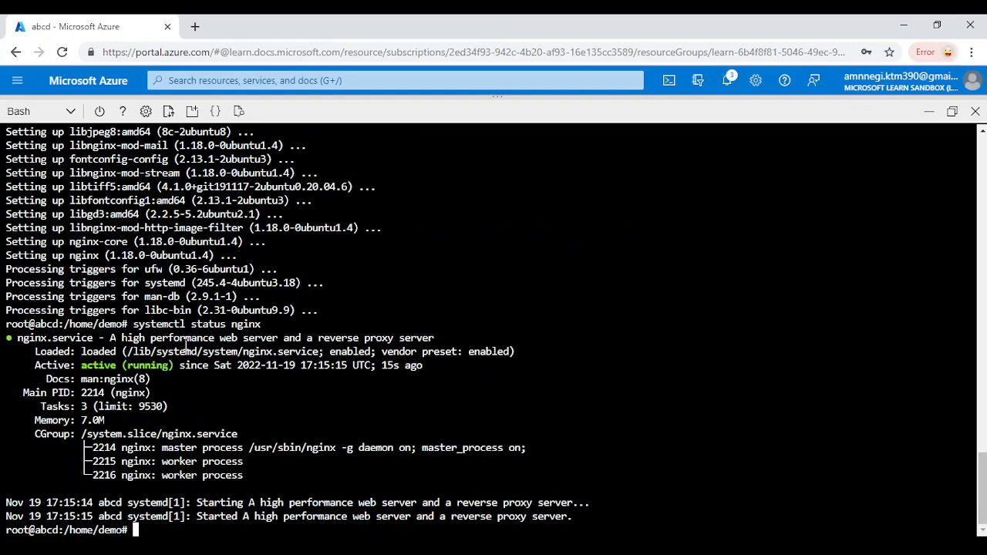
{"action": "mouse_move", "coordinate": [238, 375]}
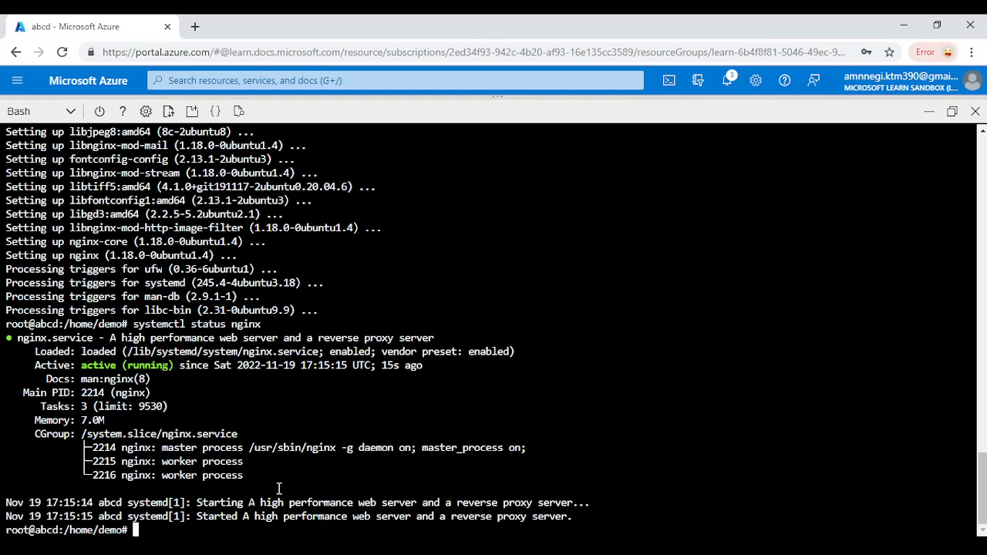
- Check listening ports with netstat -nltp | grep 80, then prepare the grep 8080 check
{"action": "type", "text": "netstat"}
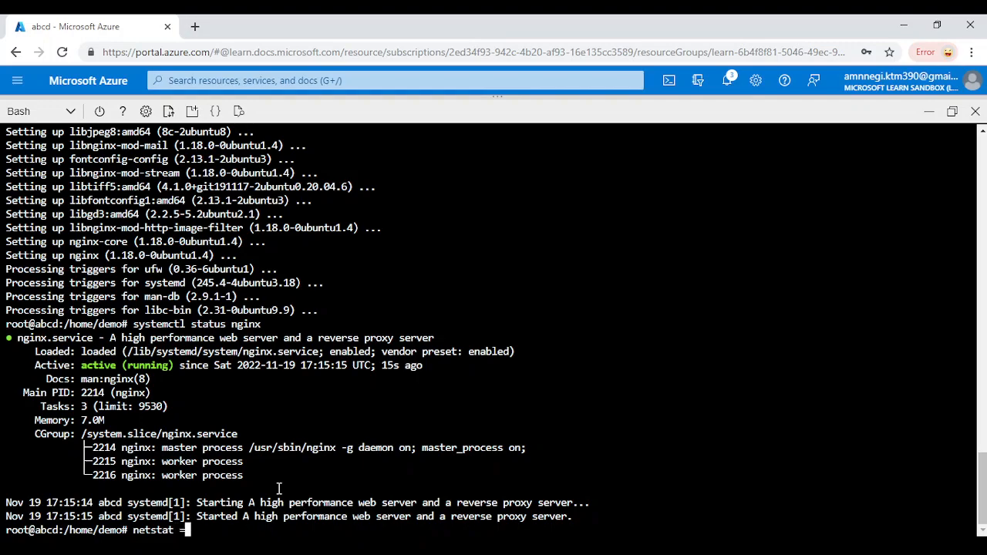
{"action": "type", "text": "-nltp"}
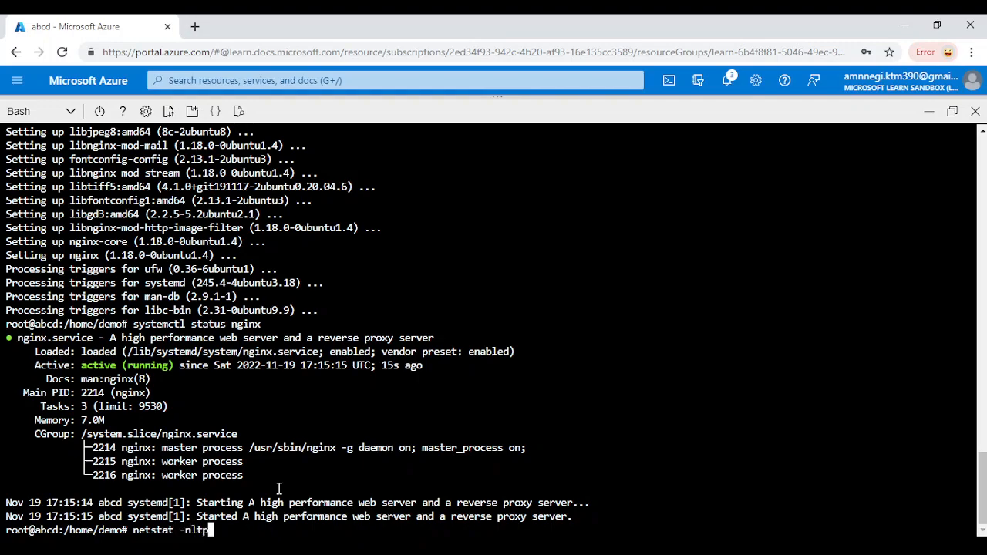
{"action": "type", "text": "|"}
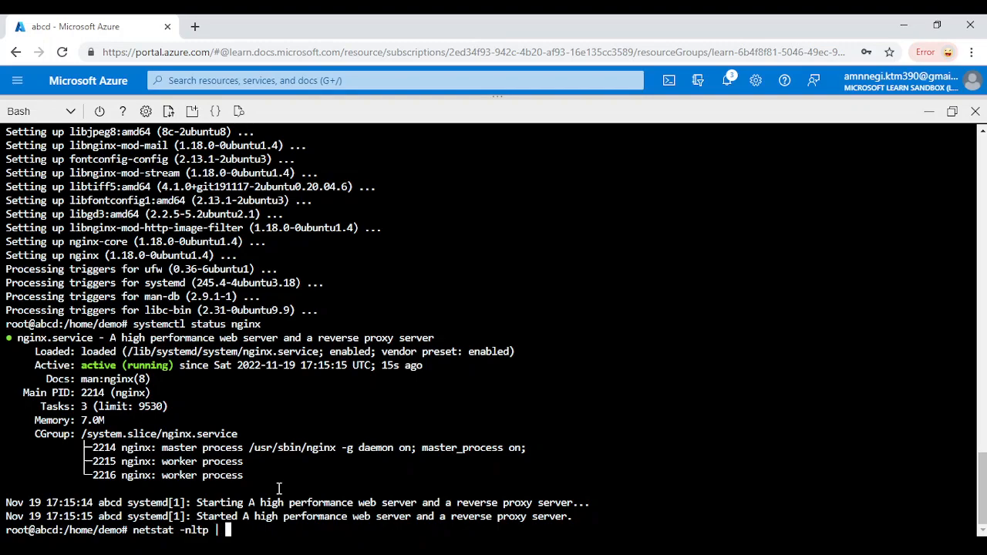
{"action": "type", "text": "grep 80"}
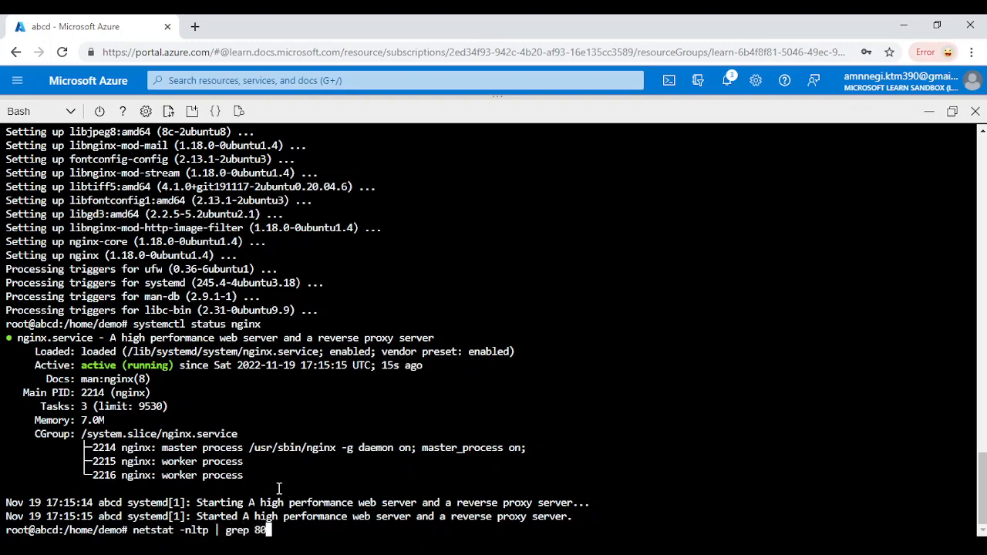
{"action": "key", "text": "Return"}
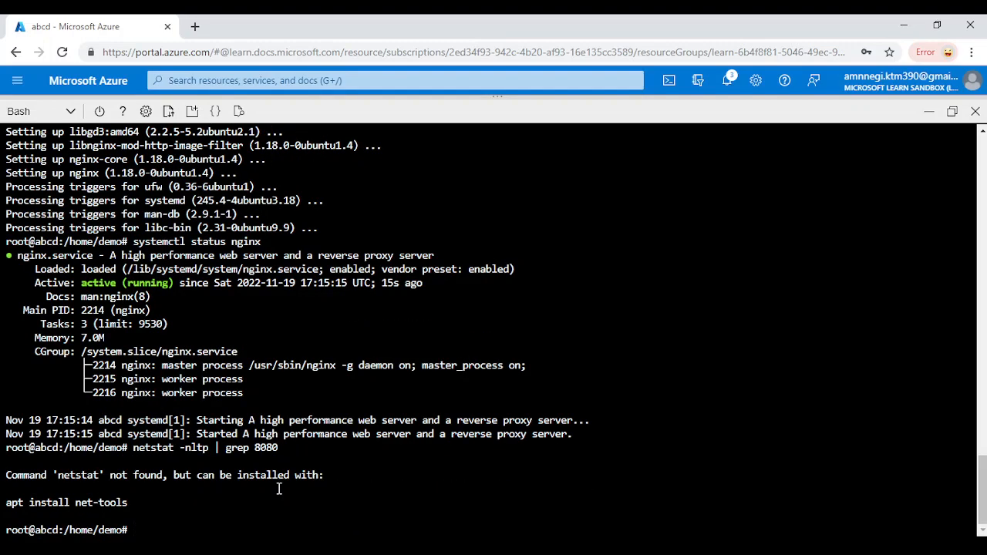
{"action": "type", "text": "netstat -nltp | grep 8080"}
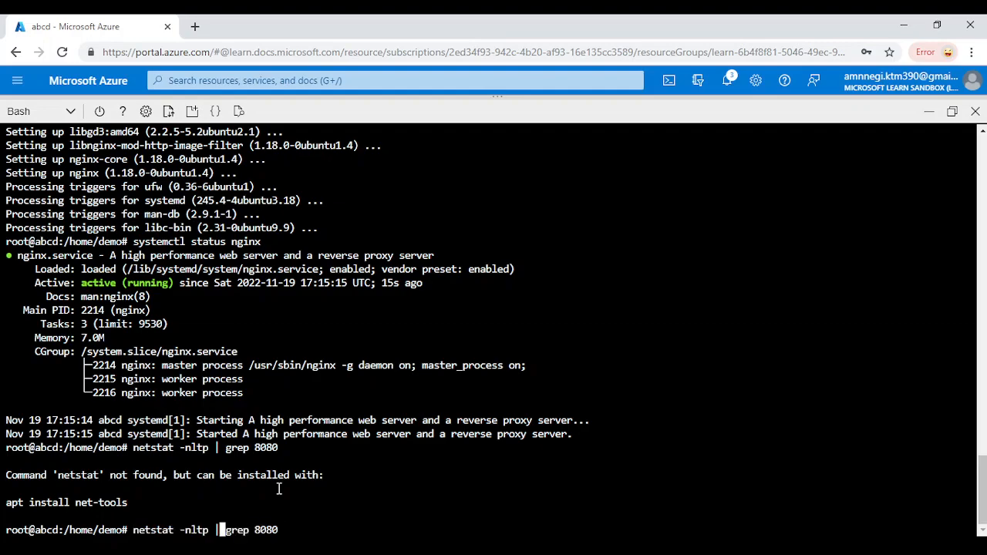
{"action": "mouse_move", "coordinate": [6, 507]}
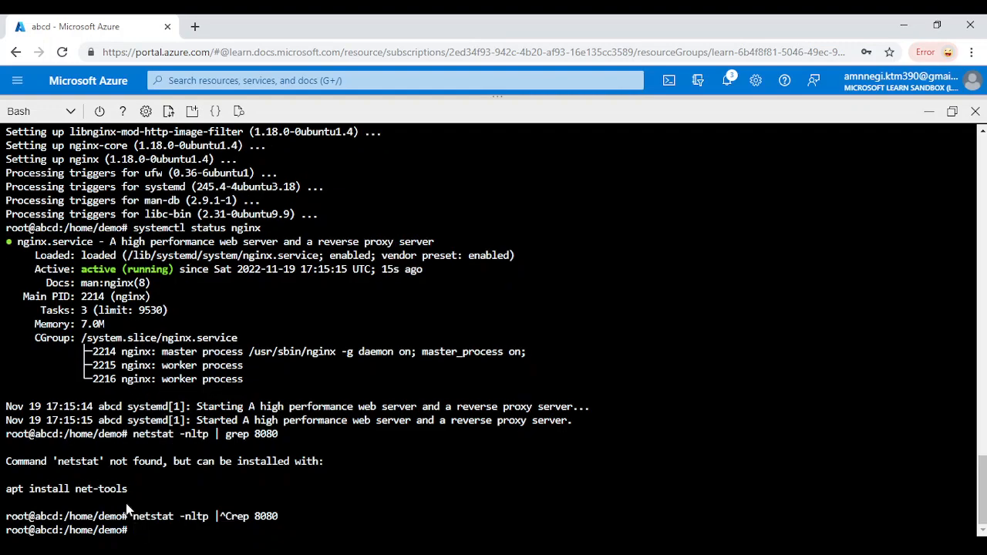
- Install the net-tools package with apt and rerun netstat -nltp | grep 80
{"action": "type", "text": "apt install net-tools"}
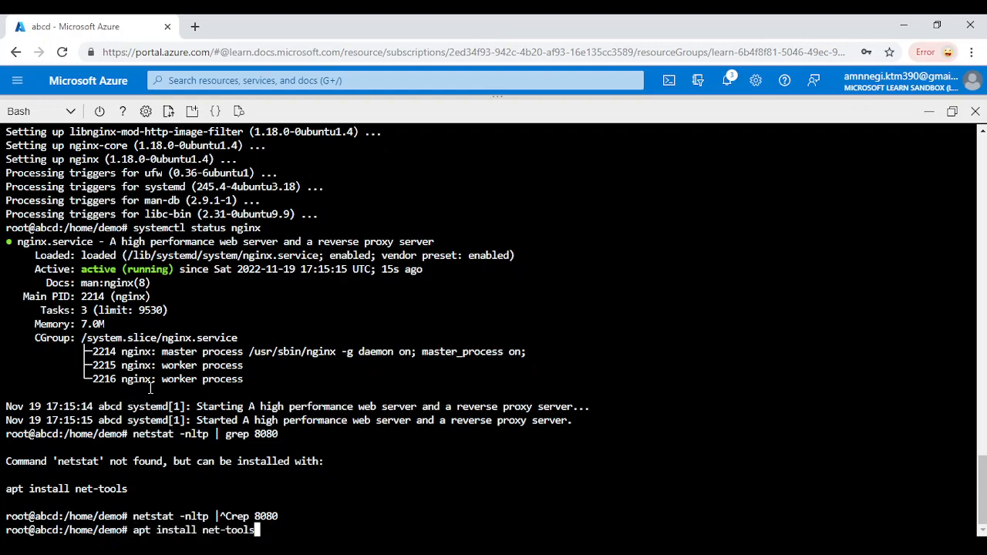
{"action": "key", "text": "Return"}
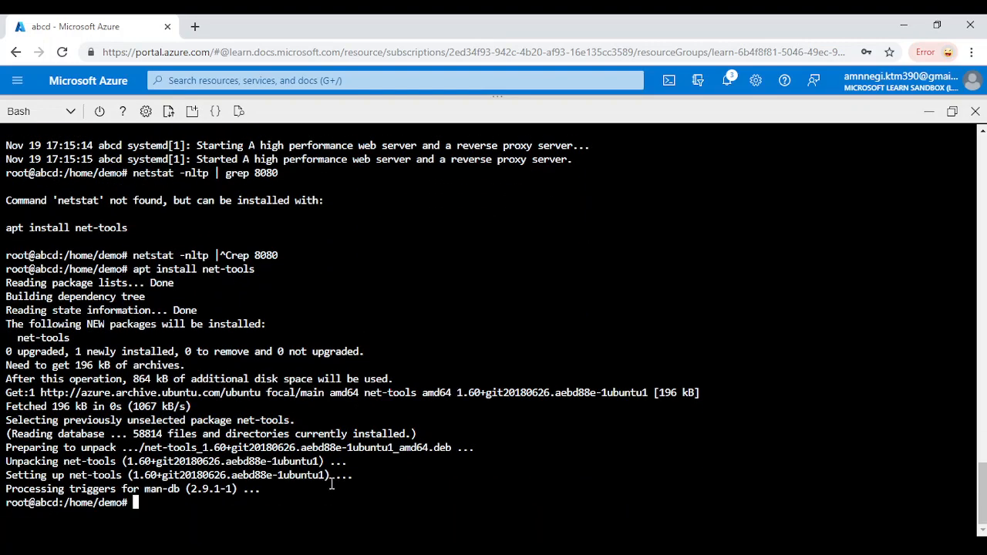
{"action": "type", "text": "apt install net-tools"}
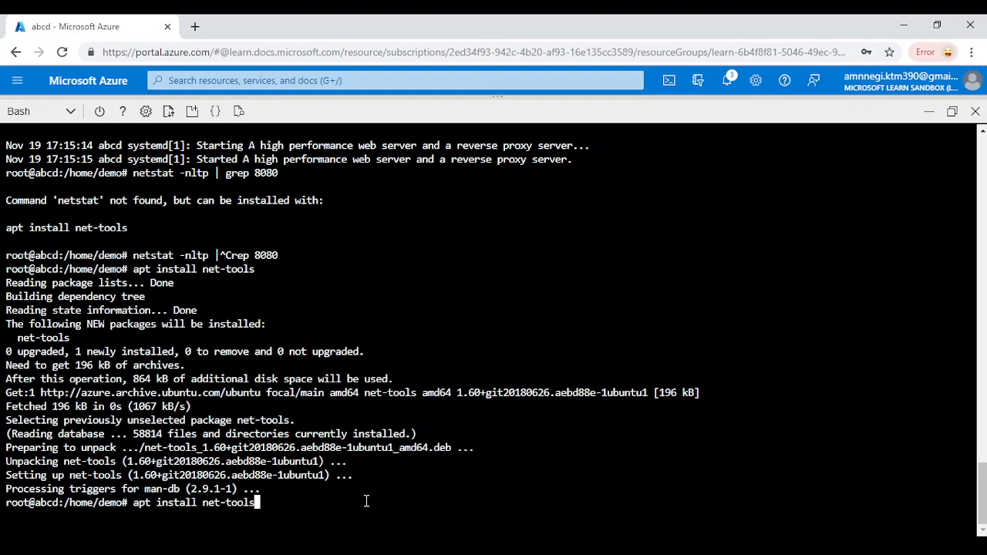
{"action": "key", "text": "Return"}
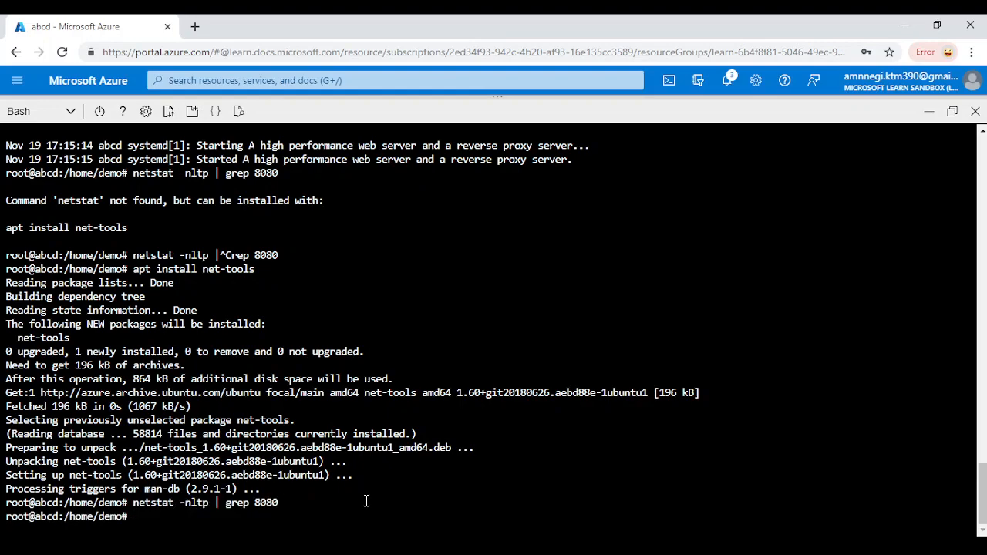
{"action": "type", "text": "netstat -nltp | grep 80"}
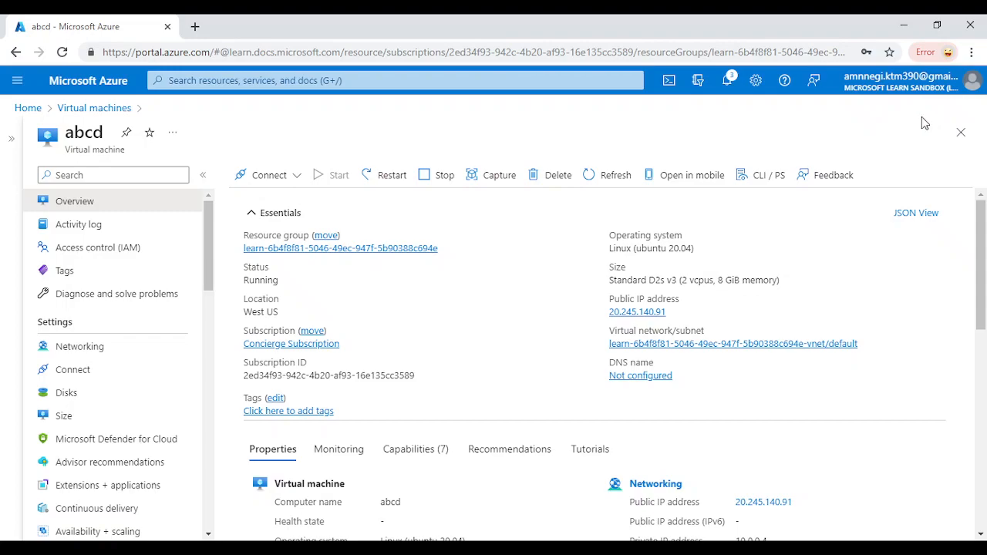
{"action": "mouse_move", "coordinate": [672, 312]}
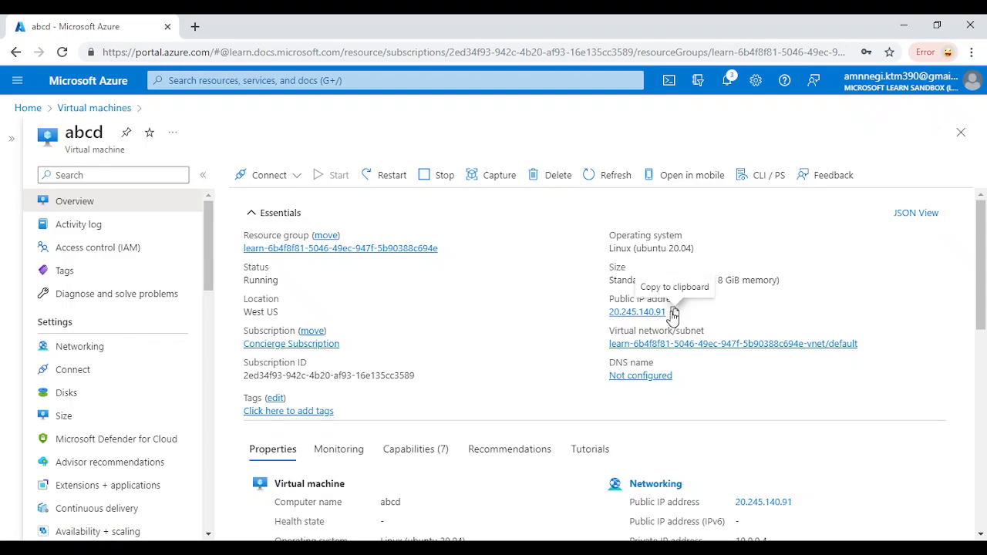
- Copy the public IP 20.245.140.91 from the VM Overview and open a new browser tab
{"action": "left_click", "coordinate": [674, 312]}
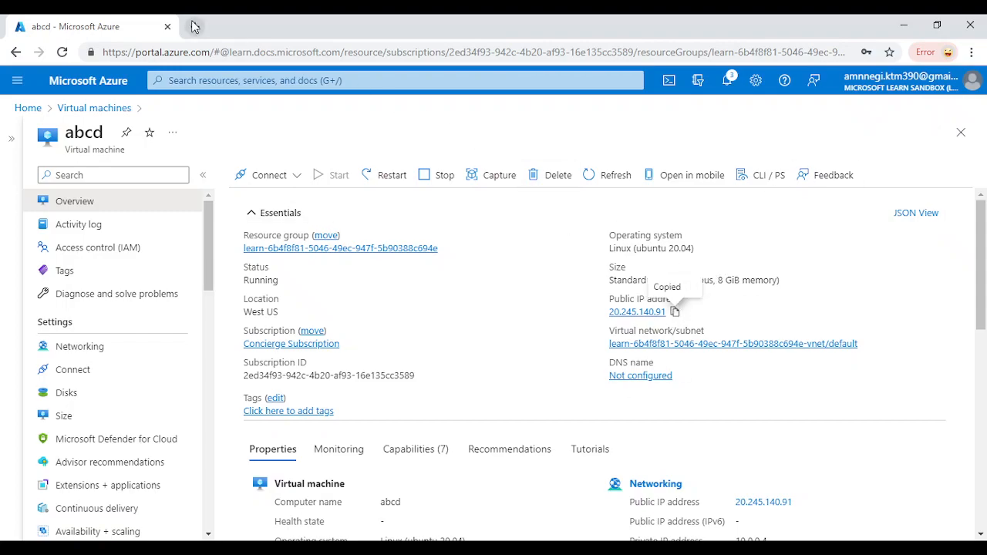
{"action": "left_click", "coordinate": [367, 26]}
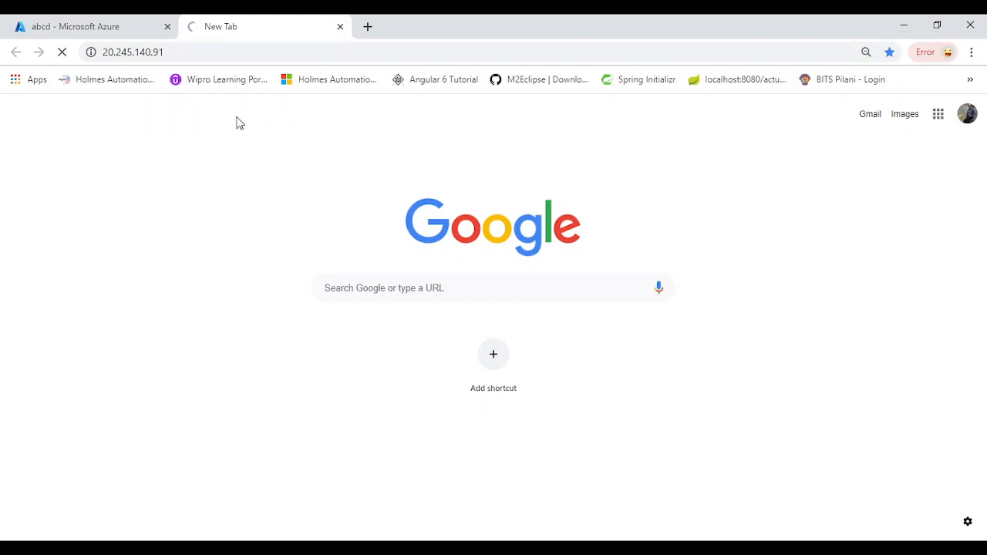
{"action": "mouse_move", "coordinate": [335, 222]}
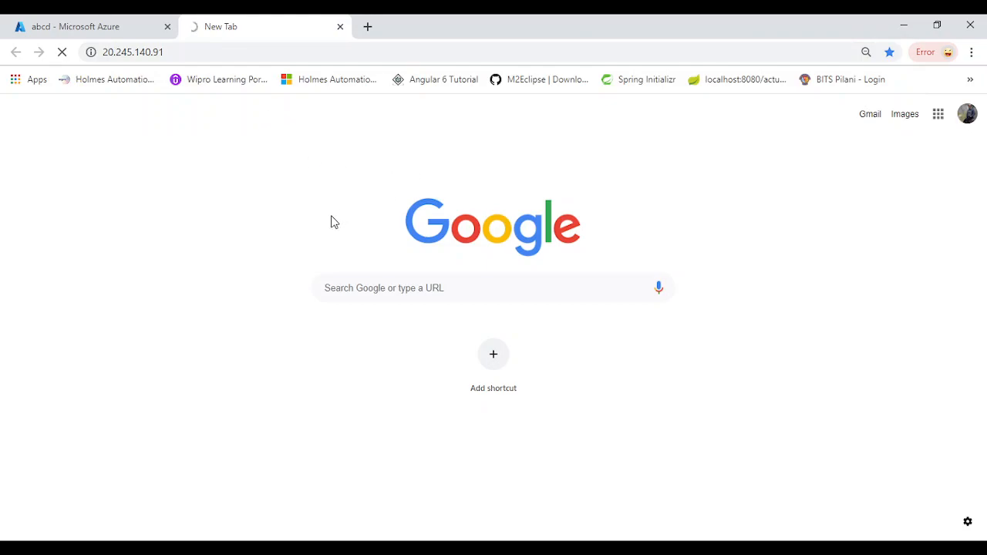
{"action": "mouse_move", "coordinate": [256, 260]}
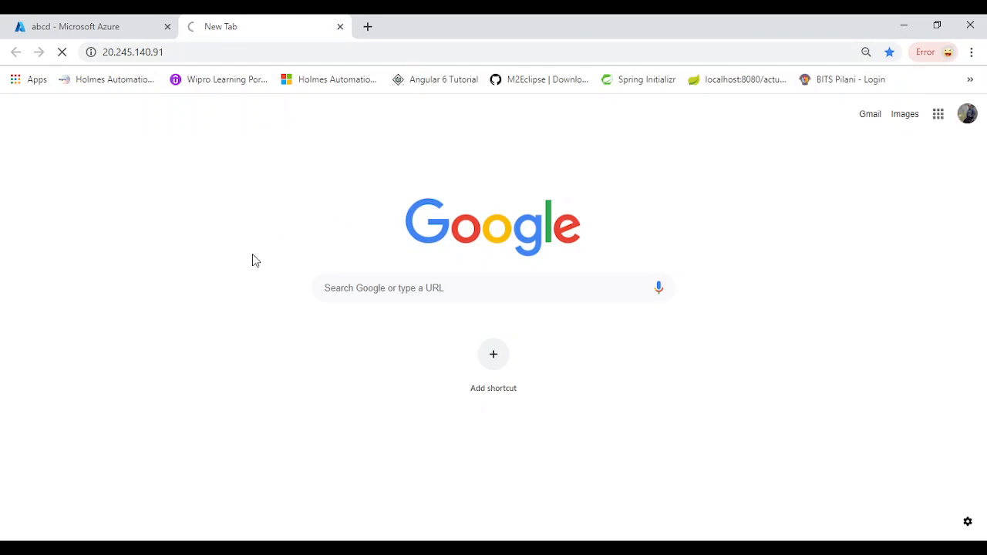
{"action": "mouse_move", "coordinate": [313, 190]}
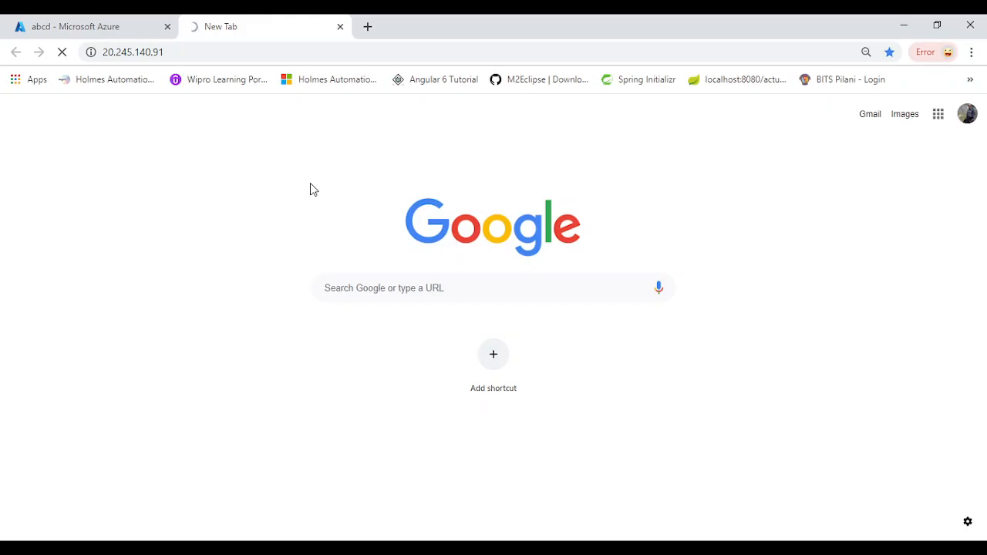
{"action": "mouse_move", "coordinate": [264, 182]}
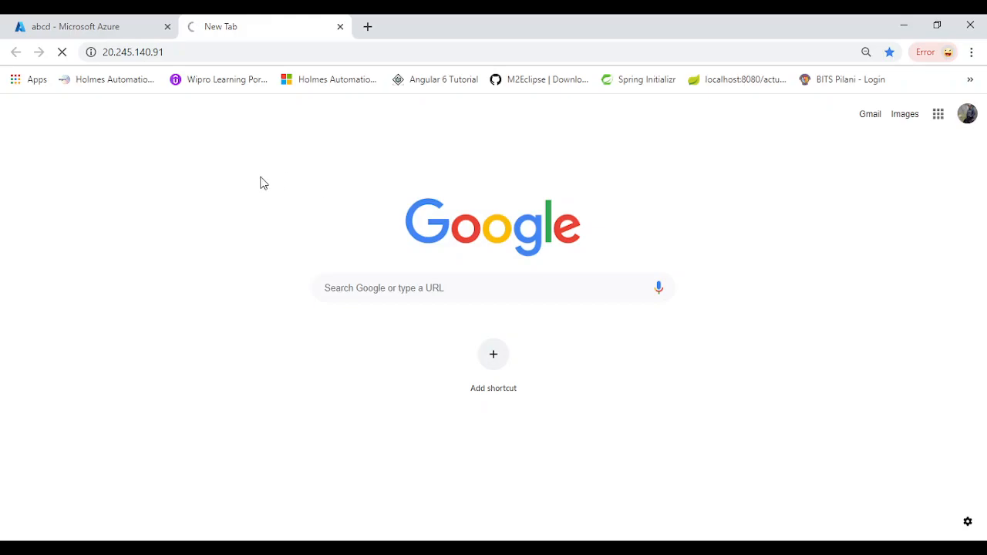
{"action": "mouse_move", "coordinate": [315, 159]}
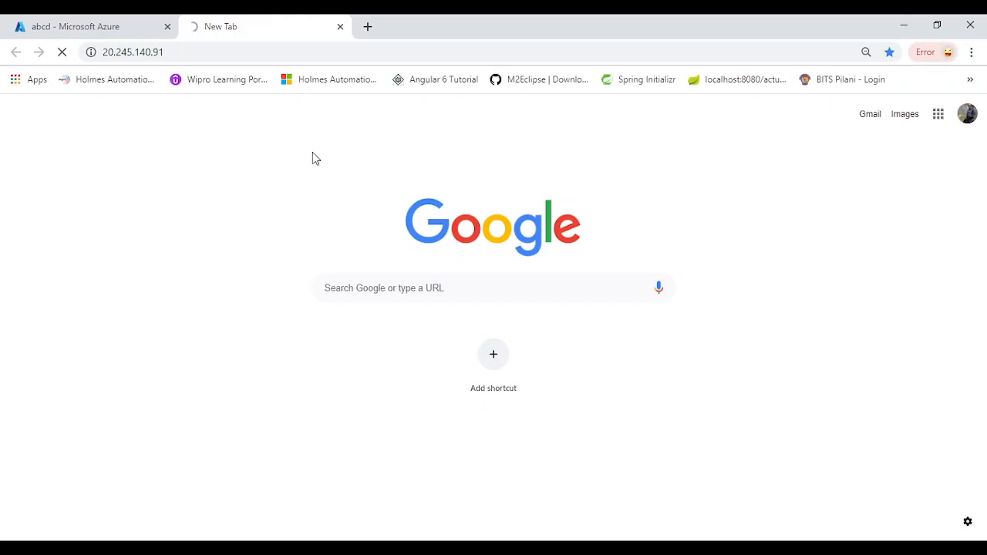
{"action": "mouse_move", "coordinate": [274, 150]}
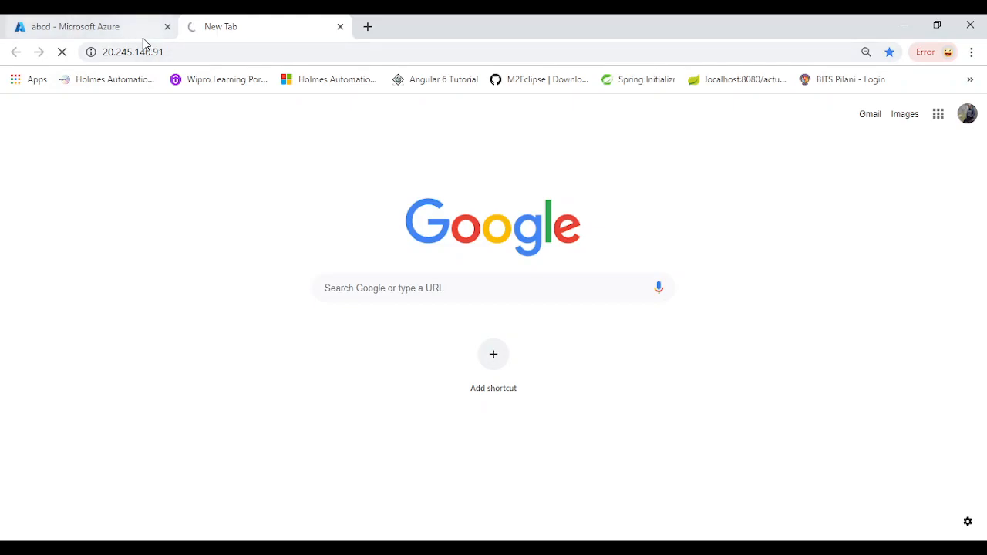
- Let 20.245.140.91 time out with ERR_CONNECTION_TIMED_OUT, then return to the Azure portal tab
{"action": "left_click", "coordinate": [75, 26]}
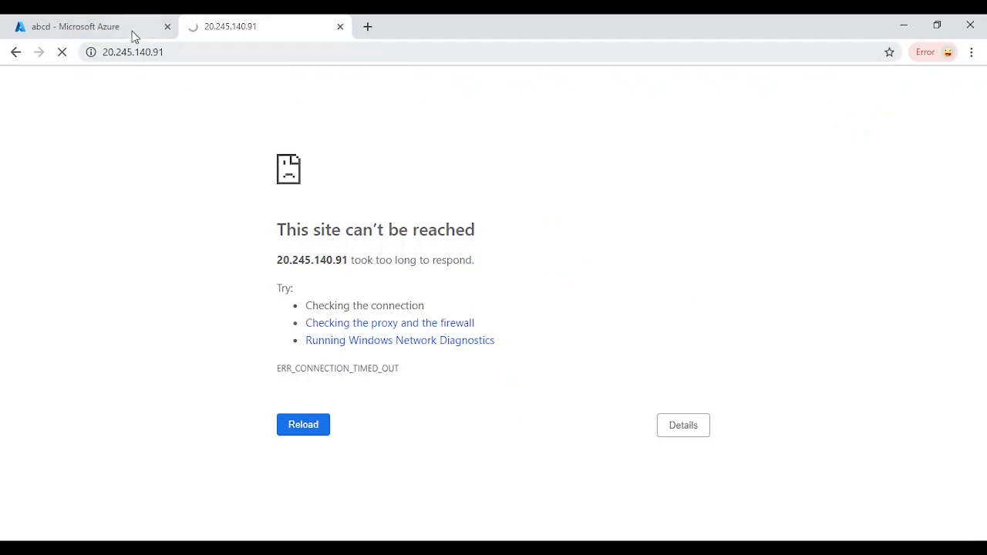
{"action": "left_click", "coordinate": [75, 26]}
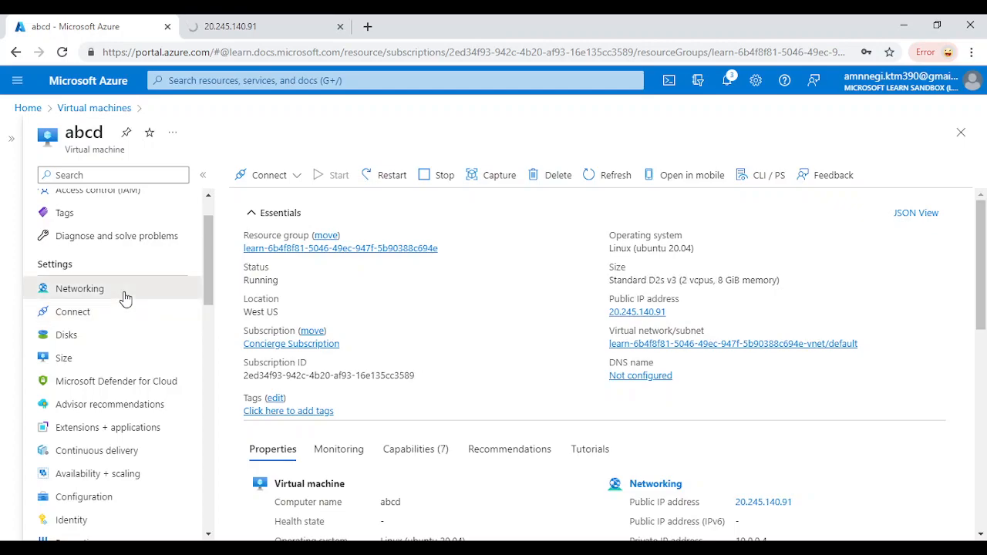
- Open the VM's Networking page and review the NSG-westus and abcd-nsg inbound port rules
{"action": "left_click", "coordinate": [80, 287]}
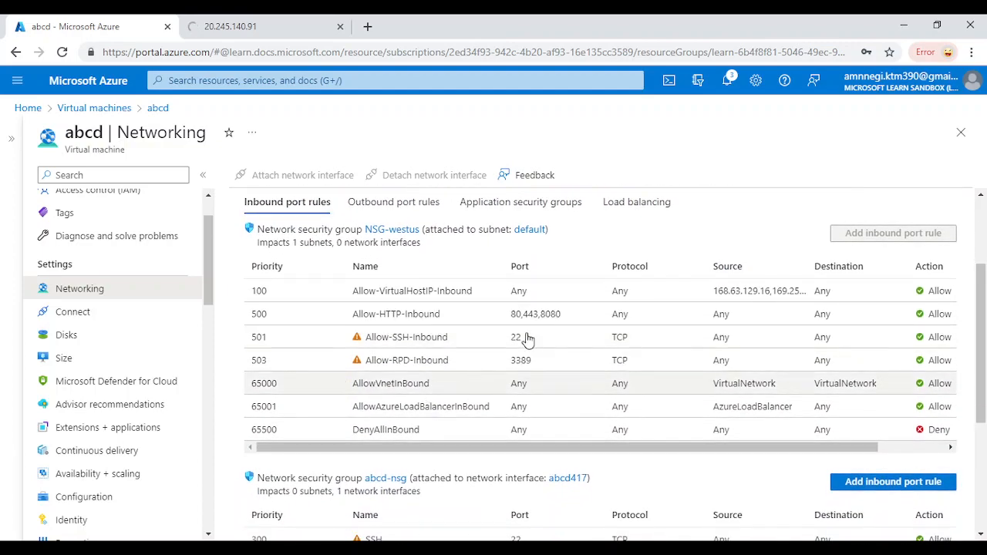
{"action": "scroll", "scroll_direction": "down", "scroll_amount": 3}
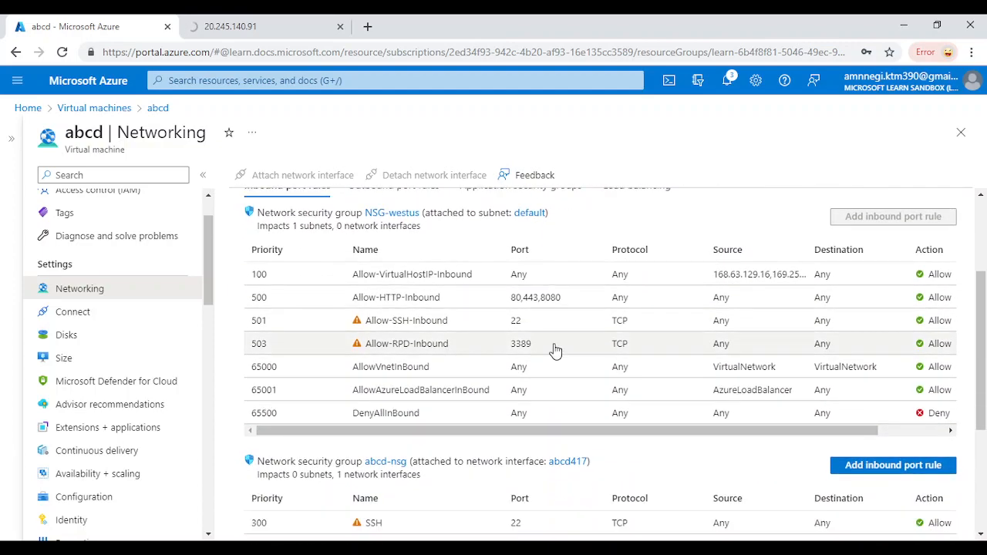
{"action": "scroll", "scroll_direction": "down", "scroll_amount": 3}
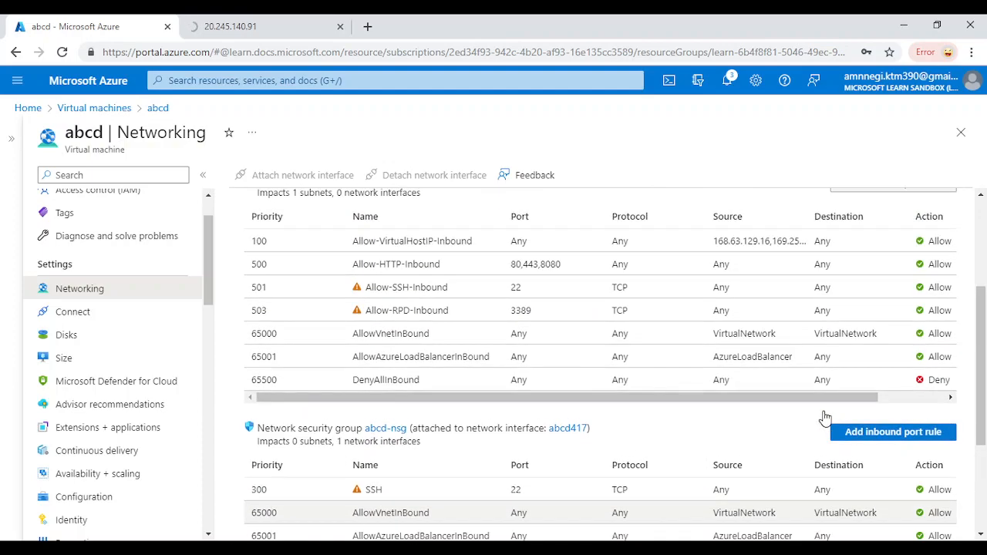
{"action": "scroll", "scroll_direction": "up", "scroll_amount": 3}
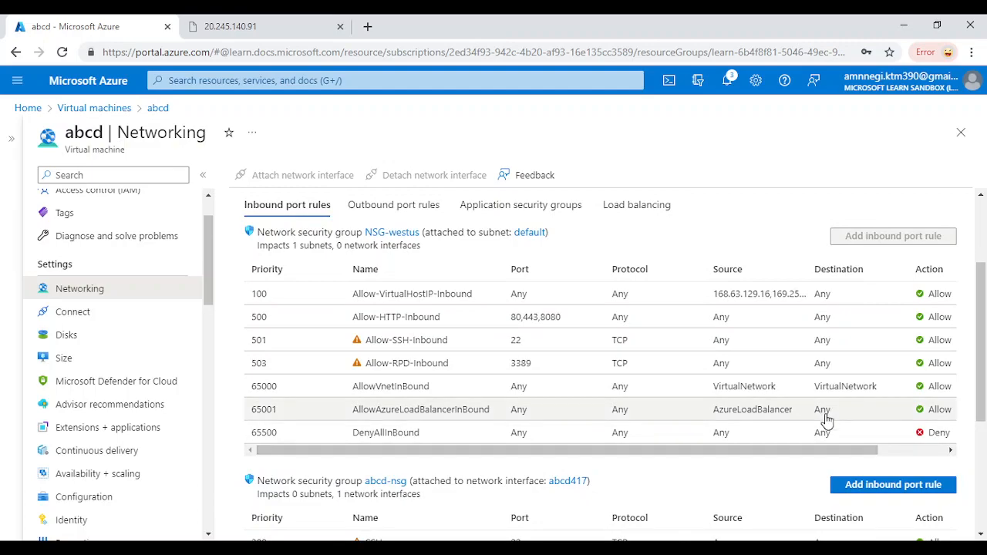
{"action": "mouse_move", "coordinate": [789, 461]}
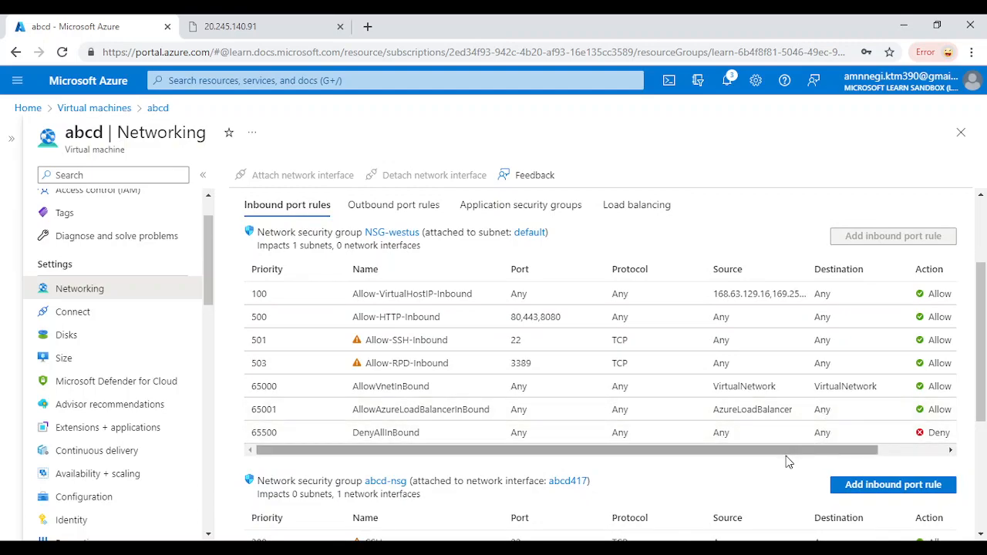
{"action": "mouse_move", "coordinate": [800, 447]}
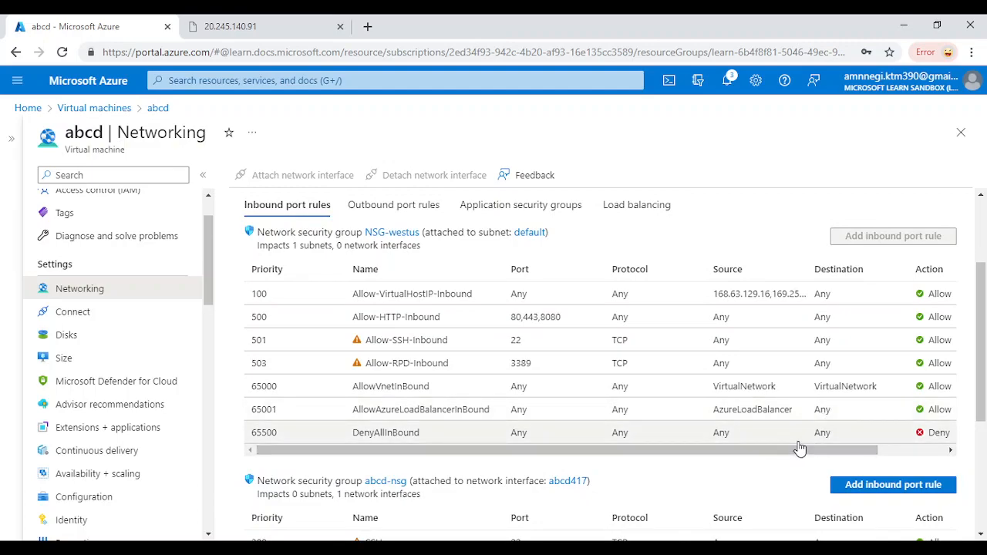
{"action": "scroll", "scroll_direction": "down", "scroll_amount": 3}
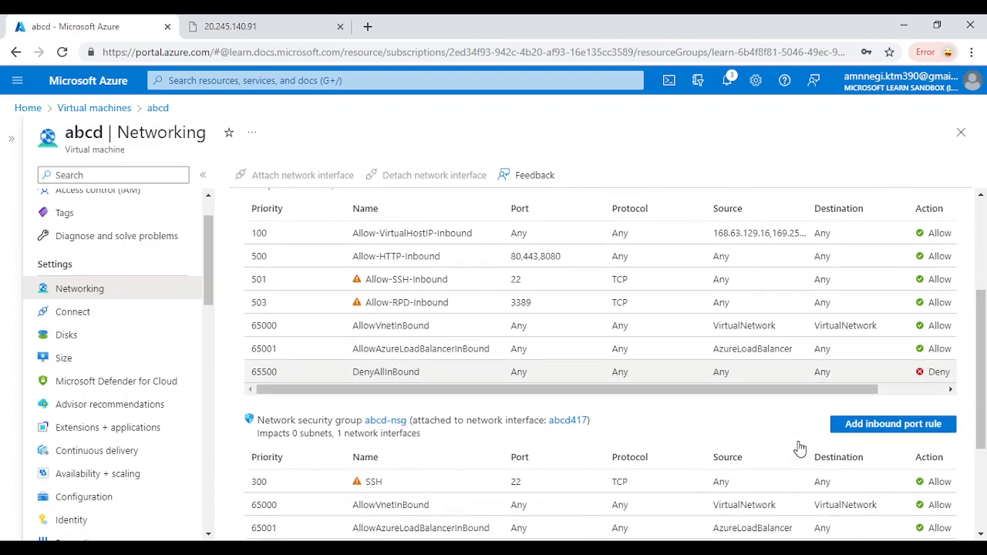
- Add inbound rule AllowAnyCustom80Inbound to abcd-nsg with source Any and destination port 80
{"action": "left_click", "coordinate": [892, 424]}
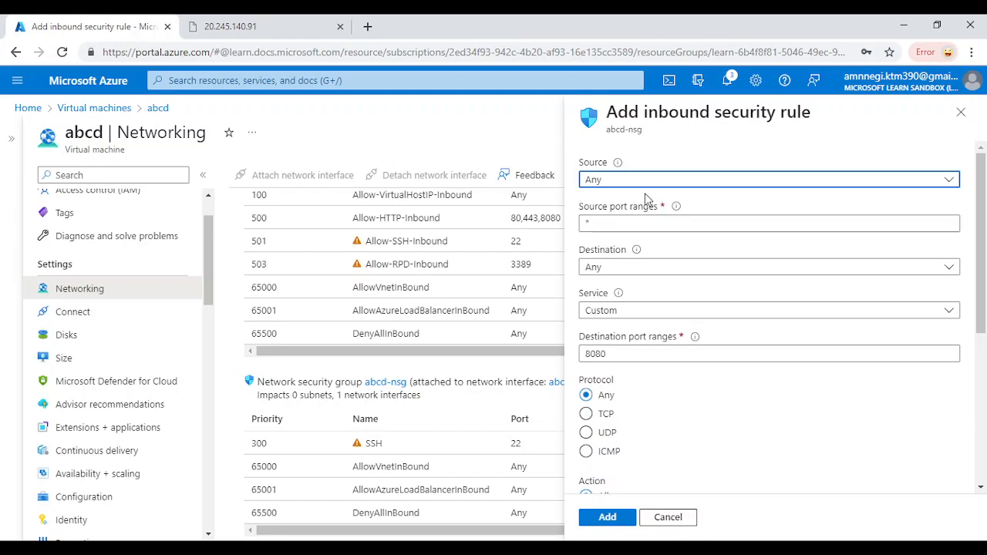
{"action": "left_click", "coordinate": [767, 179]}
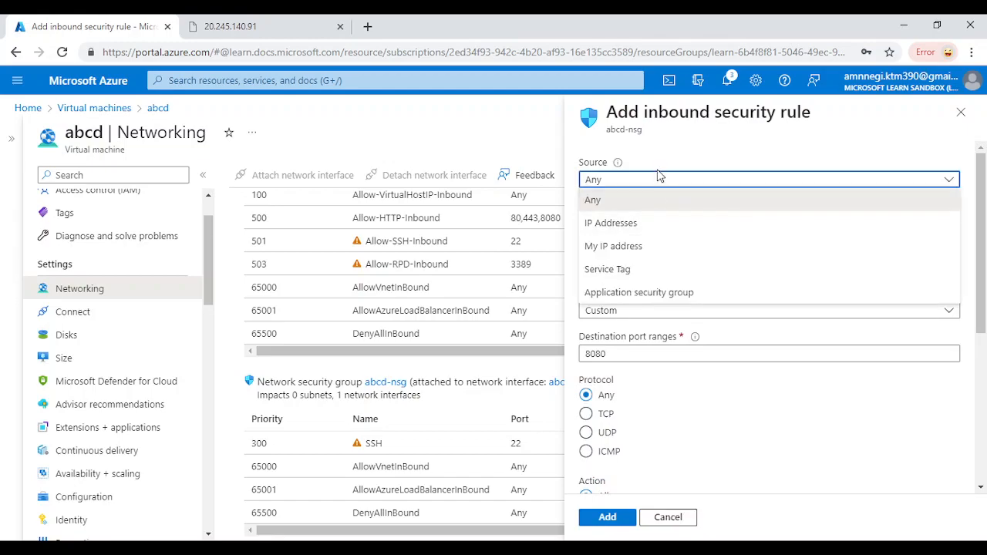
{"action": "left_click", "coordinate": [592, 200]}
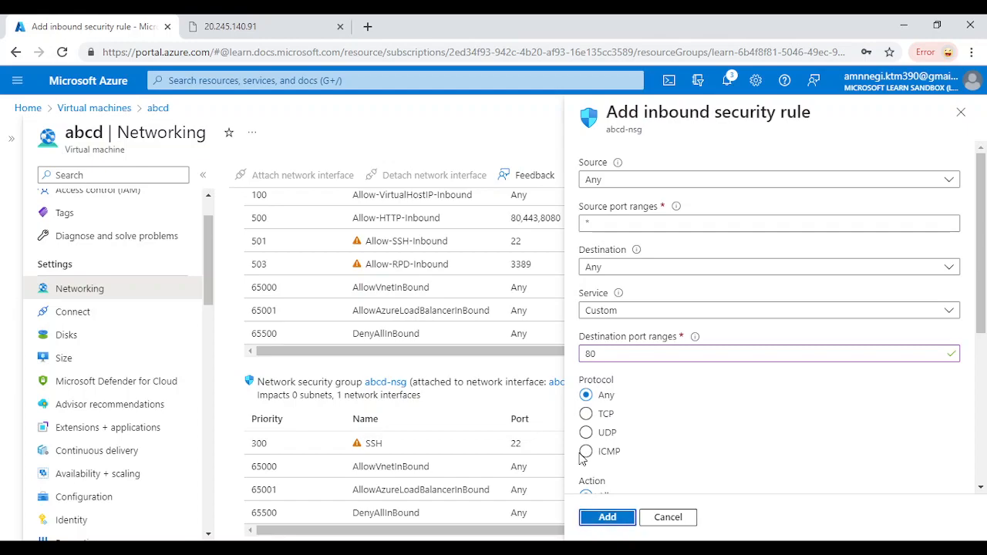
{"action": "left_click", "coordinate": [607, 517]}
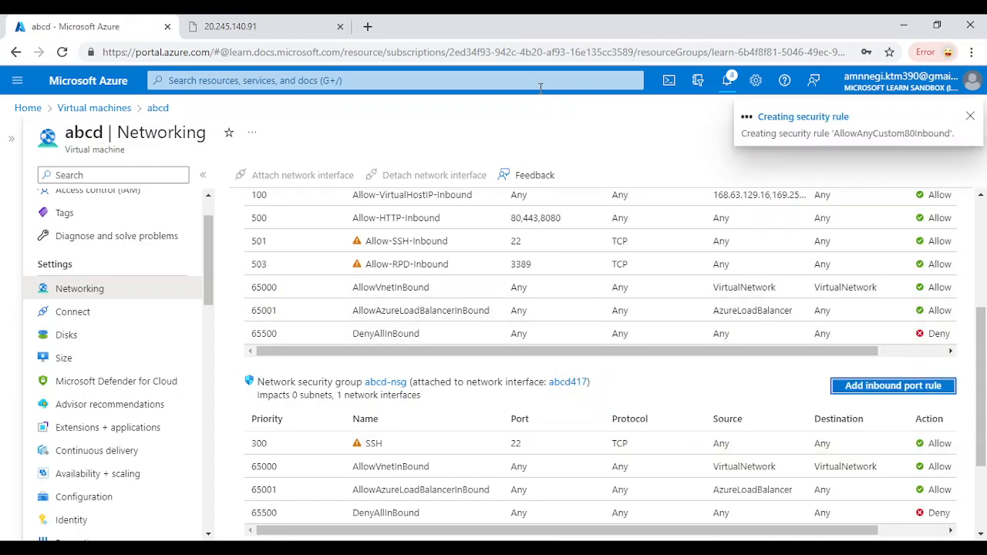
{"action": "mouse_move", "coordinate": [407, 252]}
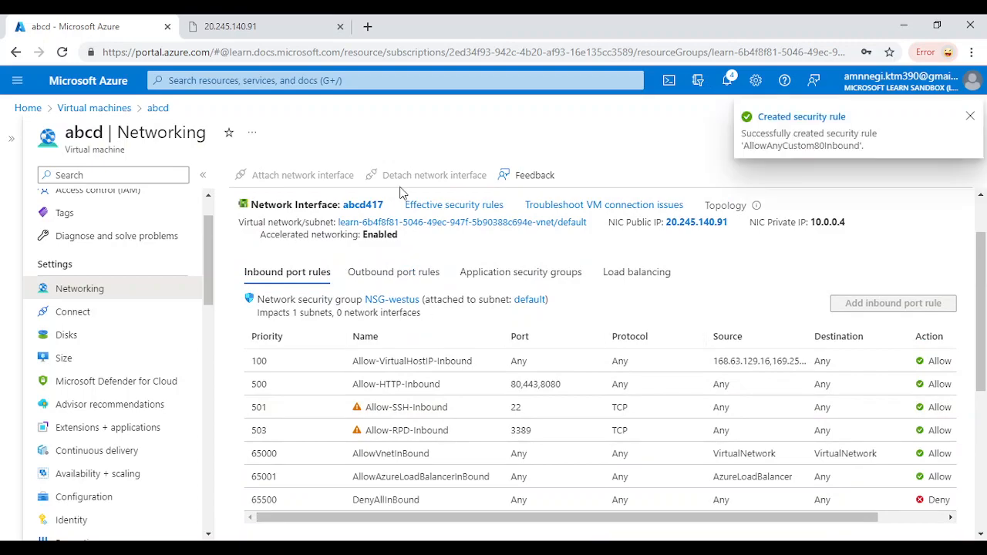
- Check the tab loading the VM's IP, then return to the portal's inbound rules list
{"action": "left_click", "coordinate": [263, 26]}
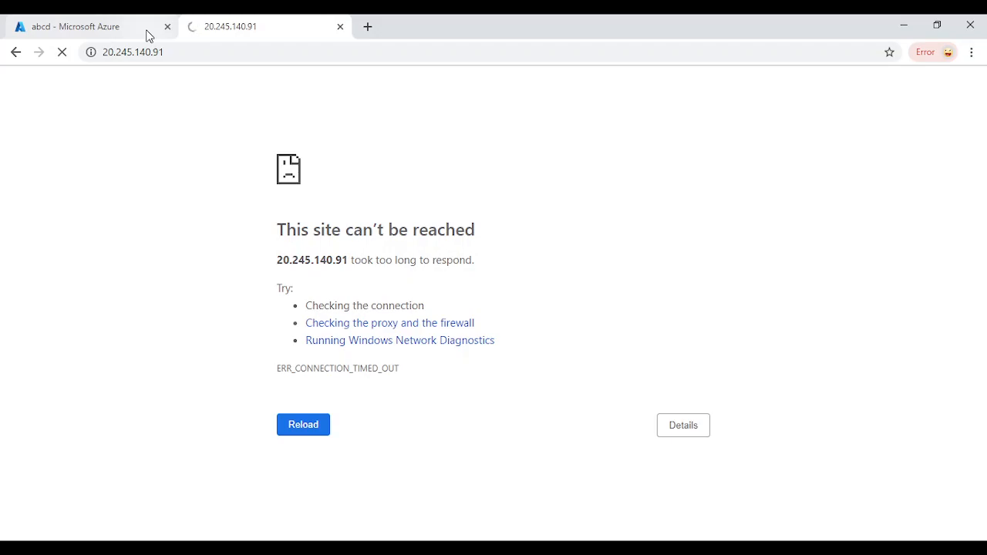
{"action": "left_click", "coordinate": [77, 26]}
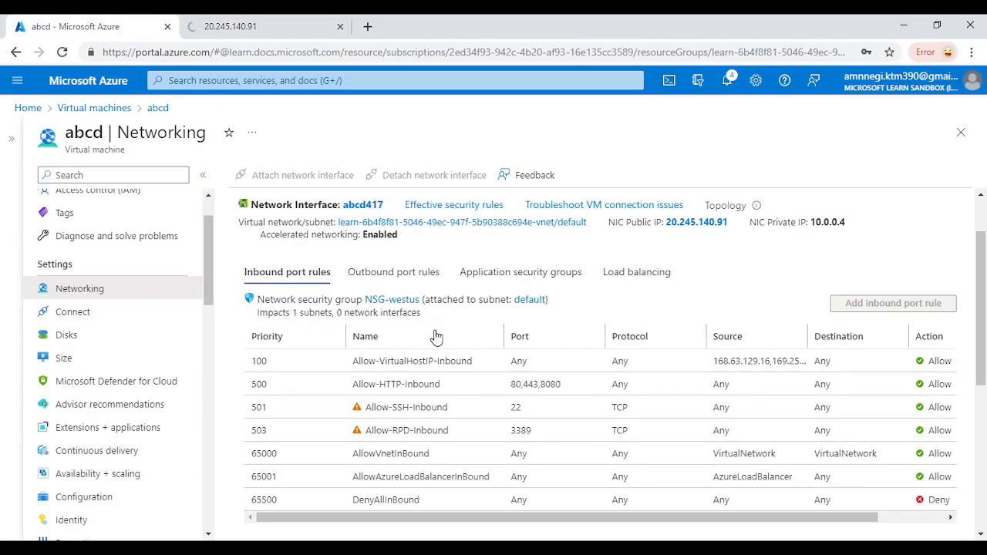
{"action": "scroll", "scroll_direction": "down", "scroll_amount": 3}
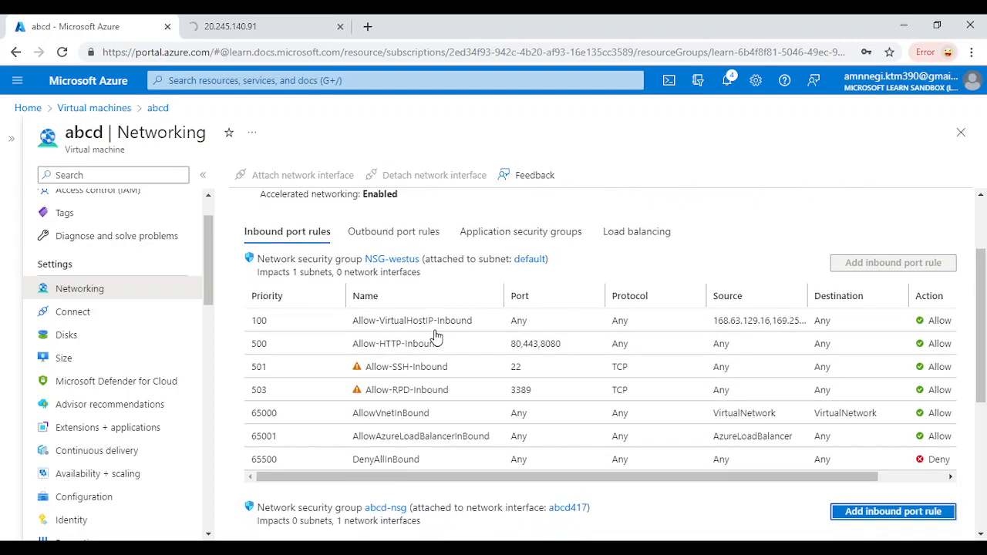
{"action": "scroll", "scroll_direction": "down", "scroll_amount": 3}
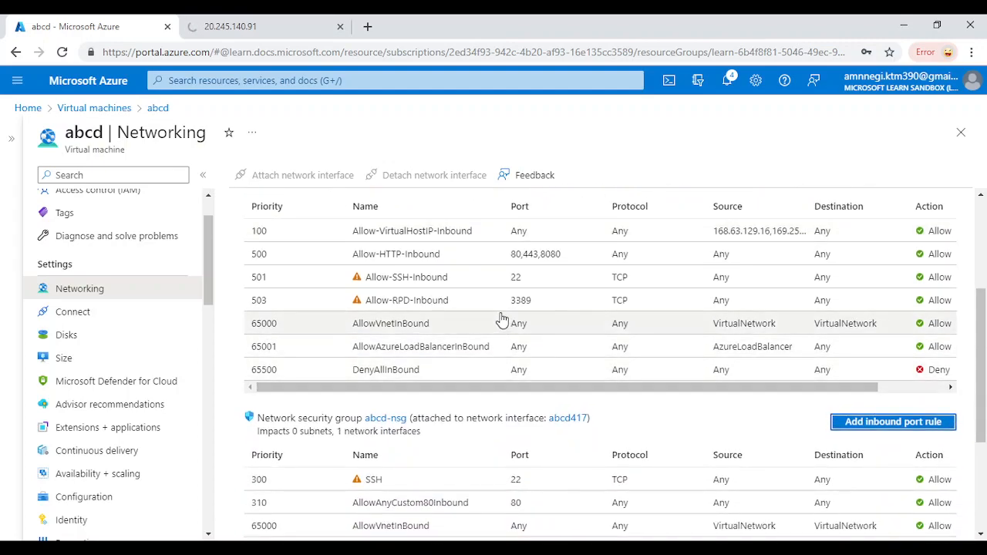
- Open the AllowAnyCustom80Inbound rule, dismiss the NSG-westus no-access notice, and review the rules
{"action": "left_click", "coordinate": [412, 230]}
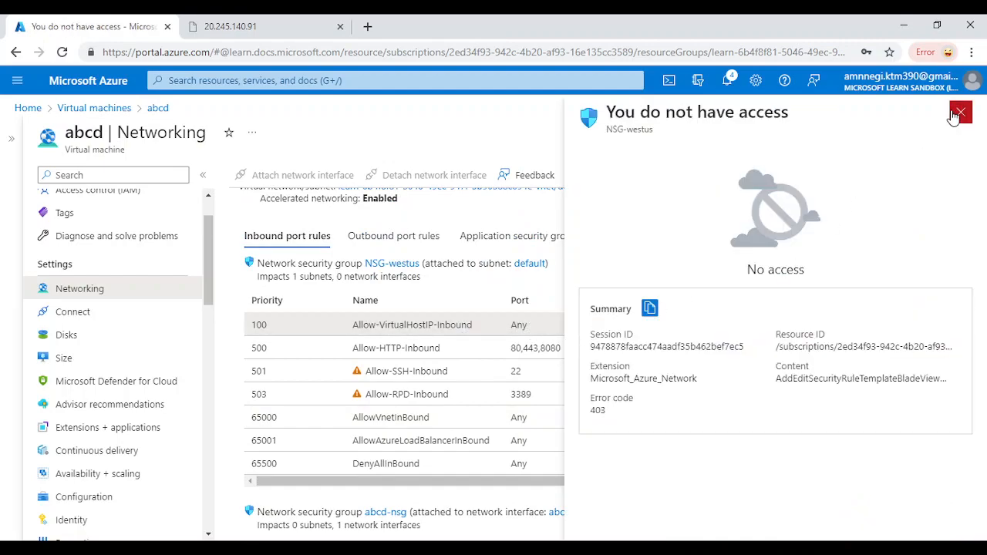
{"action": "left_click", "coordinate": [960, 112]}
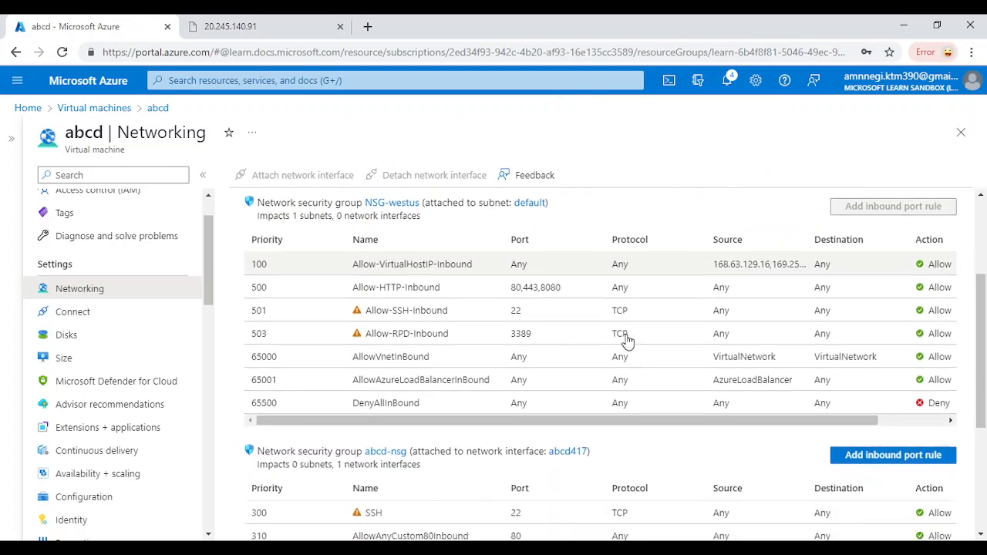
{"action": "scroll", "scroll_direction": "down", "scroll_amount": 3}
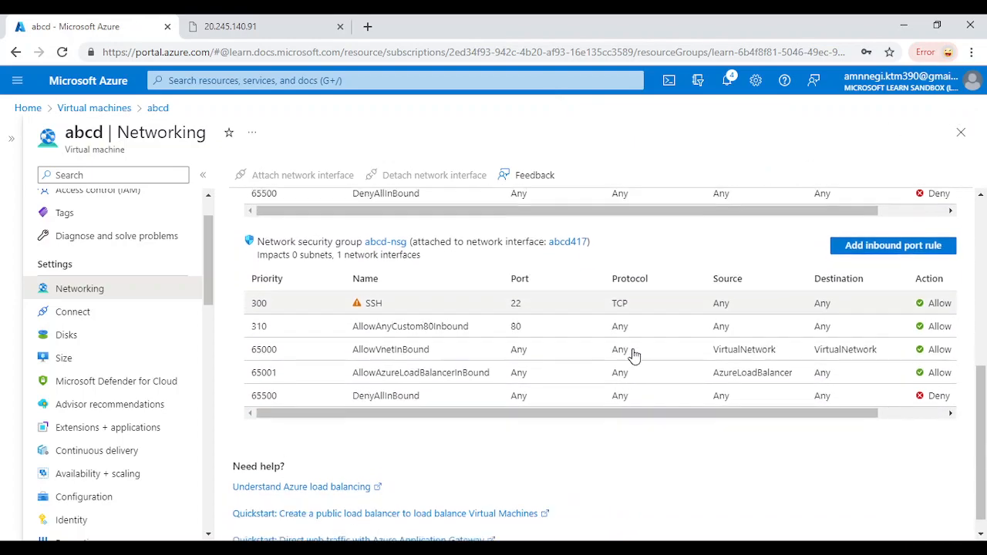
{"action": "scroll", "scroll_direction": "down", "scroll_amount": 3}
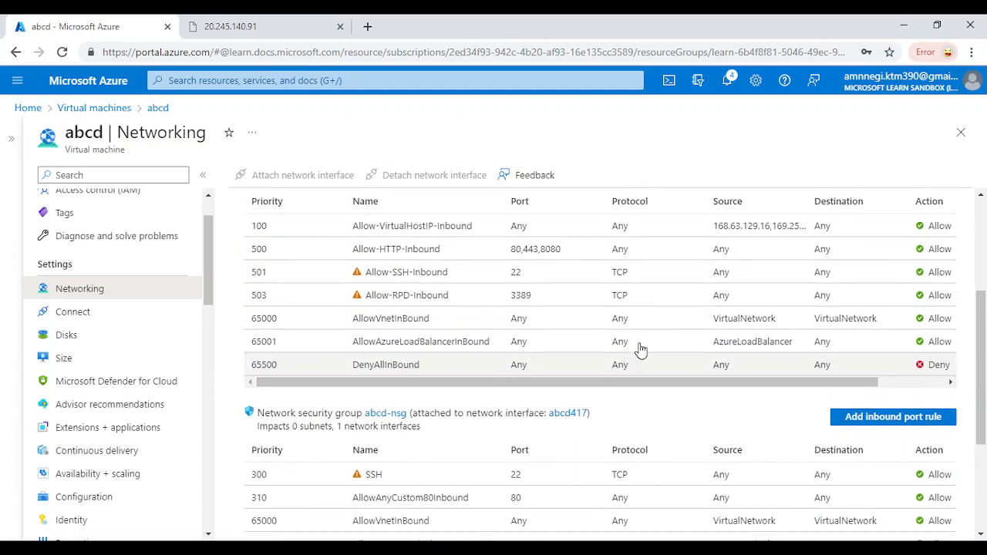
{"action": "scroll", "scroll_direction": "up", "scroll_amount": 3}
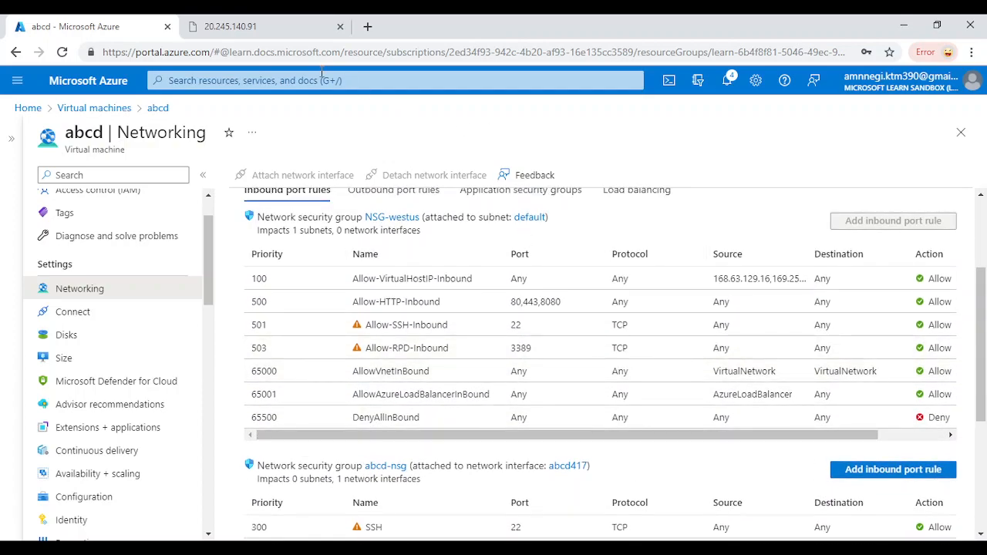
- Reload the 20.245.140.91 tab until 'Welcome to nginx!' appears, then highlight the address and heading
{"action": "left_click", "coordinate": [263, 26]}
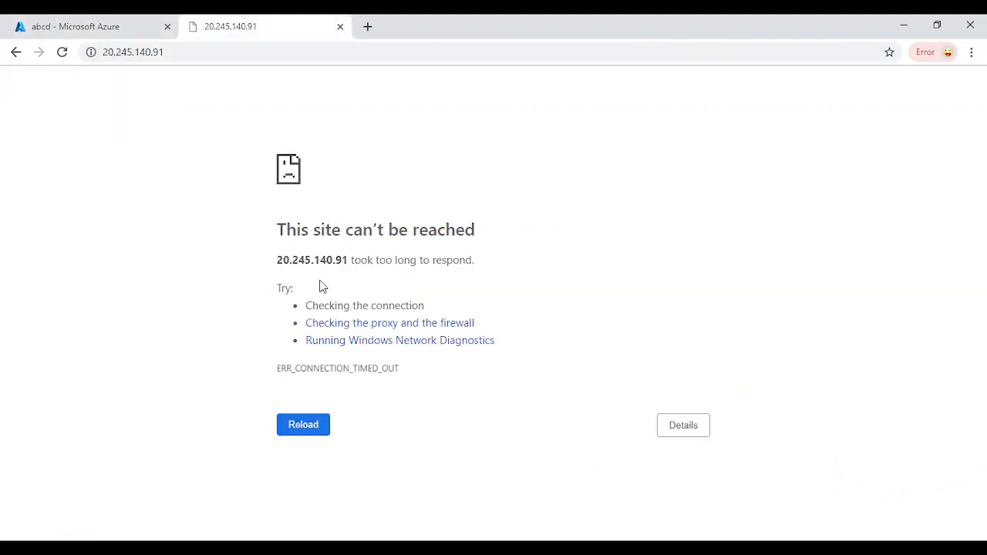
{"action": "left_click", "coordinate": [302, 424]}
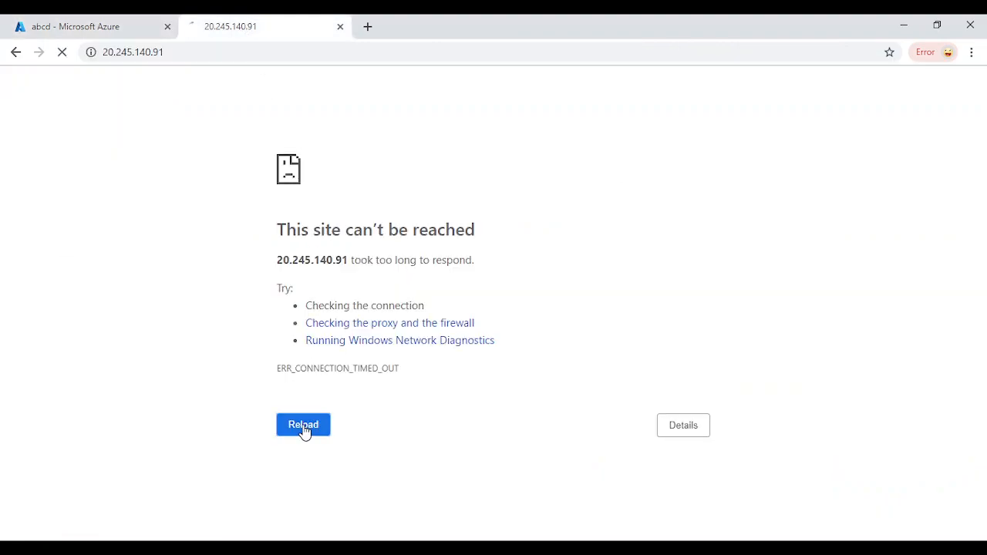
{"action": "left_click", "coordinate": [303, 424]}
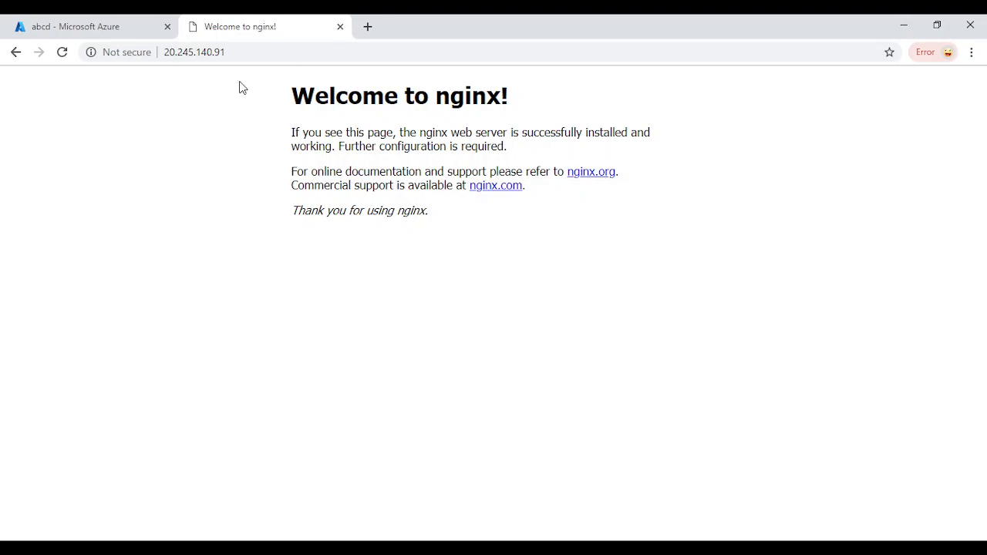
{"action": "left_click", "coordinate": [193, 51]}
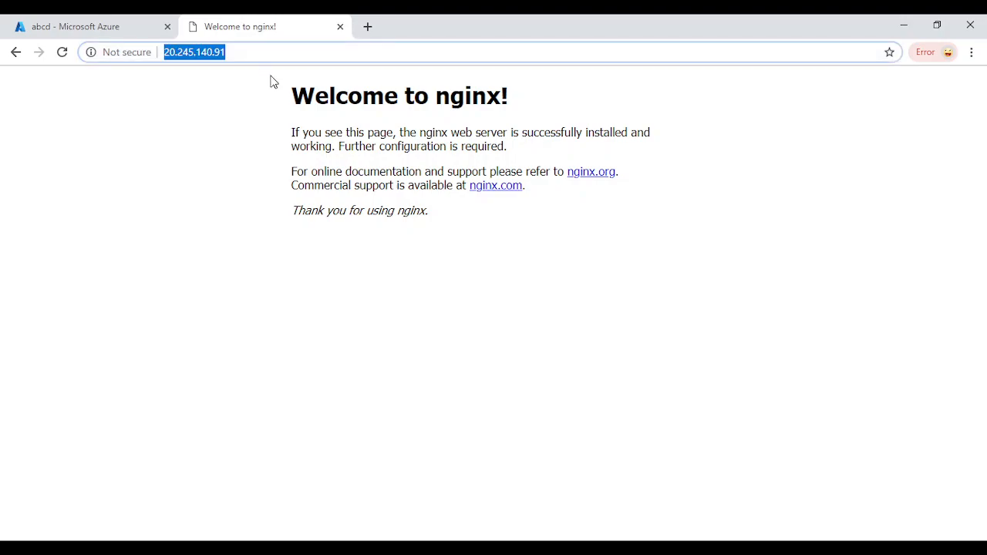
{"action": "double_click", "coordinate": [399, 95]}
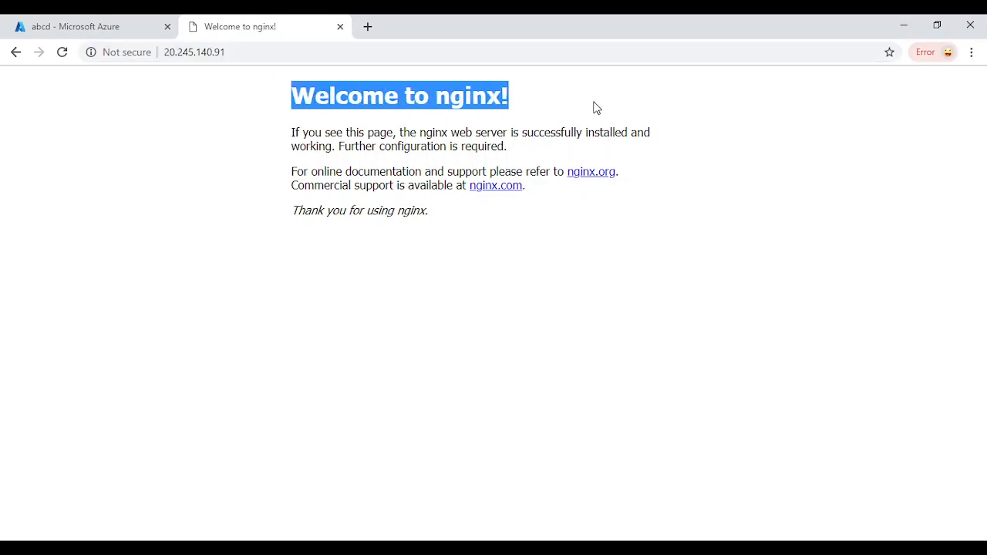
{"action": "left_click", "coordinate": [340, 133]}
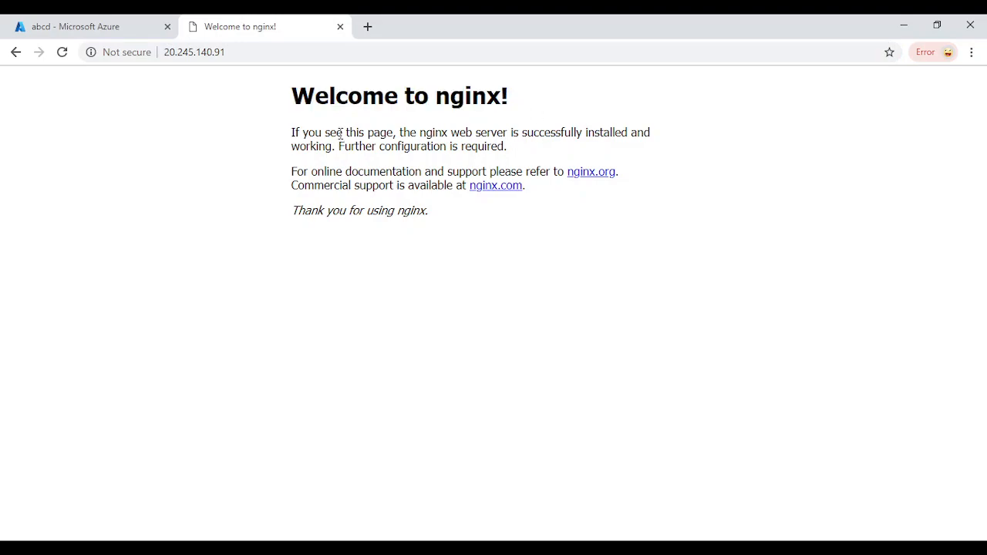
{"action": "mouse_move", "coordinate": [346, 220]}
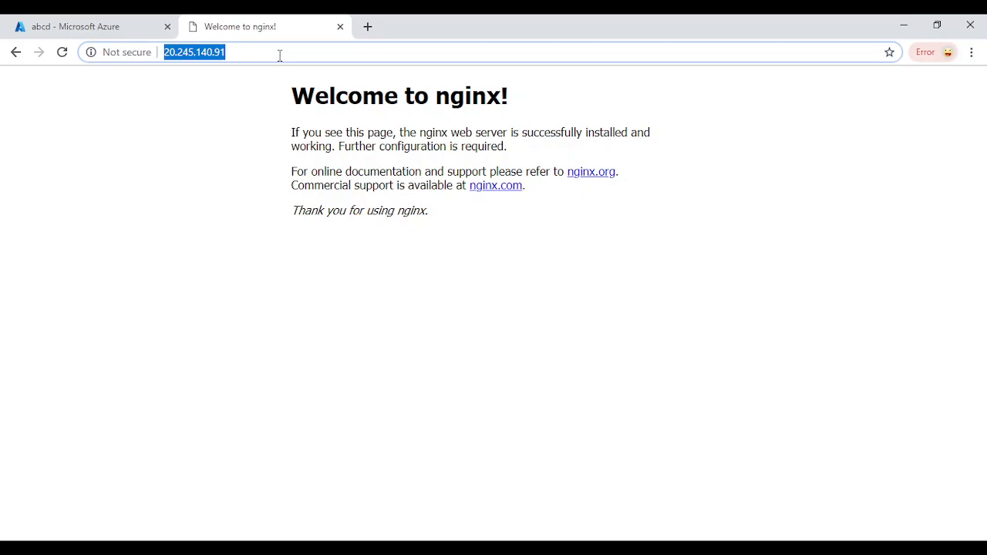
- Back on the abcd Networking page, scroll to the abcd-nsg AllowAnyCustom80Inbound rule
{"action": "left_click", "coordinate": [85, 25]}
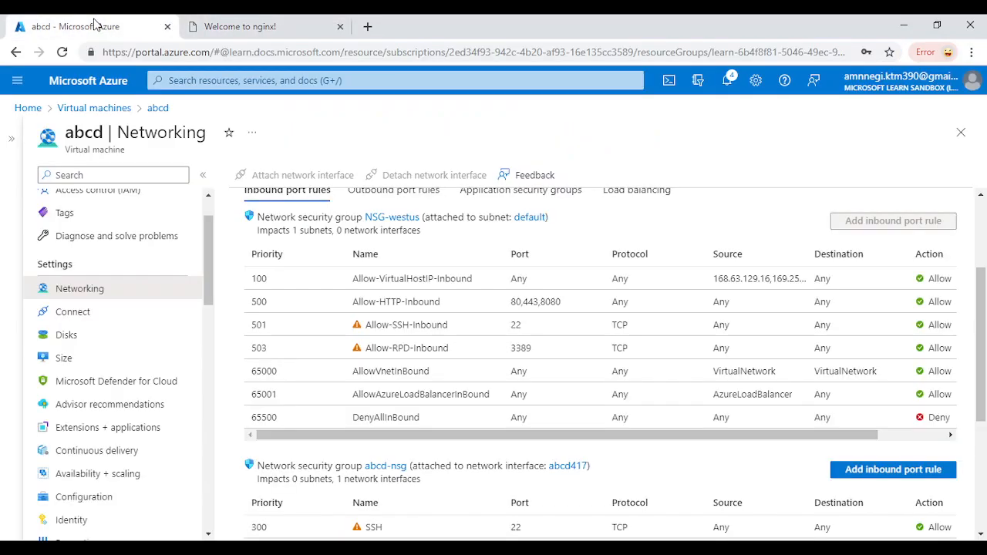
{"action": "scroll", "scroll_direction": "down", "scroll_amount": 3}
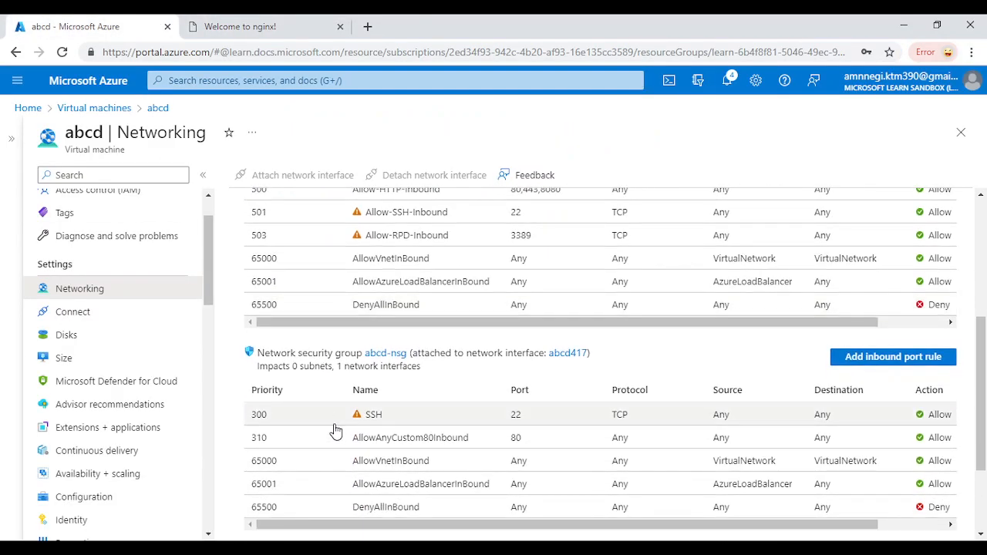
{"action": "scroll", "scroll_direction": "down", "scroll_amount": 3}
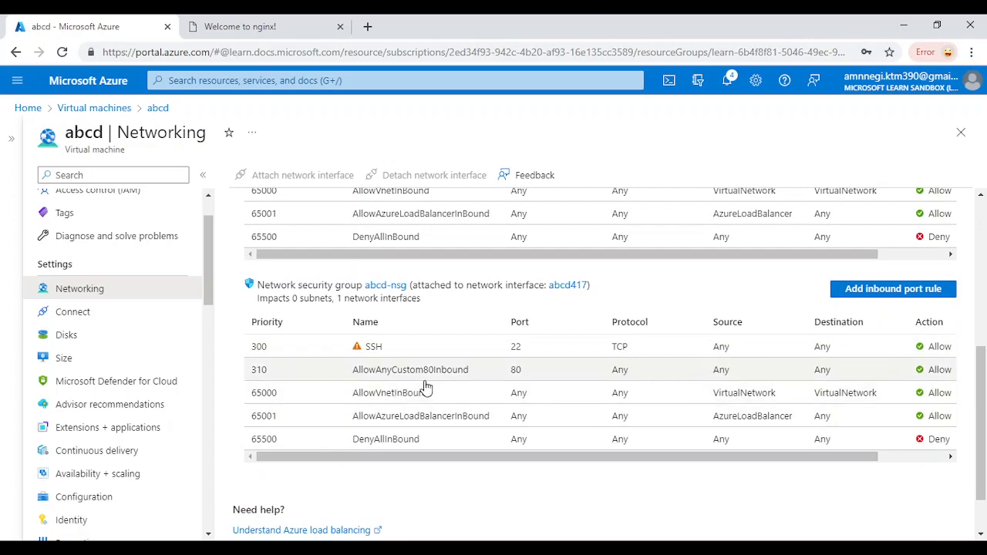
{"action": "mouse_move", "coordinate": [519, 383]}
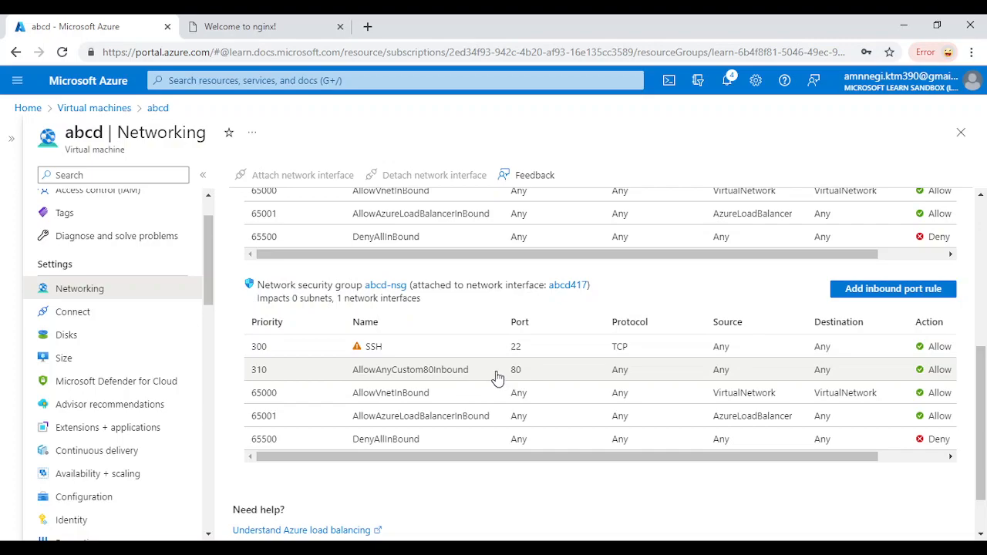
{"action": "mouse_move", "coordinate": [441, 385]}
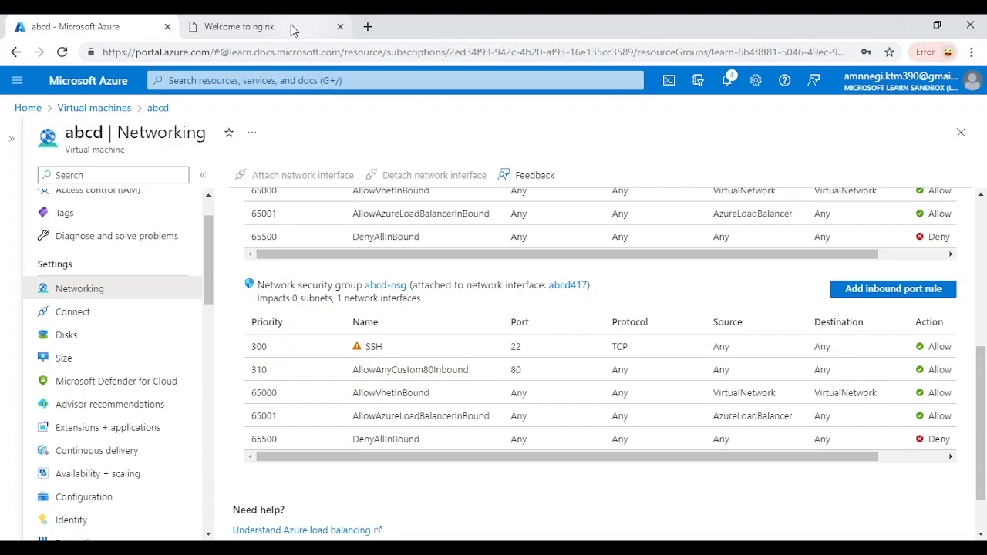
{"action": "left_click", "coordinate": [239, 26]}
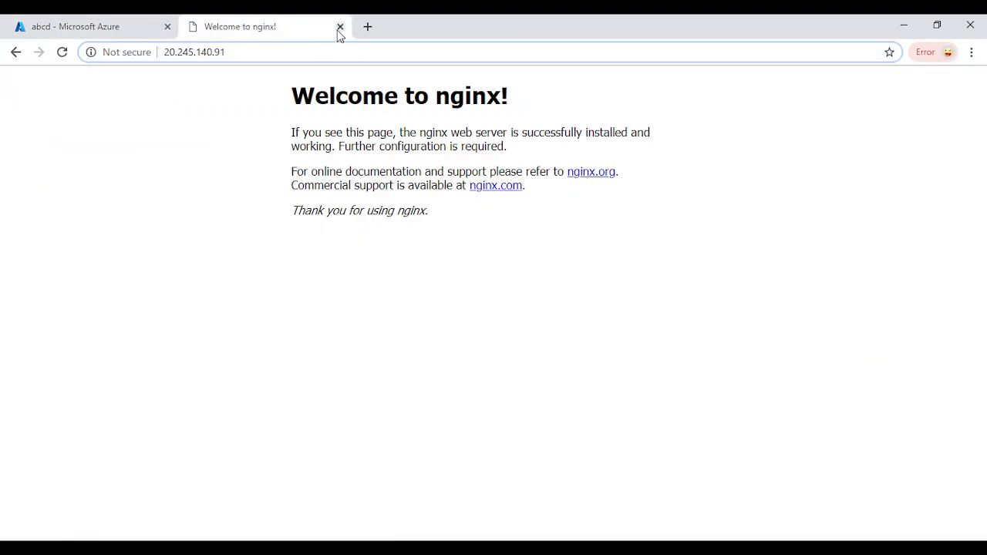
{"action": "mouse_move", "coordinate": [301, 31]}
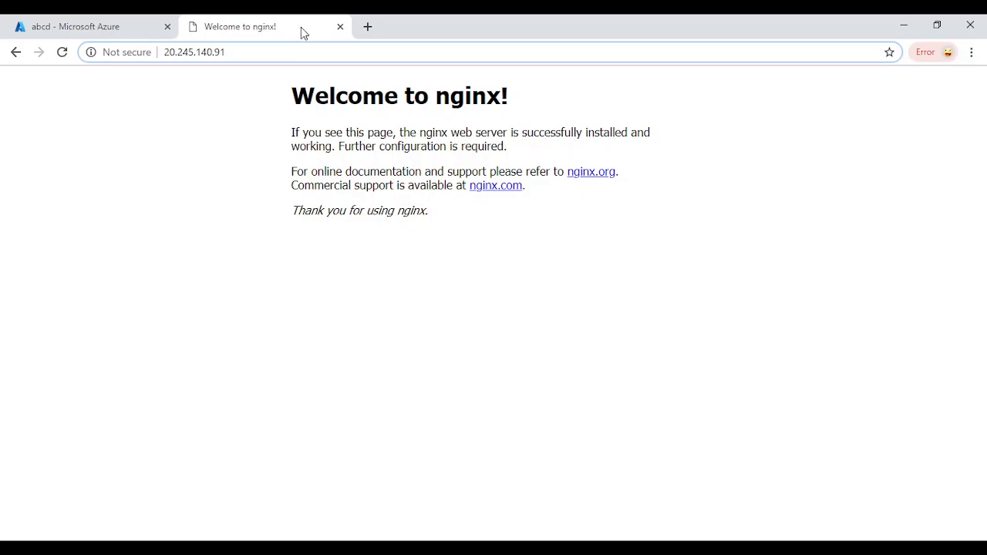
{"action": "mouse_move", "coordinate": [292, 37]}
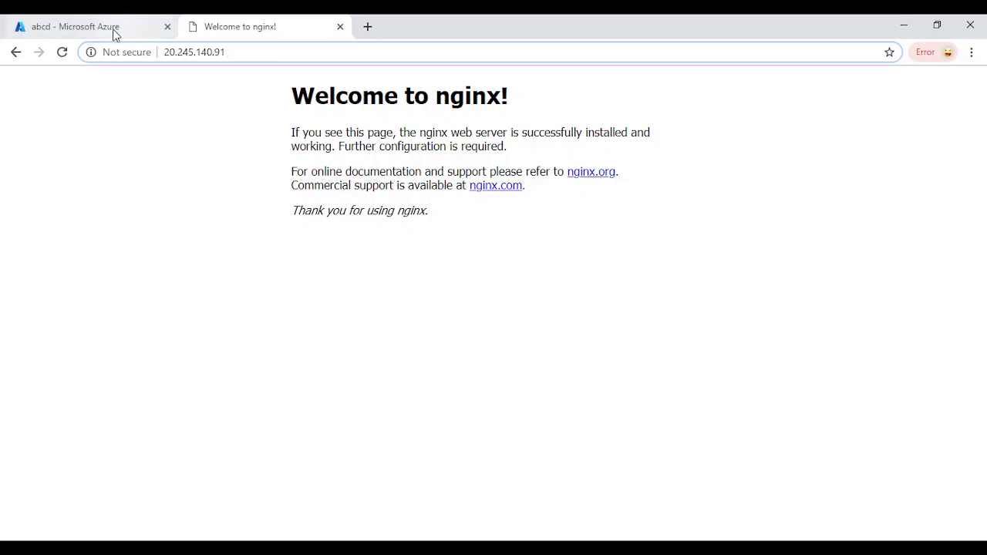
{"action": "left_click", "coordinate": [76, 26]}
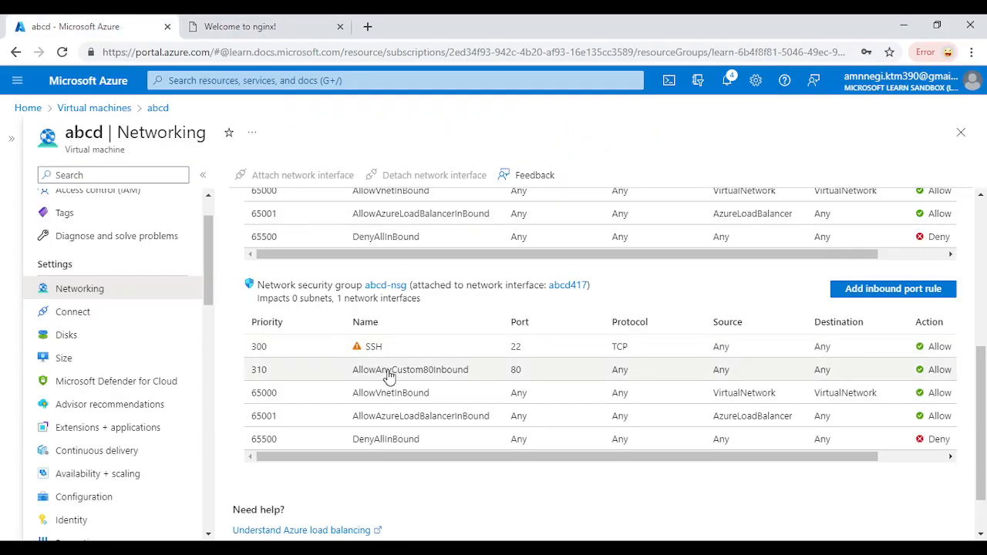
{"action": "mouse_move", "coordinate": [392, 393]}
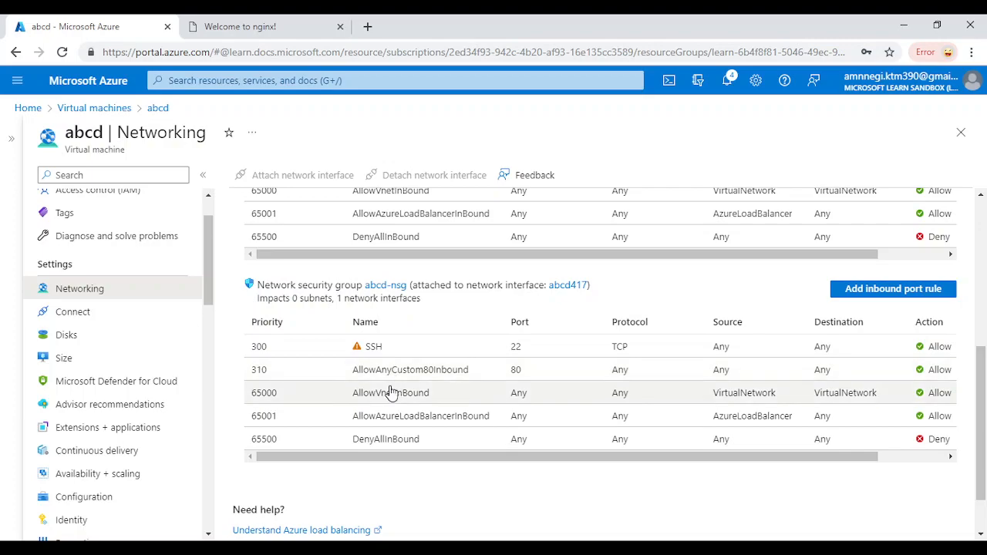
{"action": "mouse_move", "coordinate": [397, 370]}
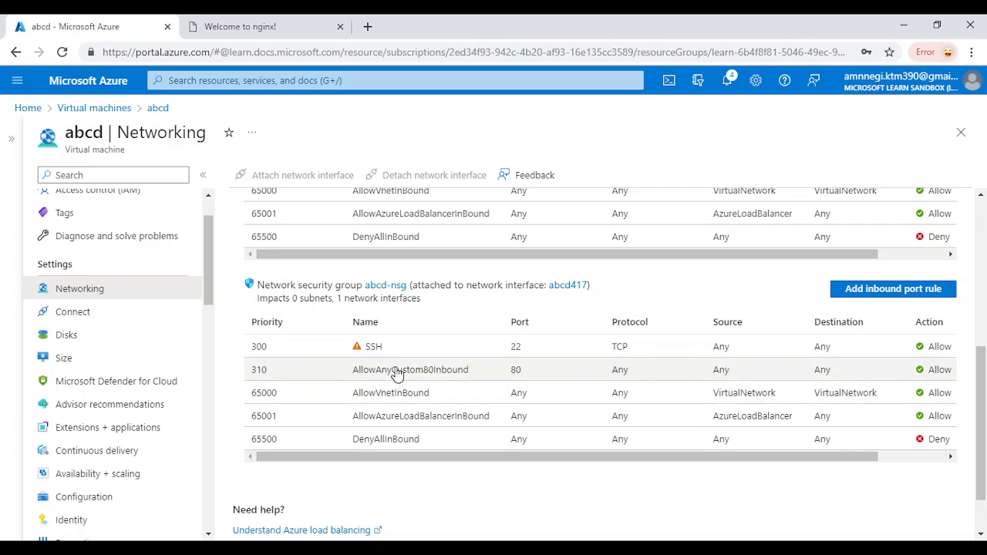
- Set the AllowAnyCustom80Inbound rule's action to Deny, save, and close the rule blade
{"action": "left_click", "coordinate": [411, 369]}
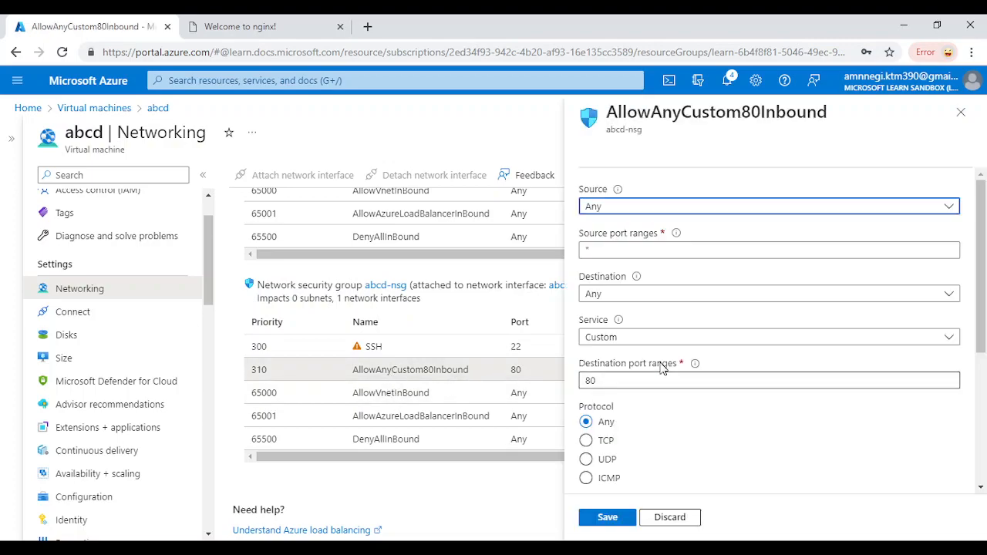
{"action": "scroll", "scroll_direction": "down", "scroll_amount": 3}
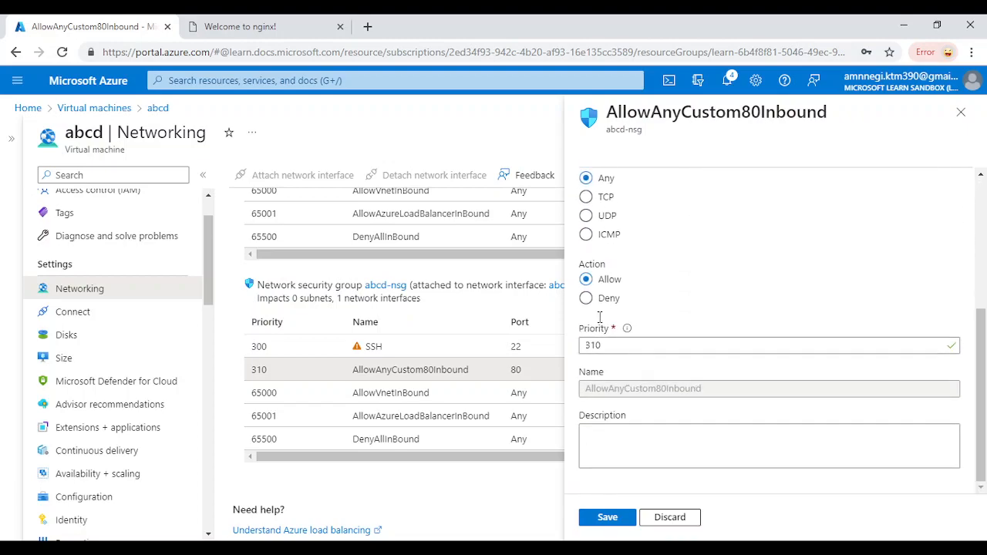
{"action": "left_click", "coordinate": [585, 298]}
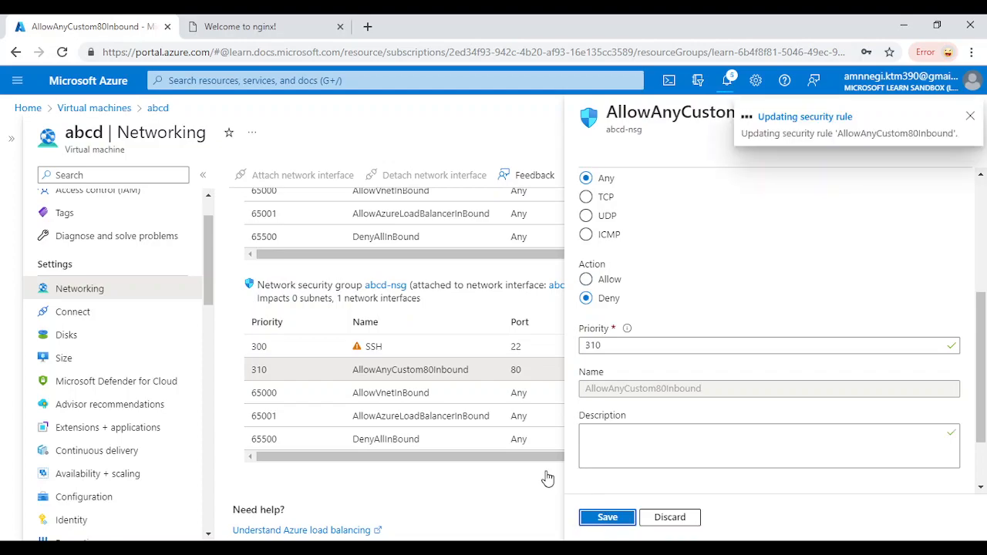
{"action": "mouse_move", "coordinate": [559, 279]}
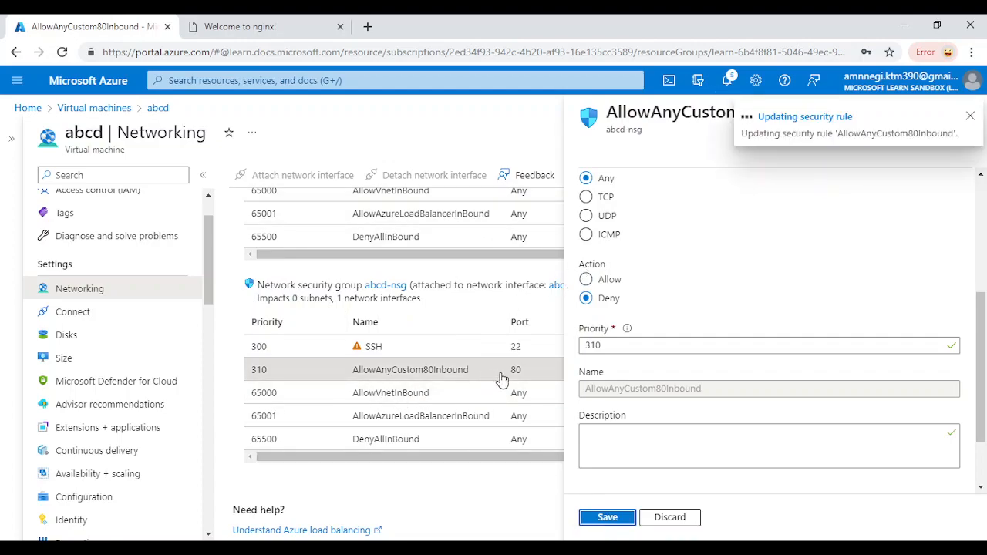
{"action": "scroll", "scroll_direction": "up", "scroll_amount": 3}
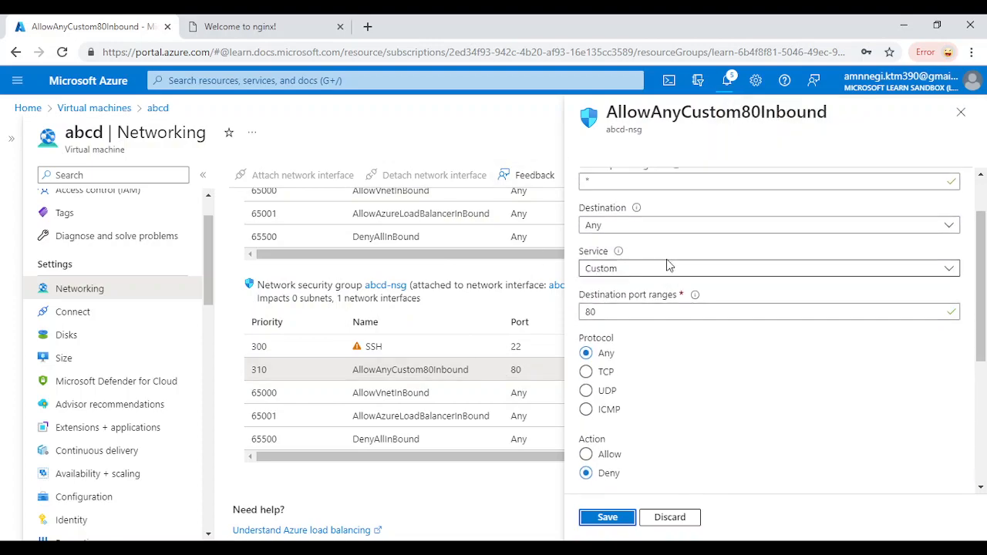
{"action": "scroll", "scroll_direction": "up", "scroll_amount": 3}
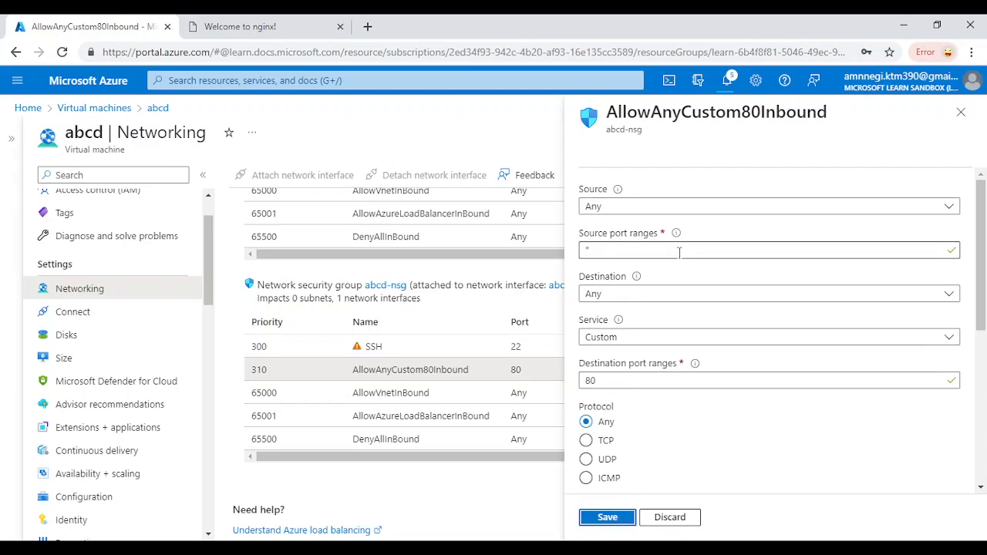
{"action": "left_click", "coordinate": [607, 517]}
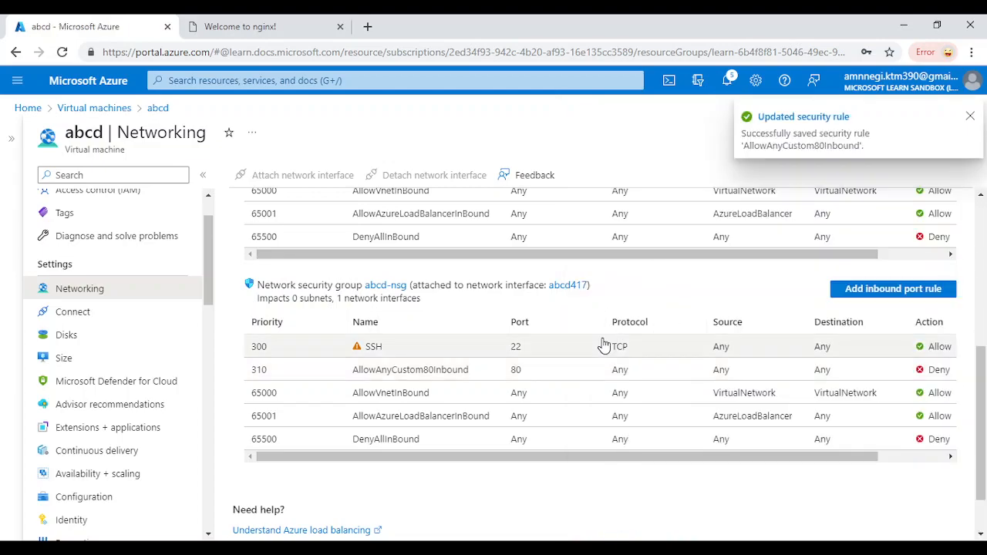
{"action": "mouse_move", "coordinate": [465, 378]}
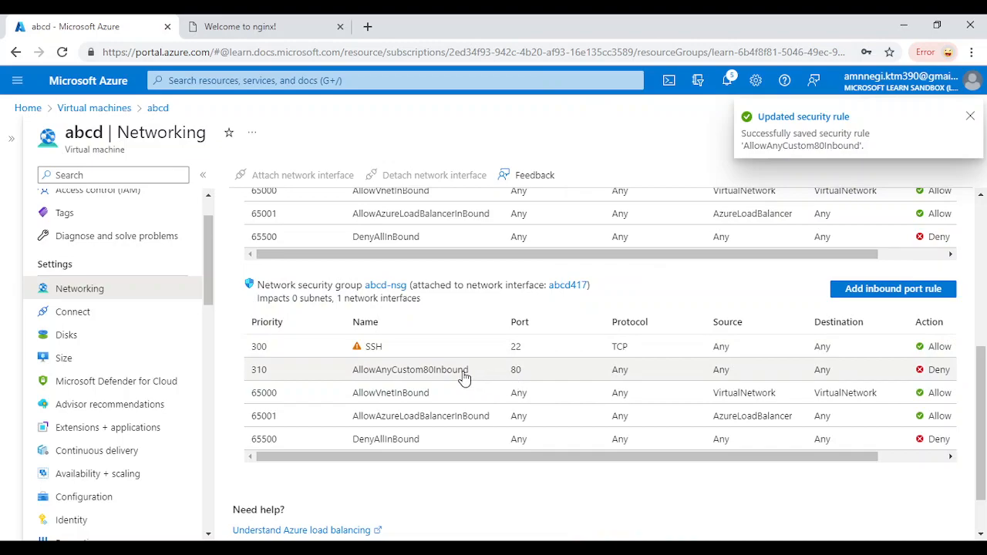
- Dismiss the saved-rule notification and minimize Cloud Shell to reveal the Networking blade
{"action": "left_click", "coordinate": [970, 116]}
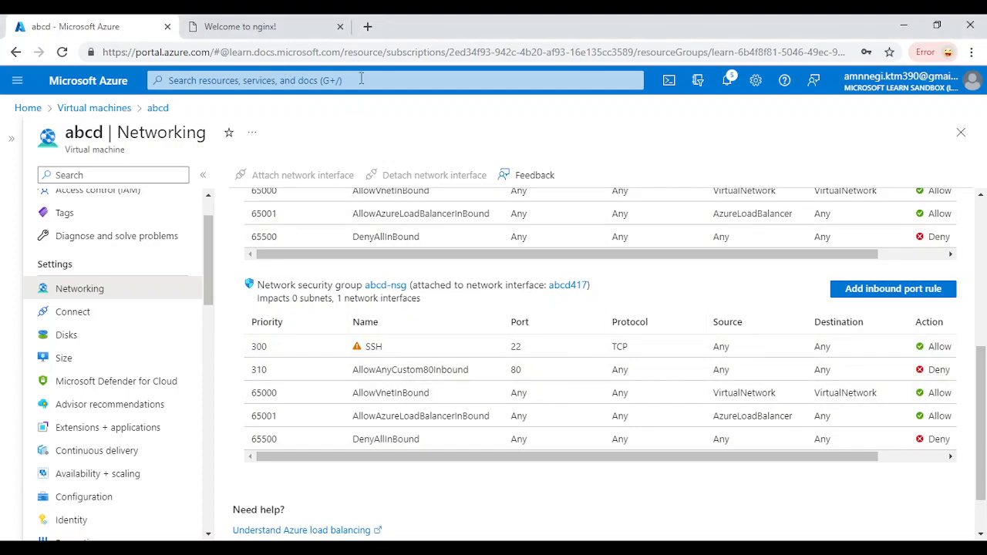
{"action": "mouse_move", "coordinate": [669, 80]}
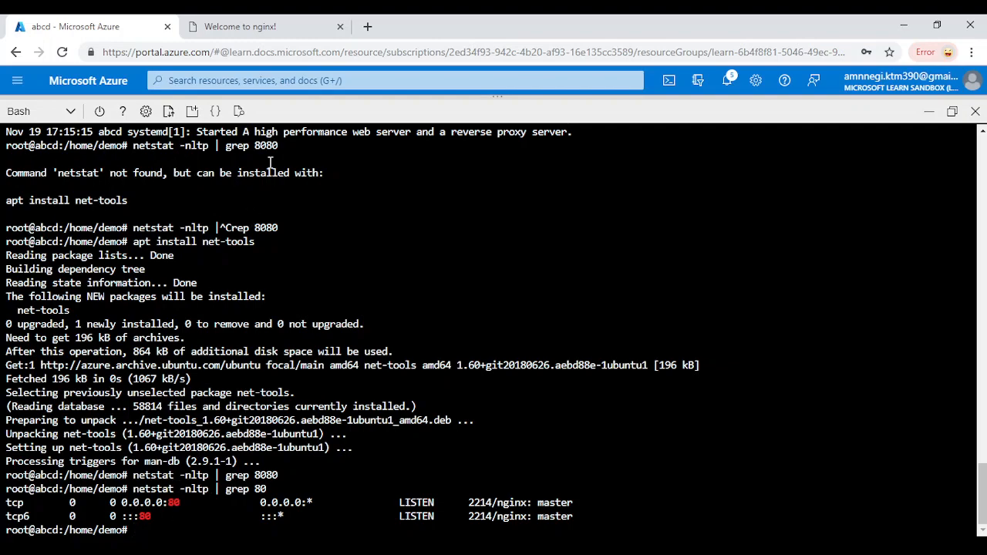
{"action": "mouse_move", "coordinate": [252, 323]}
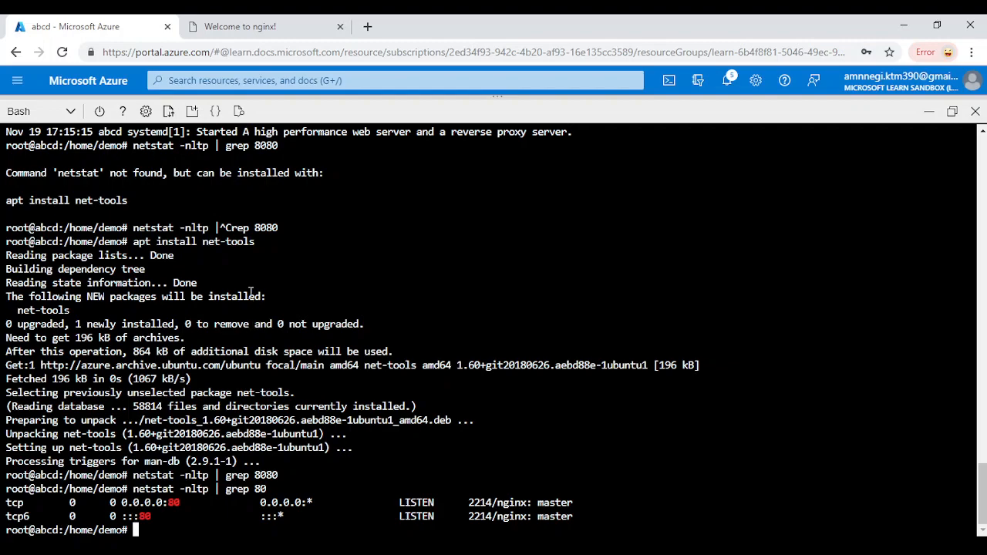
{"action": "mouse_move", "coordinate": [135, 83]}
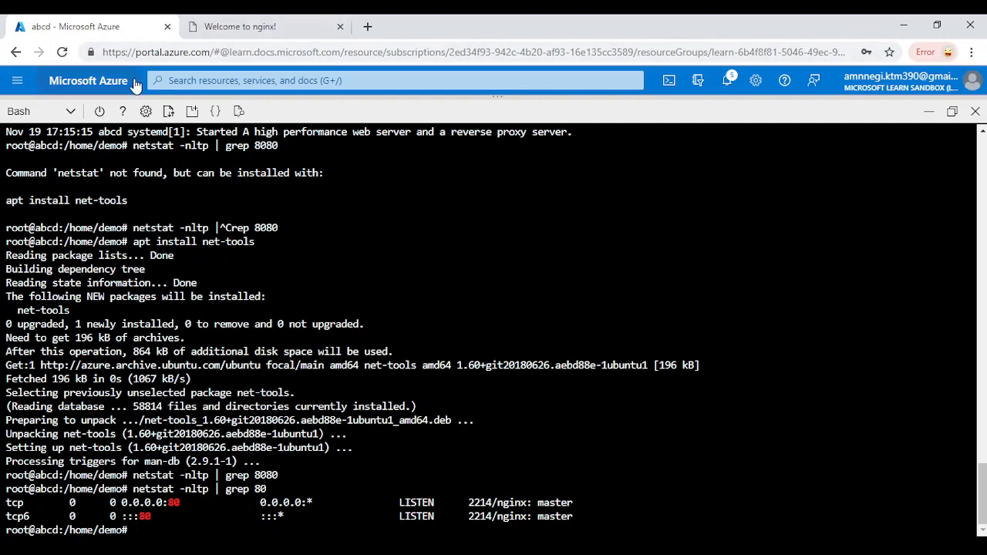
{"action": "mouse_move", "coordinate": [58, 98]}
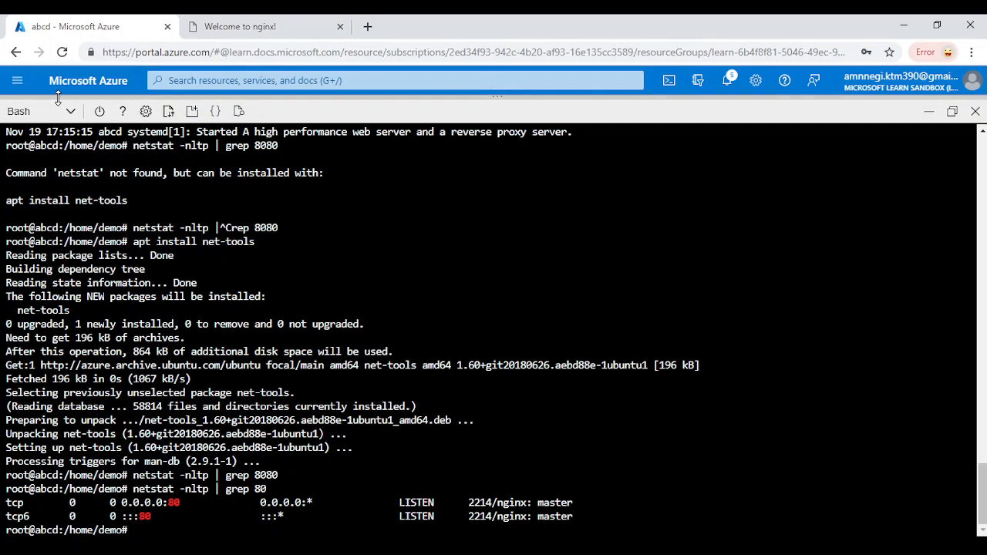
{"action": "left_click", "coordinate": [40, 111]}
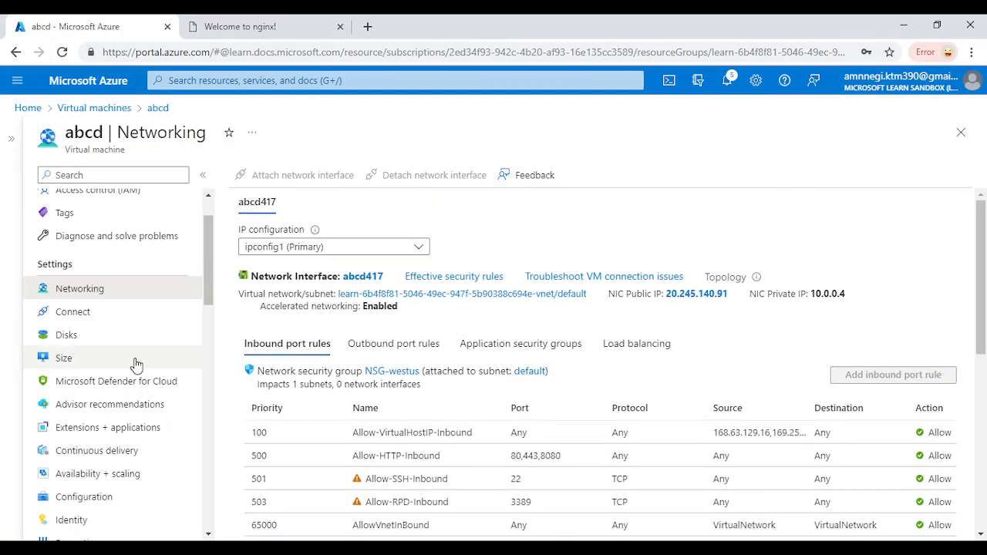
- On the abcd Overview, copy private IP 10.0.0.4 from Networking properties into a new tab
{"action": "scroll", "scroll_direction": "up", "scroll_amount": 3}
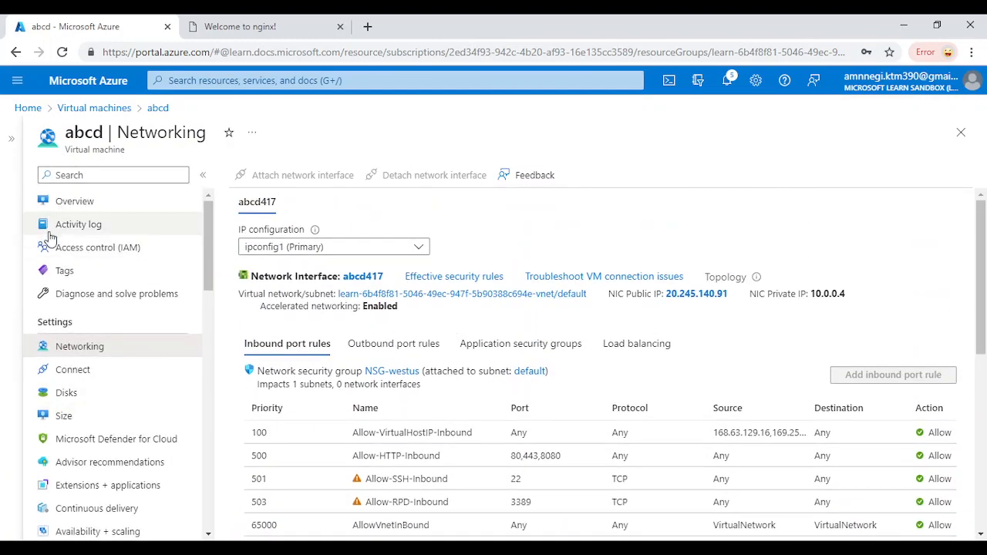
{"action": "left_click", "coordinate": [74, 201]}
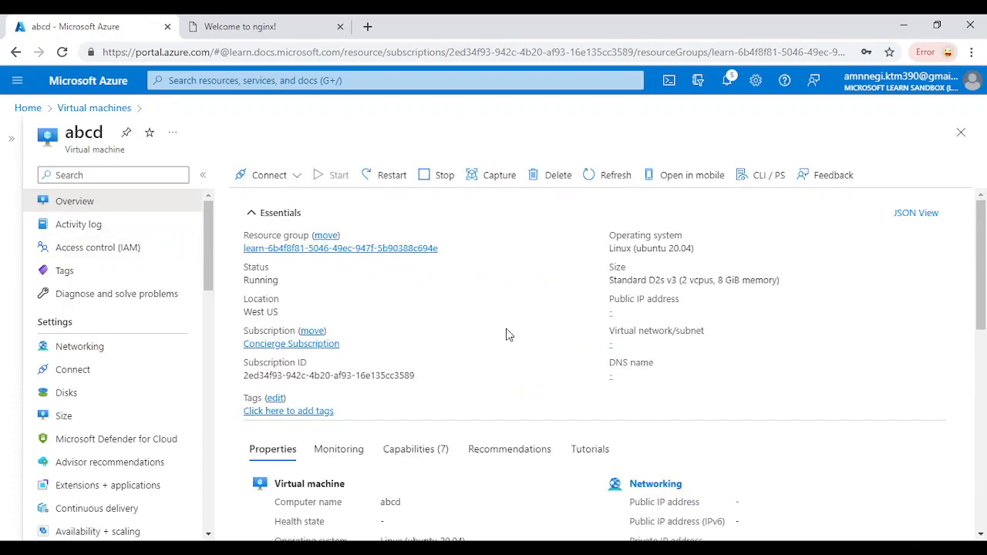
{"action": "scroll", "scroll_direction": "down", "scroll_amount": 3}
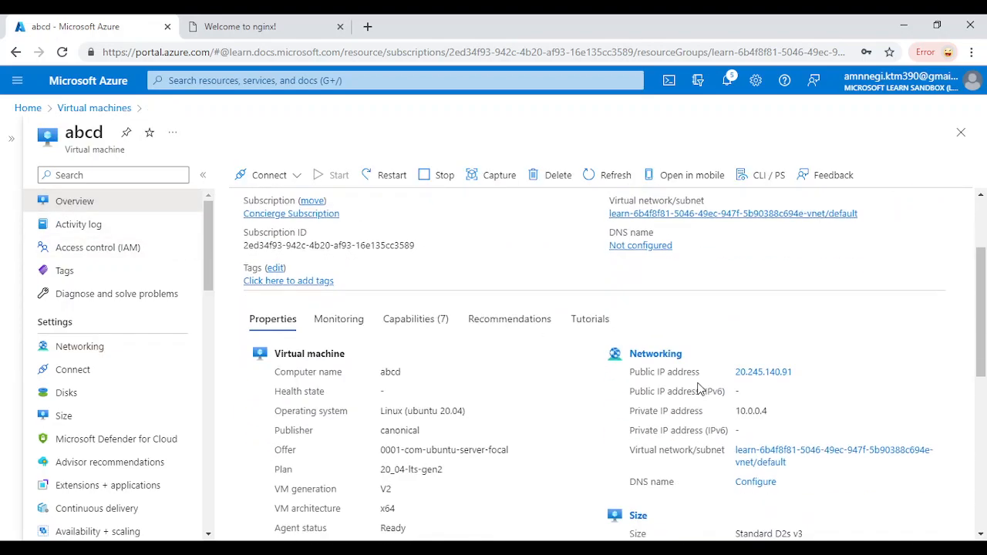
{"action": "scroll", "scroll_direction": "down", "scroll_amount": 3}
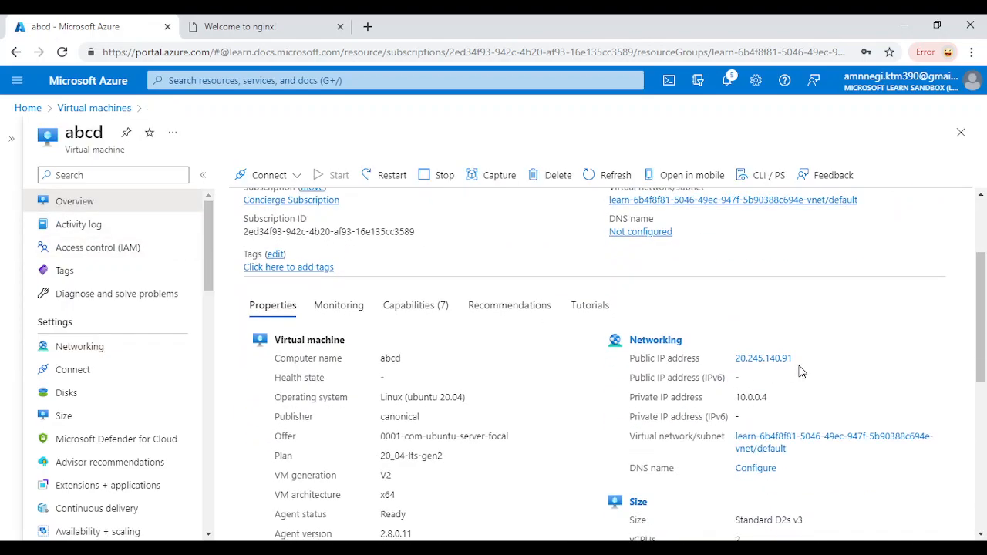
{"action": "mouse_move", "coordinate": [813, 389]}
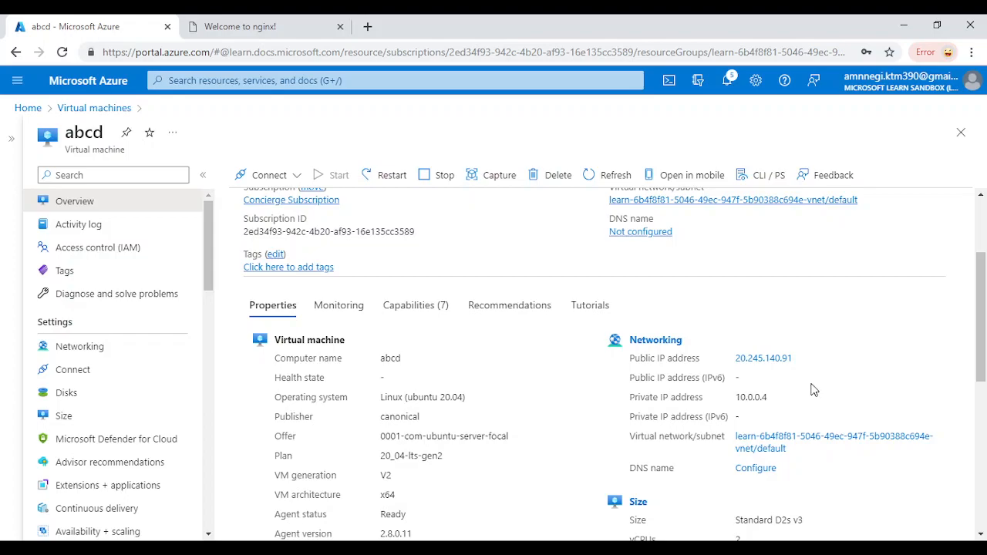
{"action": "mouse_move", "coordinate": [767, 396]}
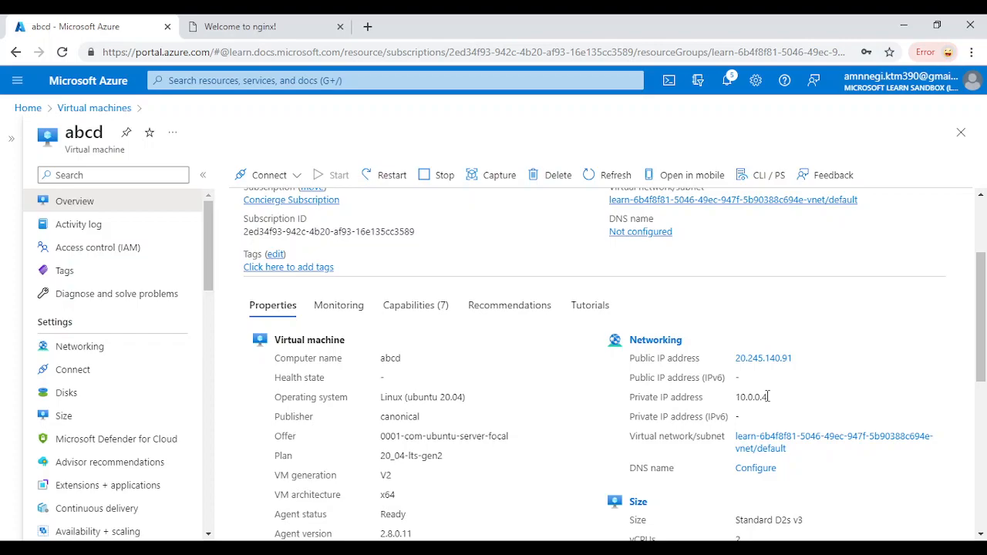
{"action": "double_click", "coordinate": [750, 396]}
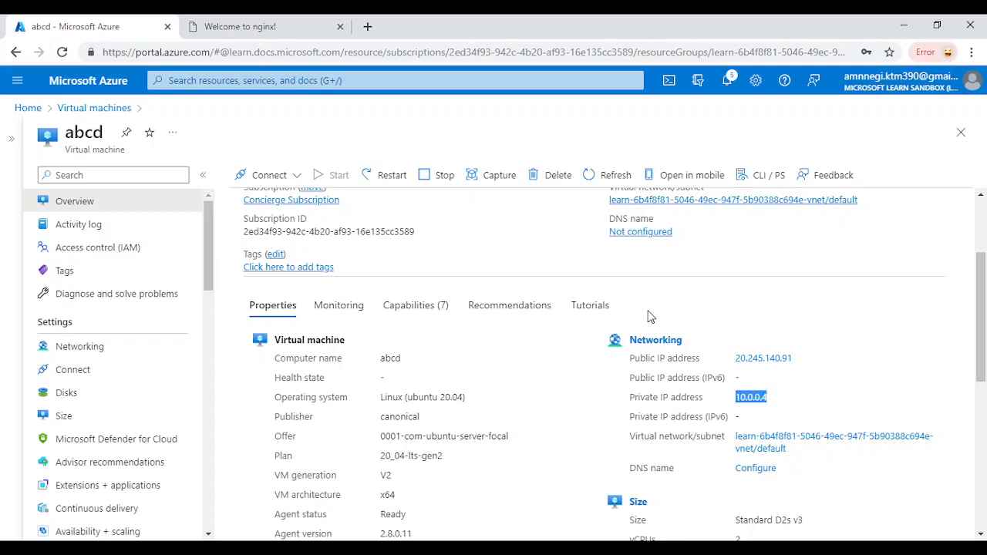
{"action": "mouse_move", "coordinate": [368, 26]}
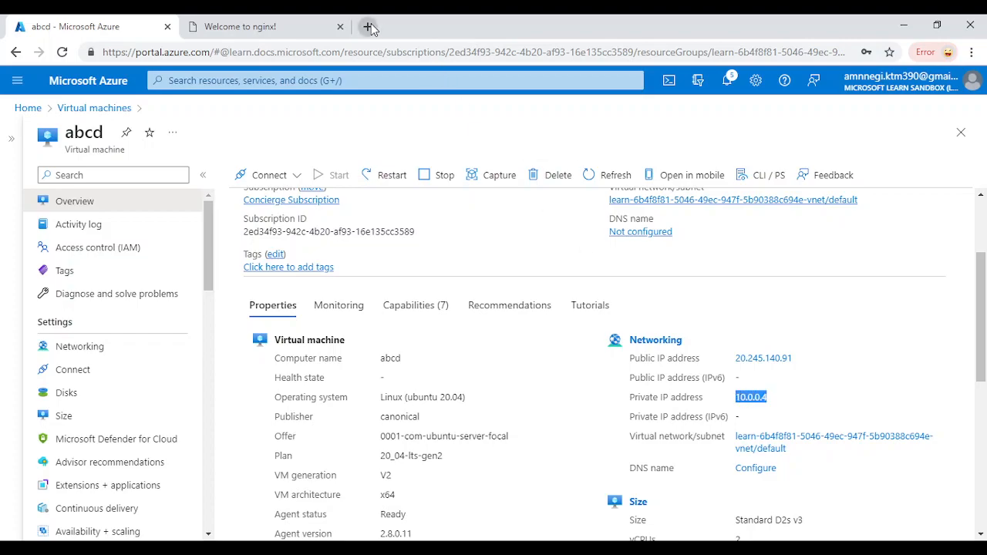
{"action": "left_click", "coordinate": [370, 26]}
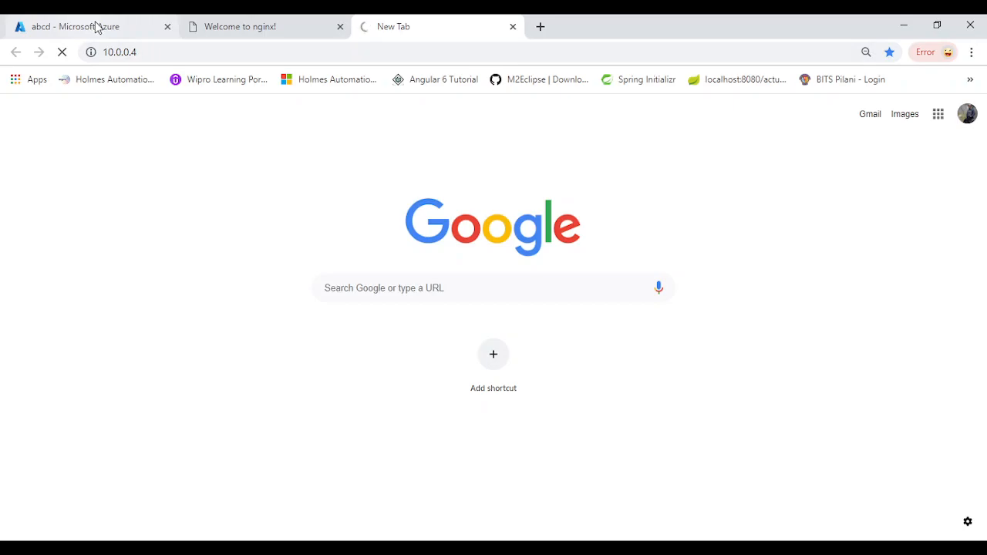
{"action": "left_click", "coordinate": [75, 26]}
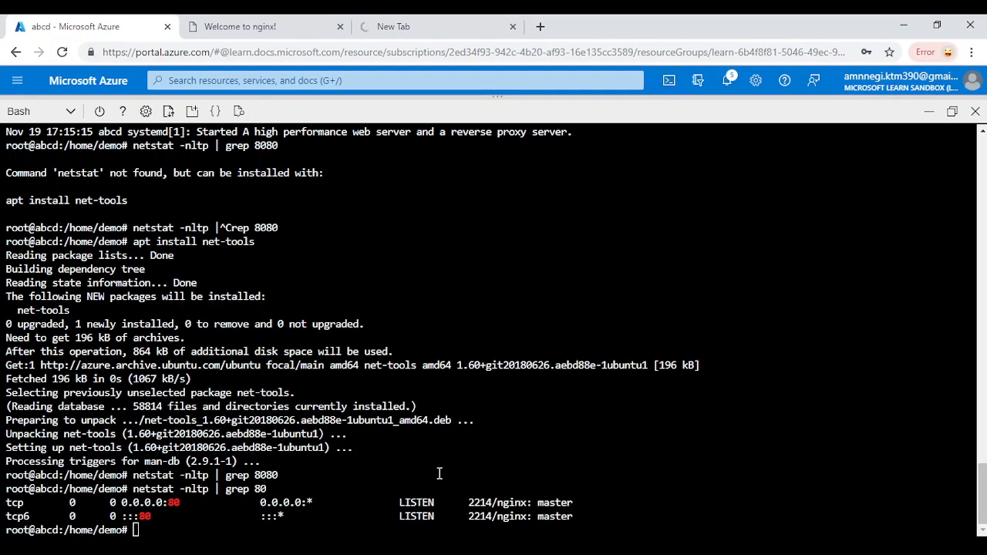
{"action": "mouse_move", "coordinate": [286, 521]}
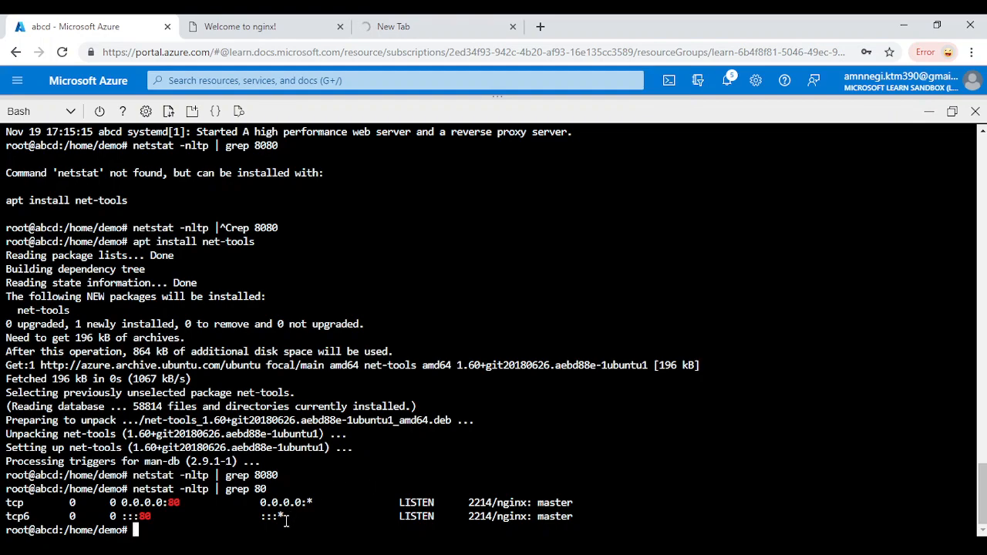
{"action": "type", "text": "curl"}
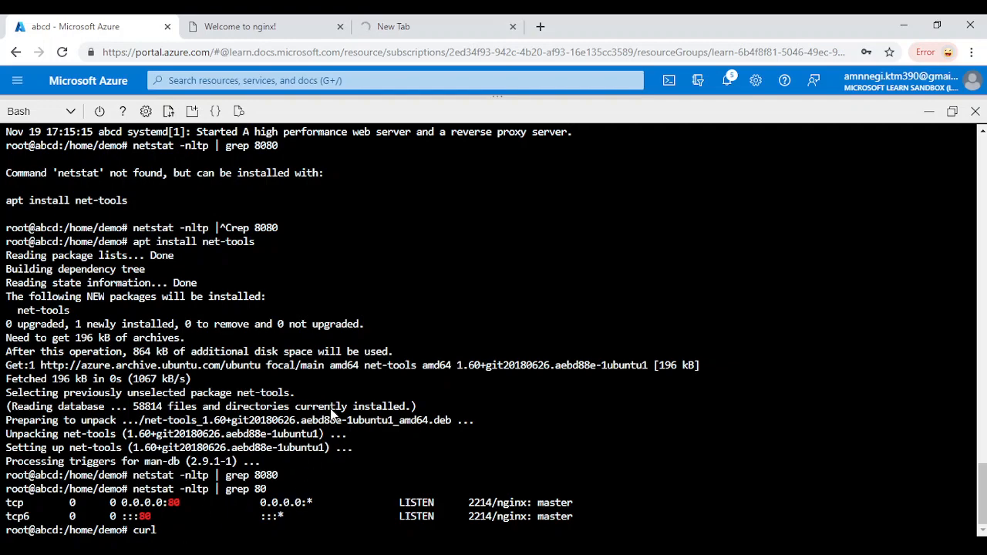
{"action": "type", "text": "10.0.0.4:"}
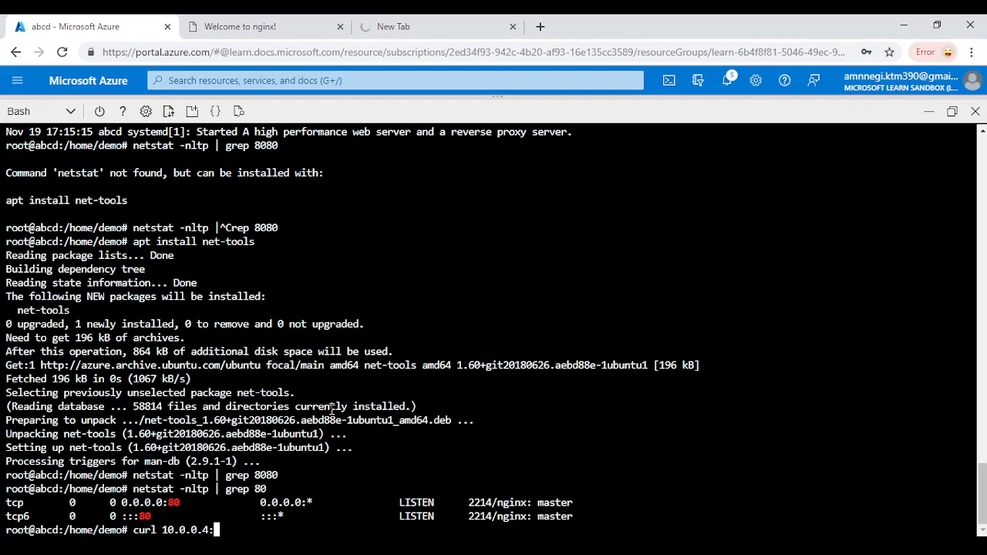
{"action": "type", "text": "80"}
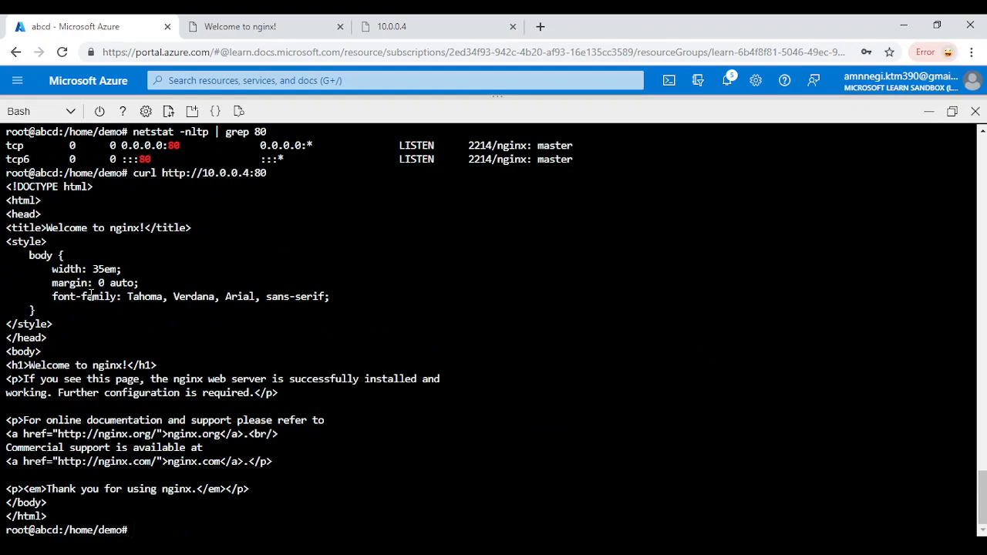
{"action": "mouse_move", "coordinate": [220, 469]}
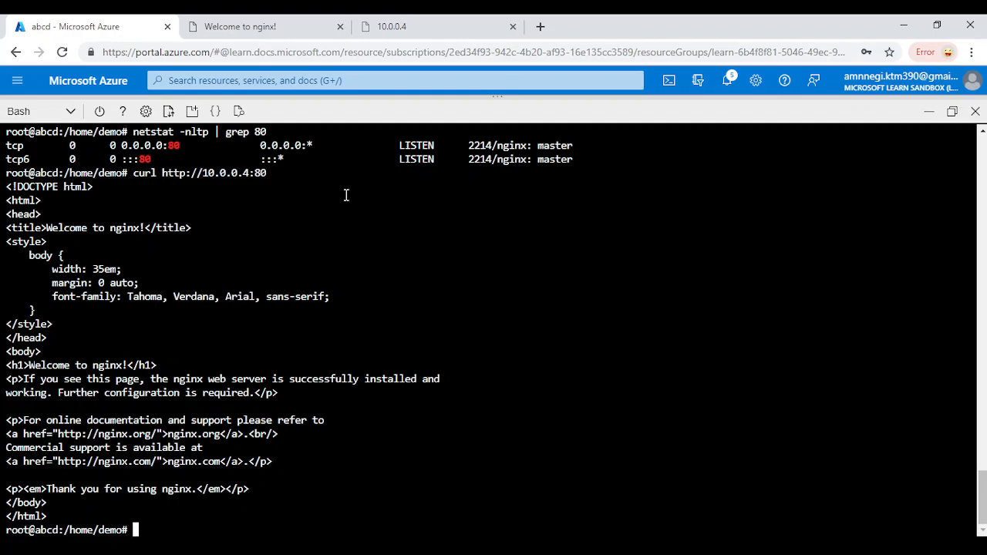
{"action": "mouse_move", "coordinate": [440, 119]}
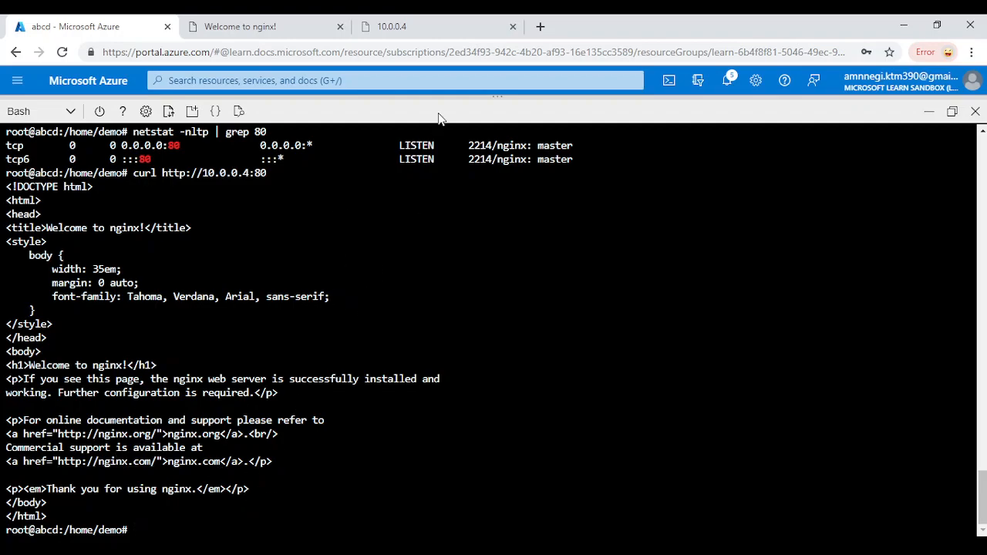
{"action": "left_click", "coordinate": [438, 26]}
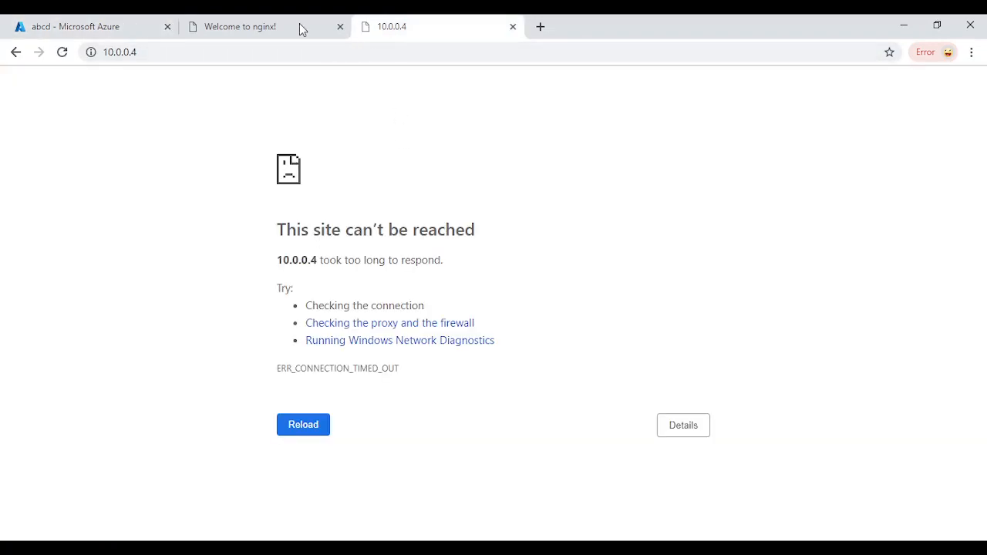
{"action": "left_click", "coordinate": [239, 26]}
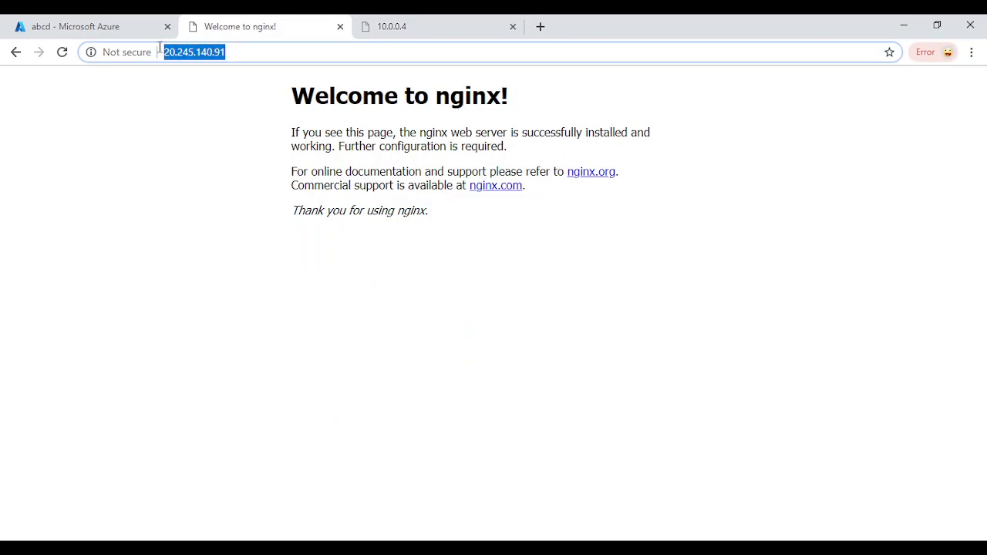
{"action": "mouse_move", "coordinate": [284, 85]}
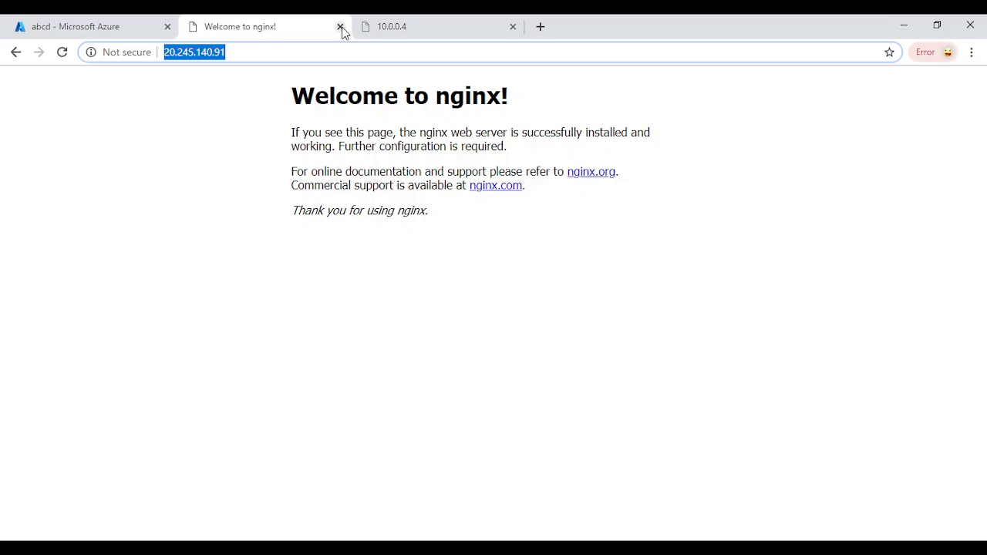
{"action": "mouse_move", "coordinate": [143, 32]}
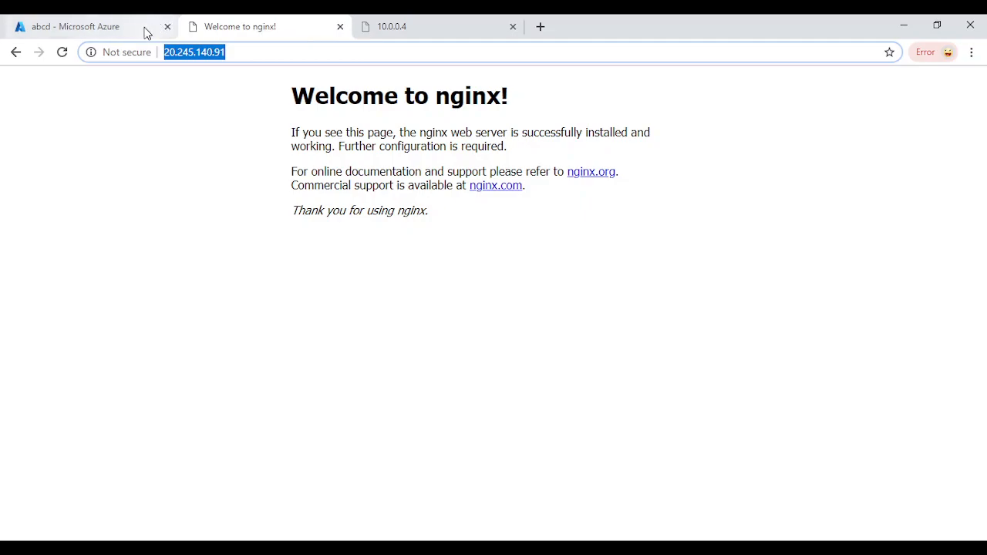
{"action": "left_click", "coordinate": [75, 26]}
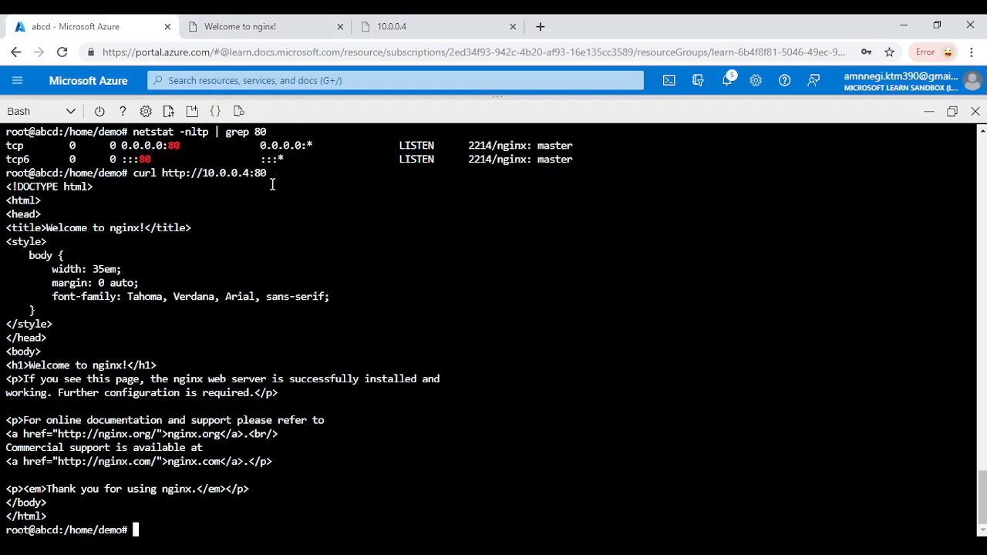